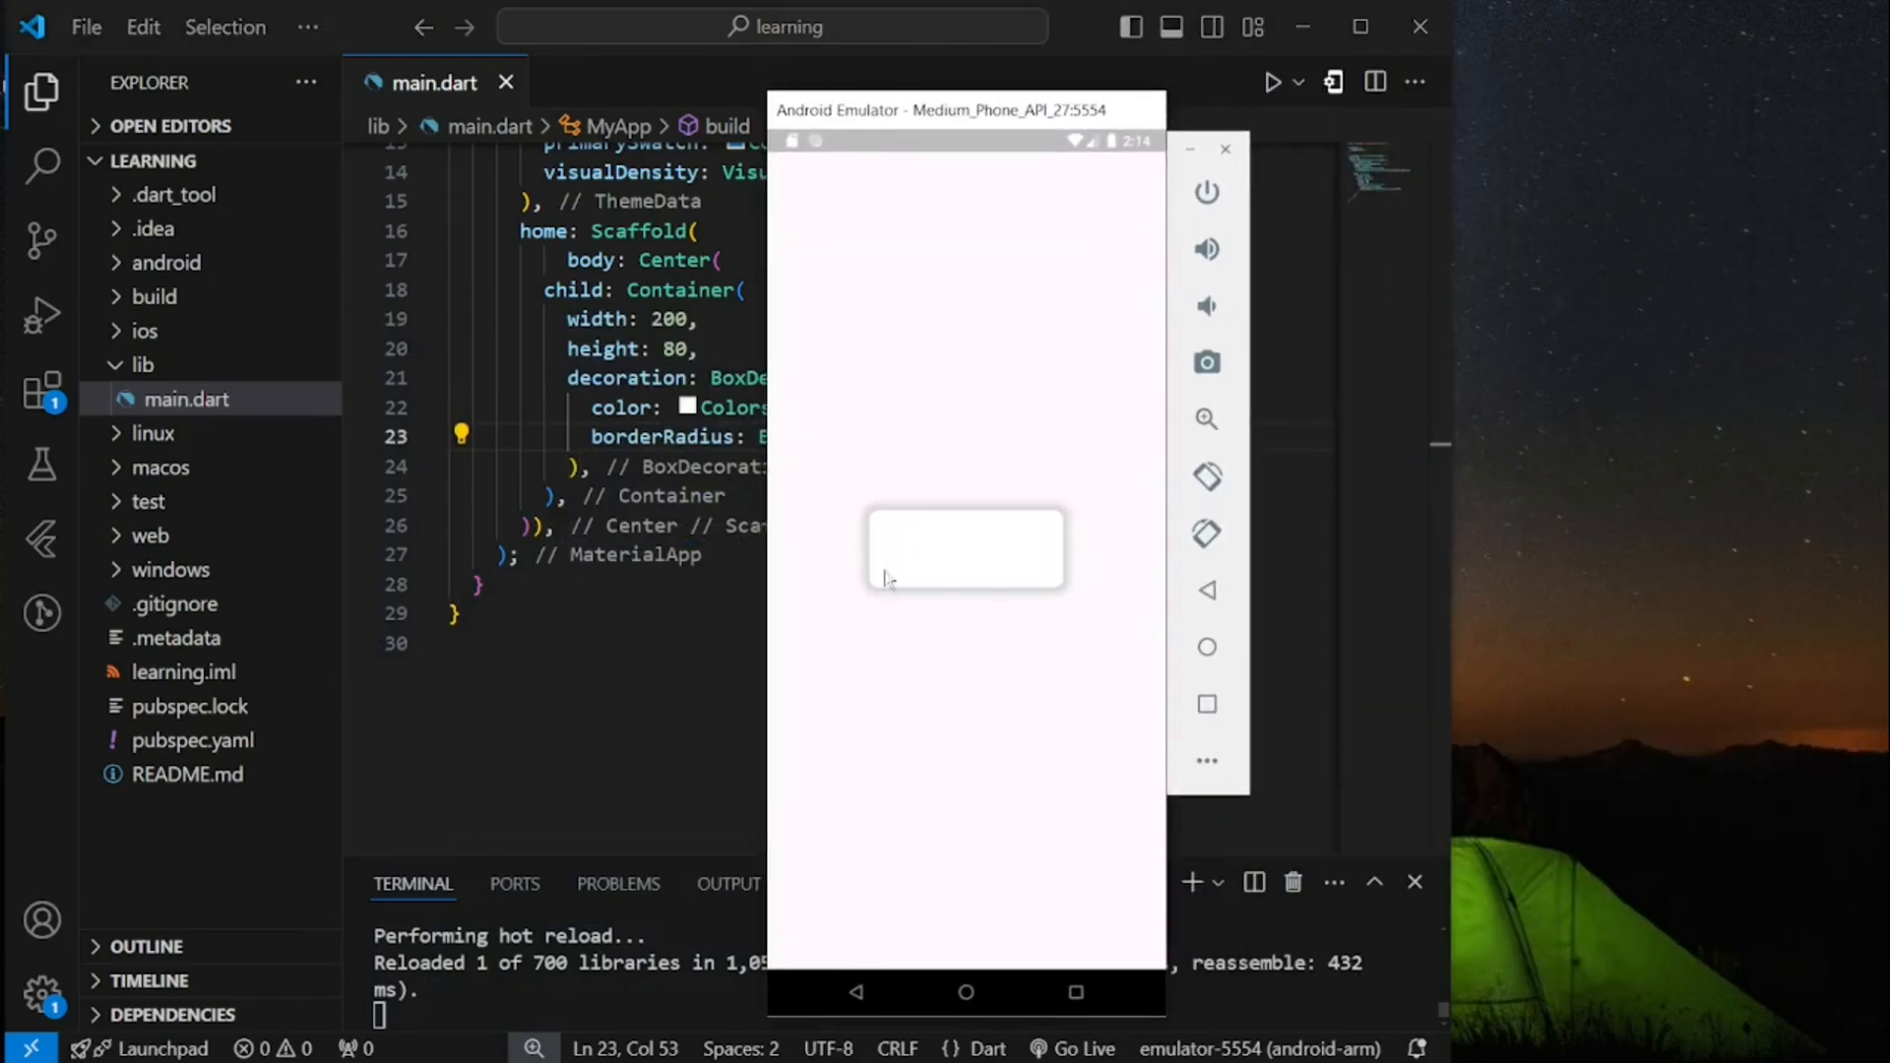
pyautogui.moveTo(988, 543)
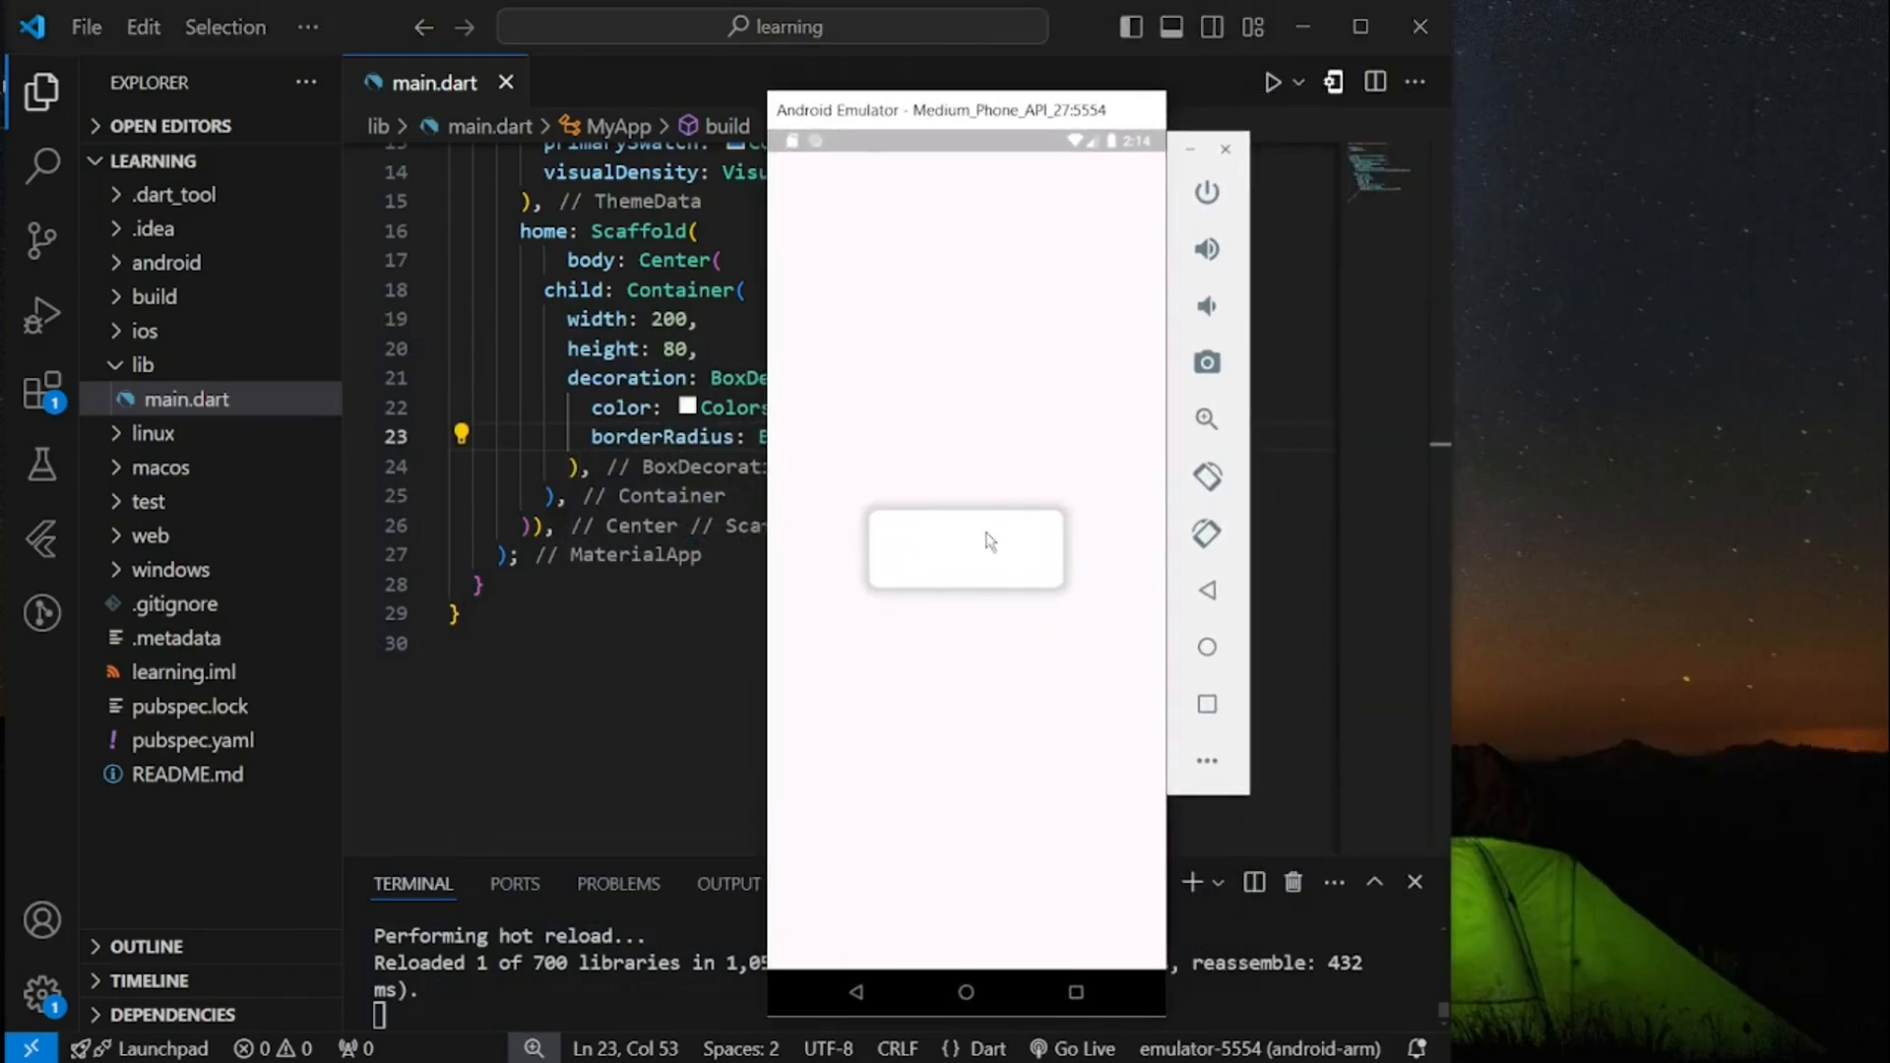
pyautogui.moveTo(944, 470)
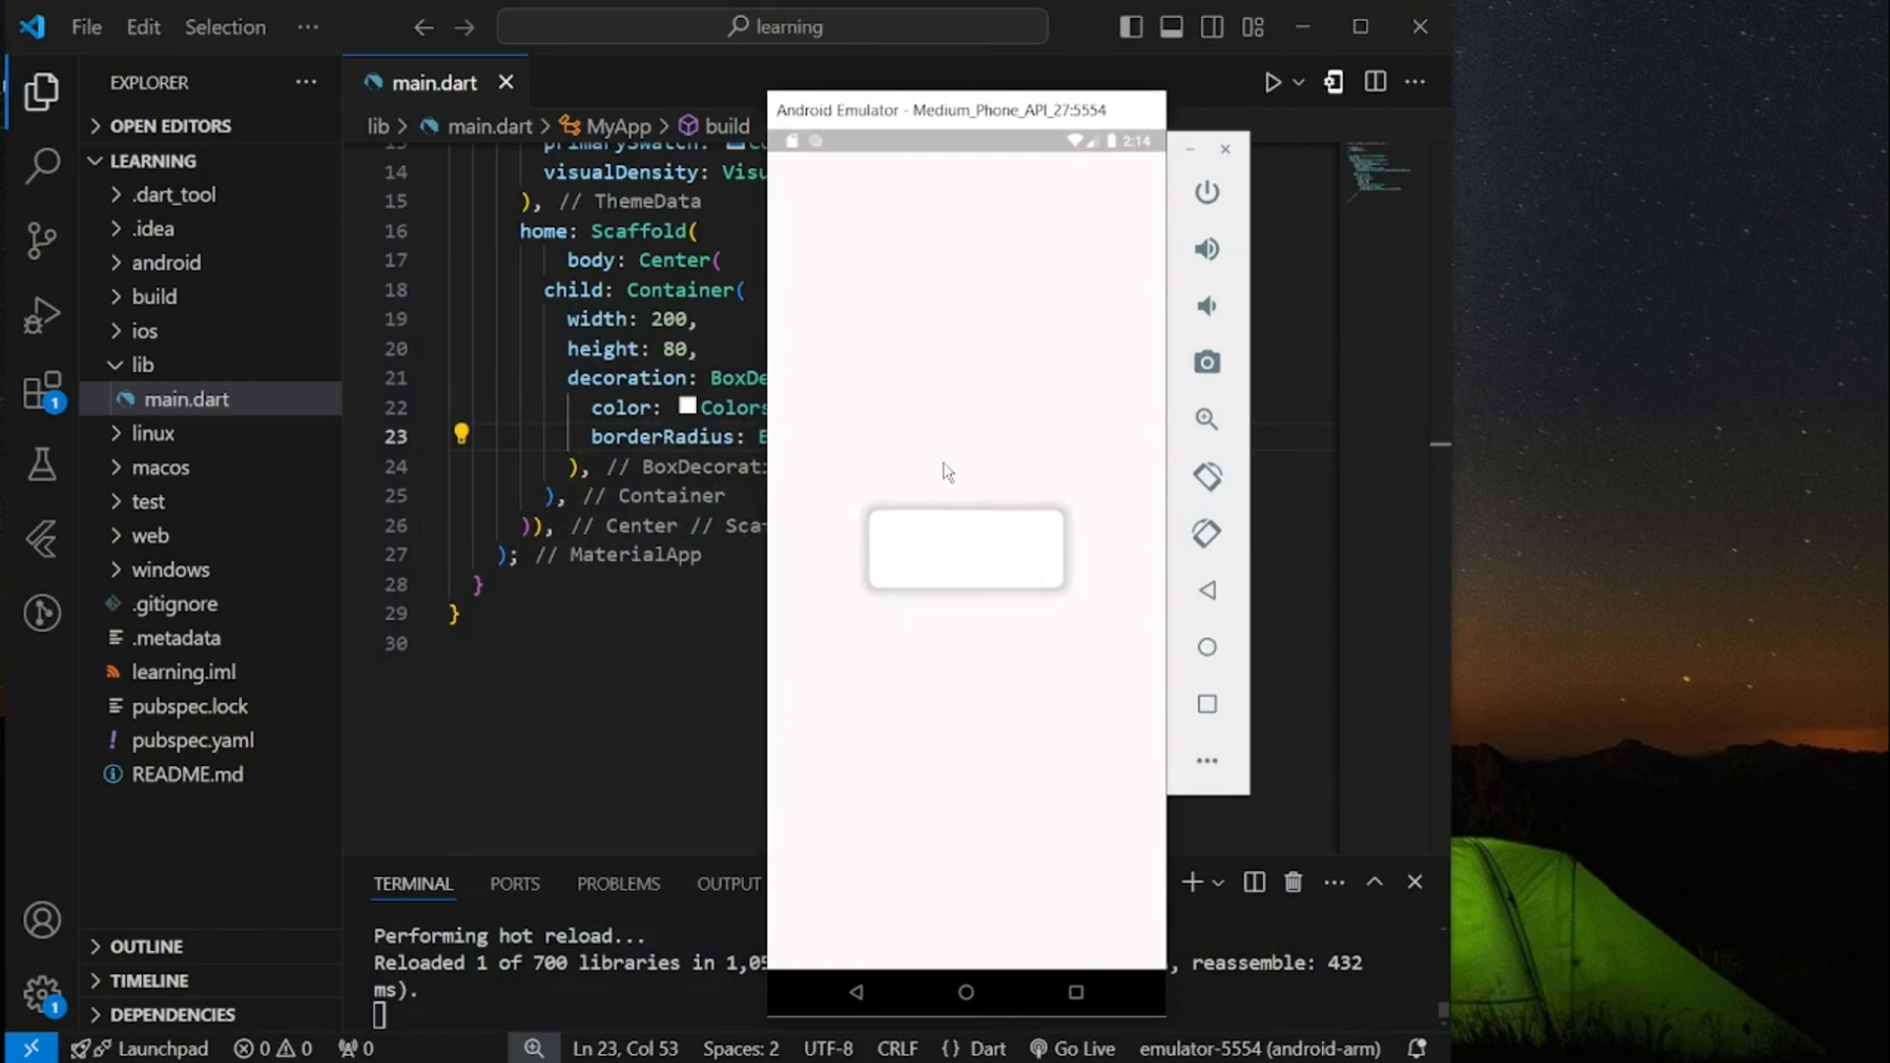
pyautogui.moveTo(952, 364)
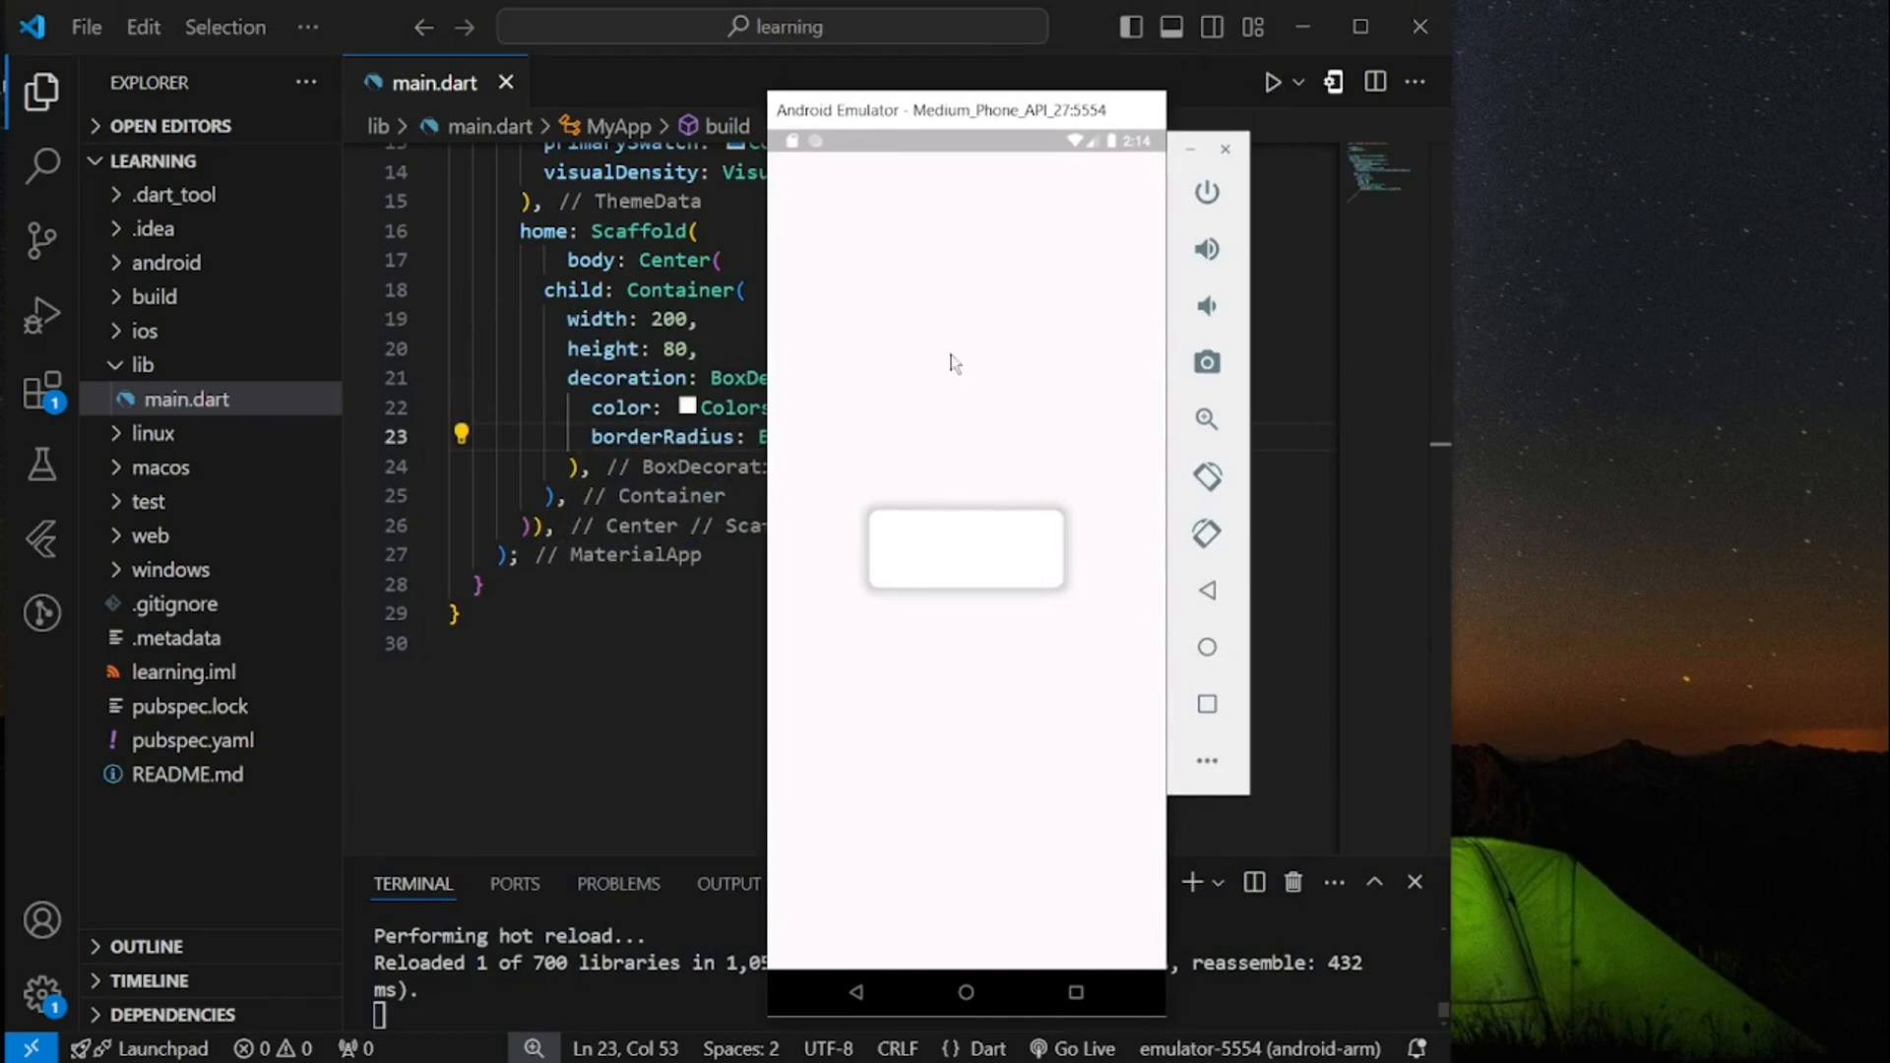
pyautogui.moveTo(994, 536)
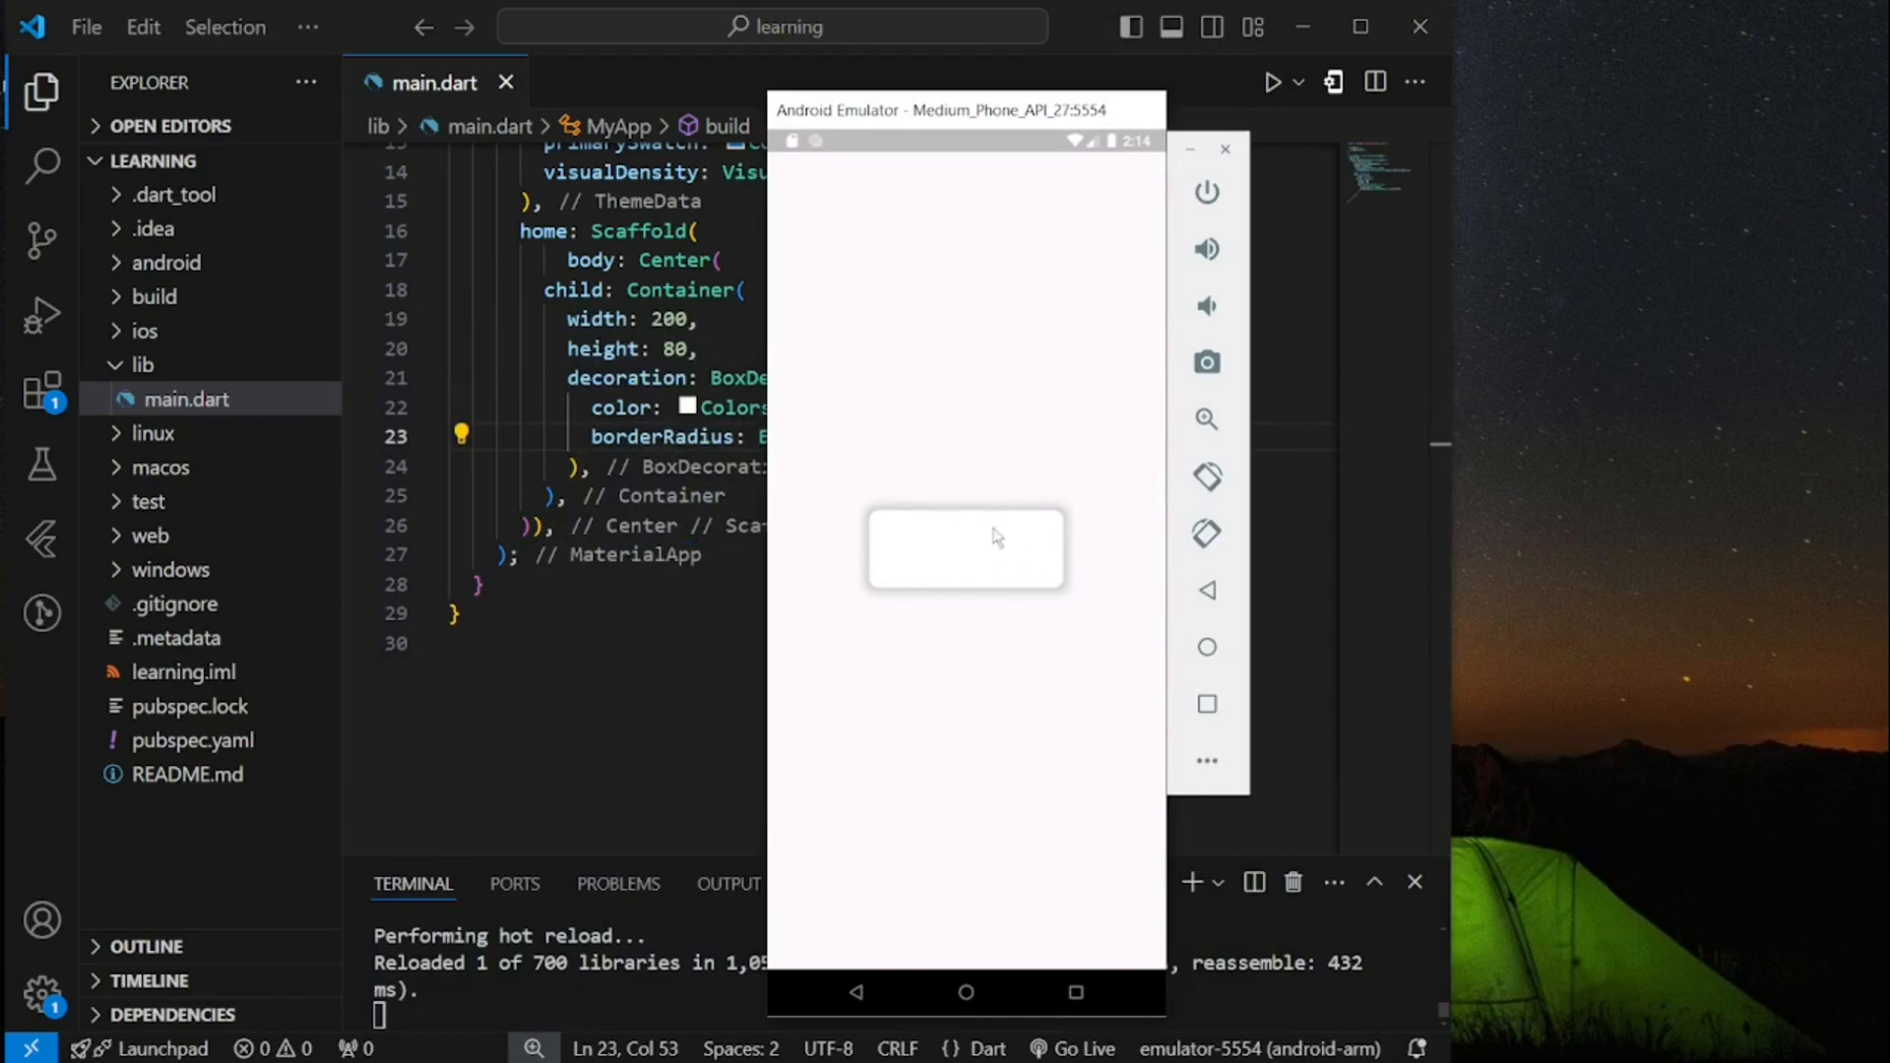
pyautogui.moveTo(905, 557)
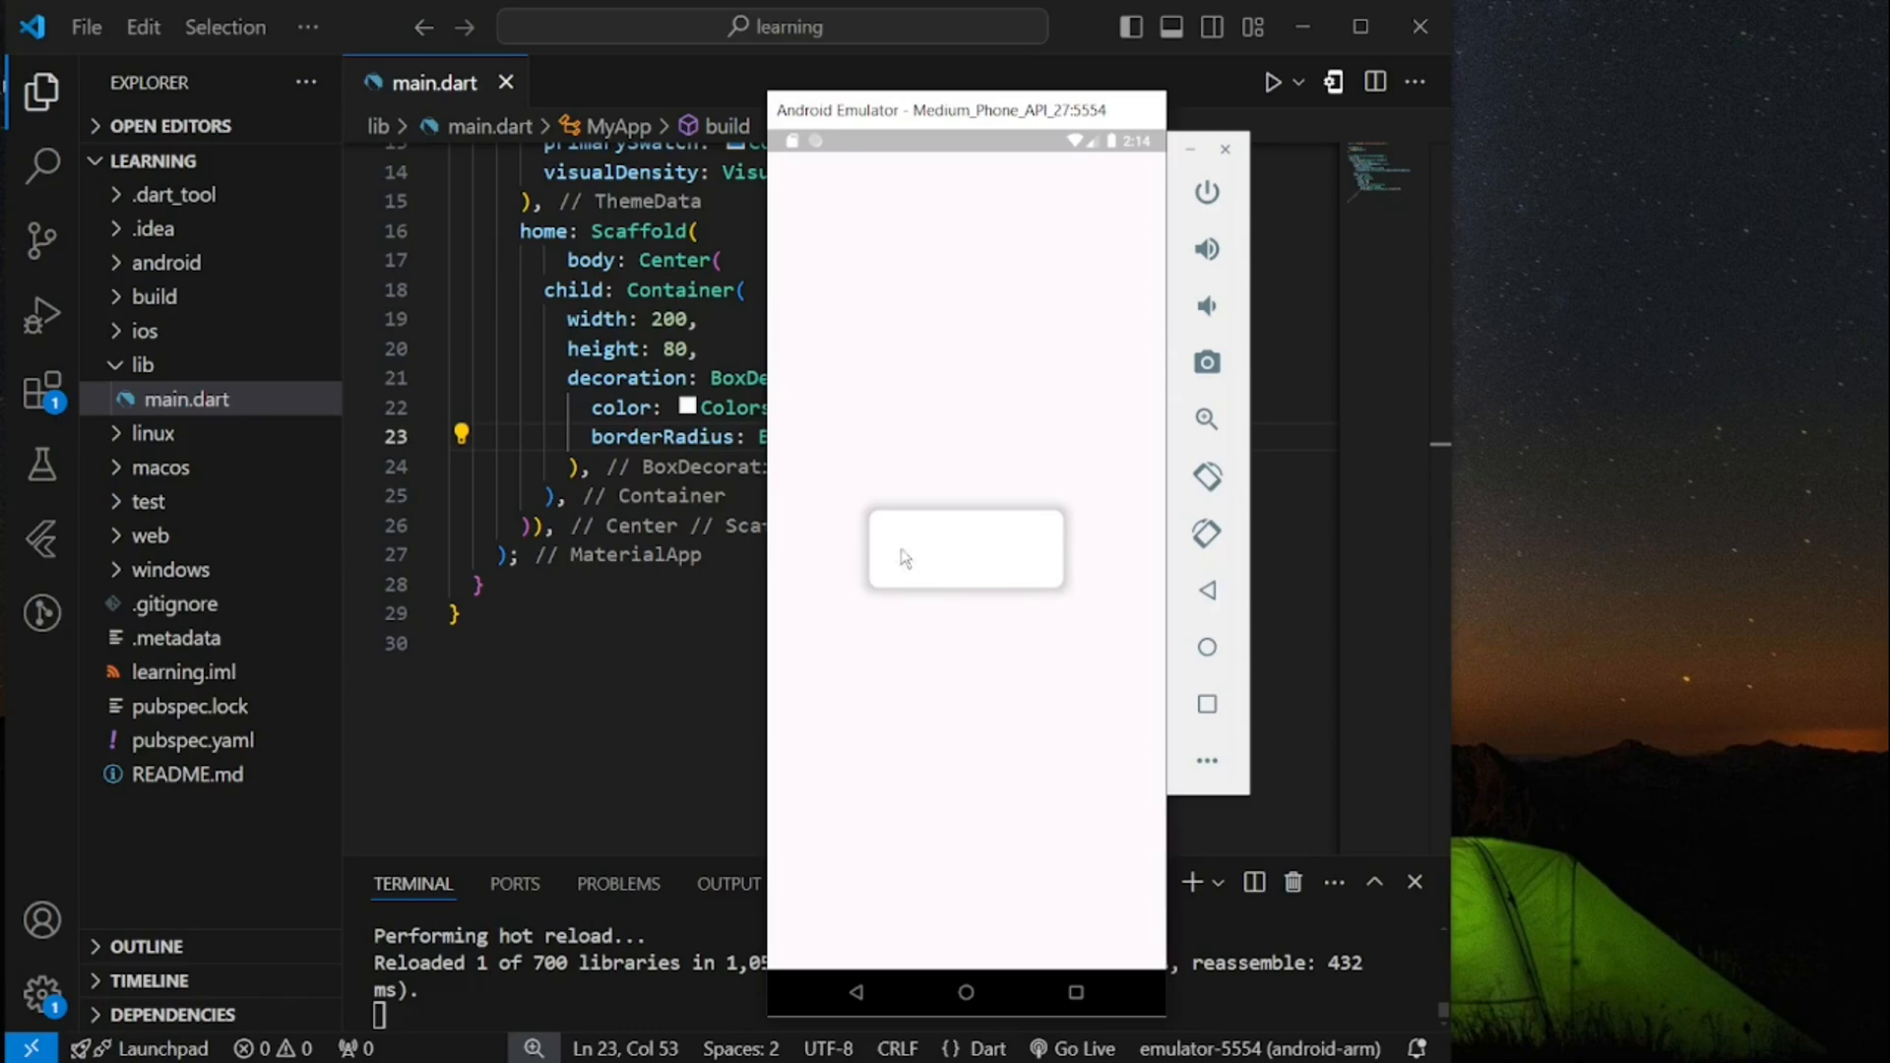
pyautogui.moveTo(961, 537)
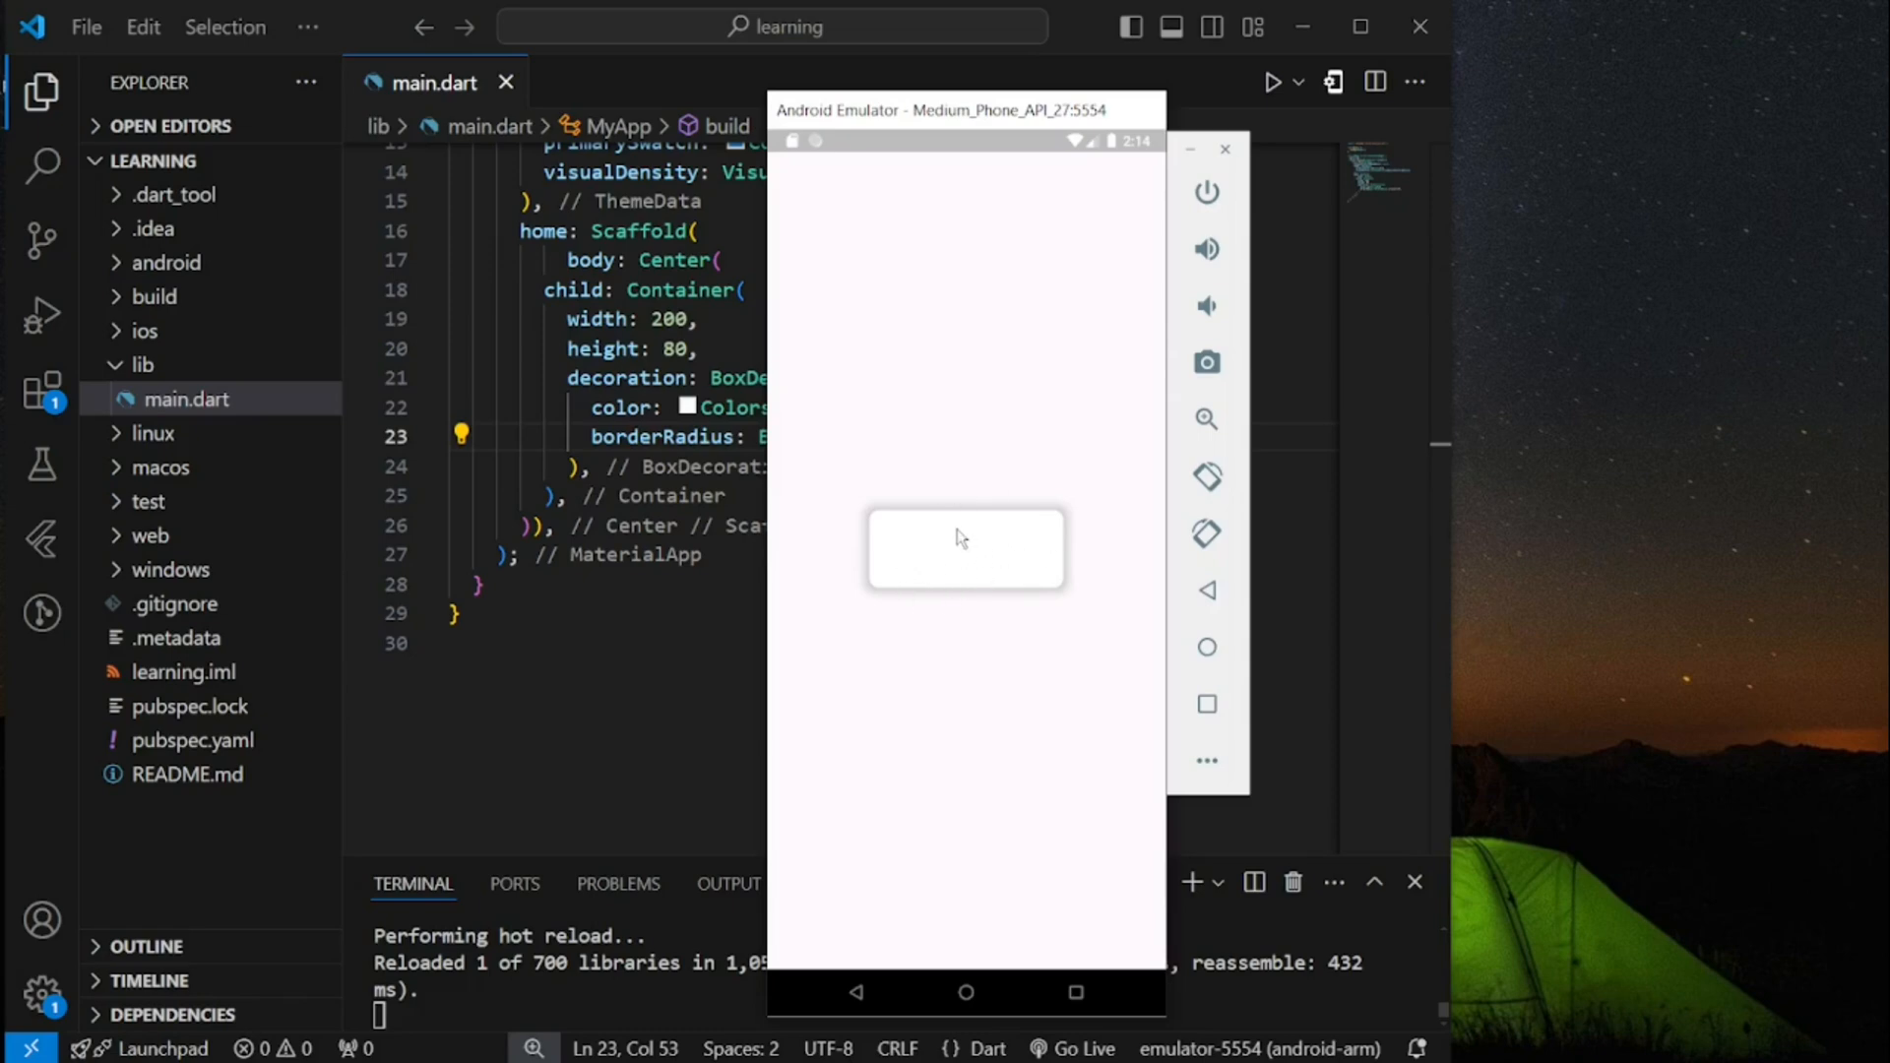
pyautogui.moveTo(938, 579)
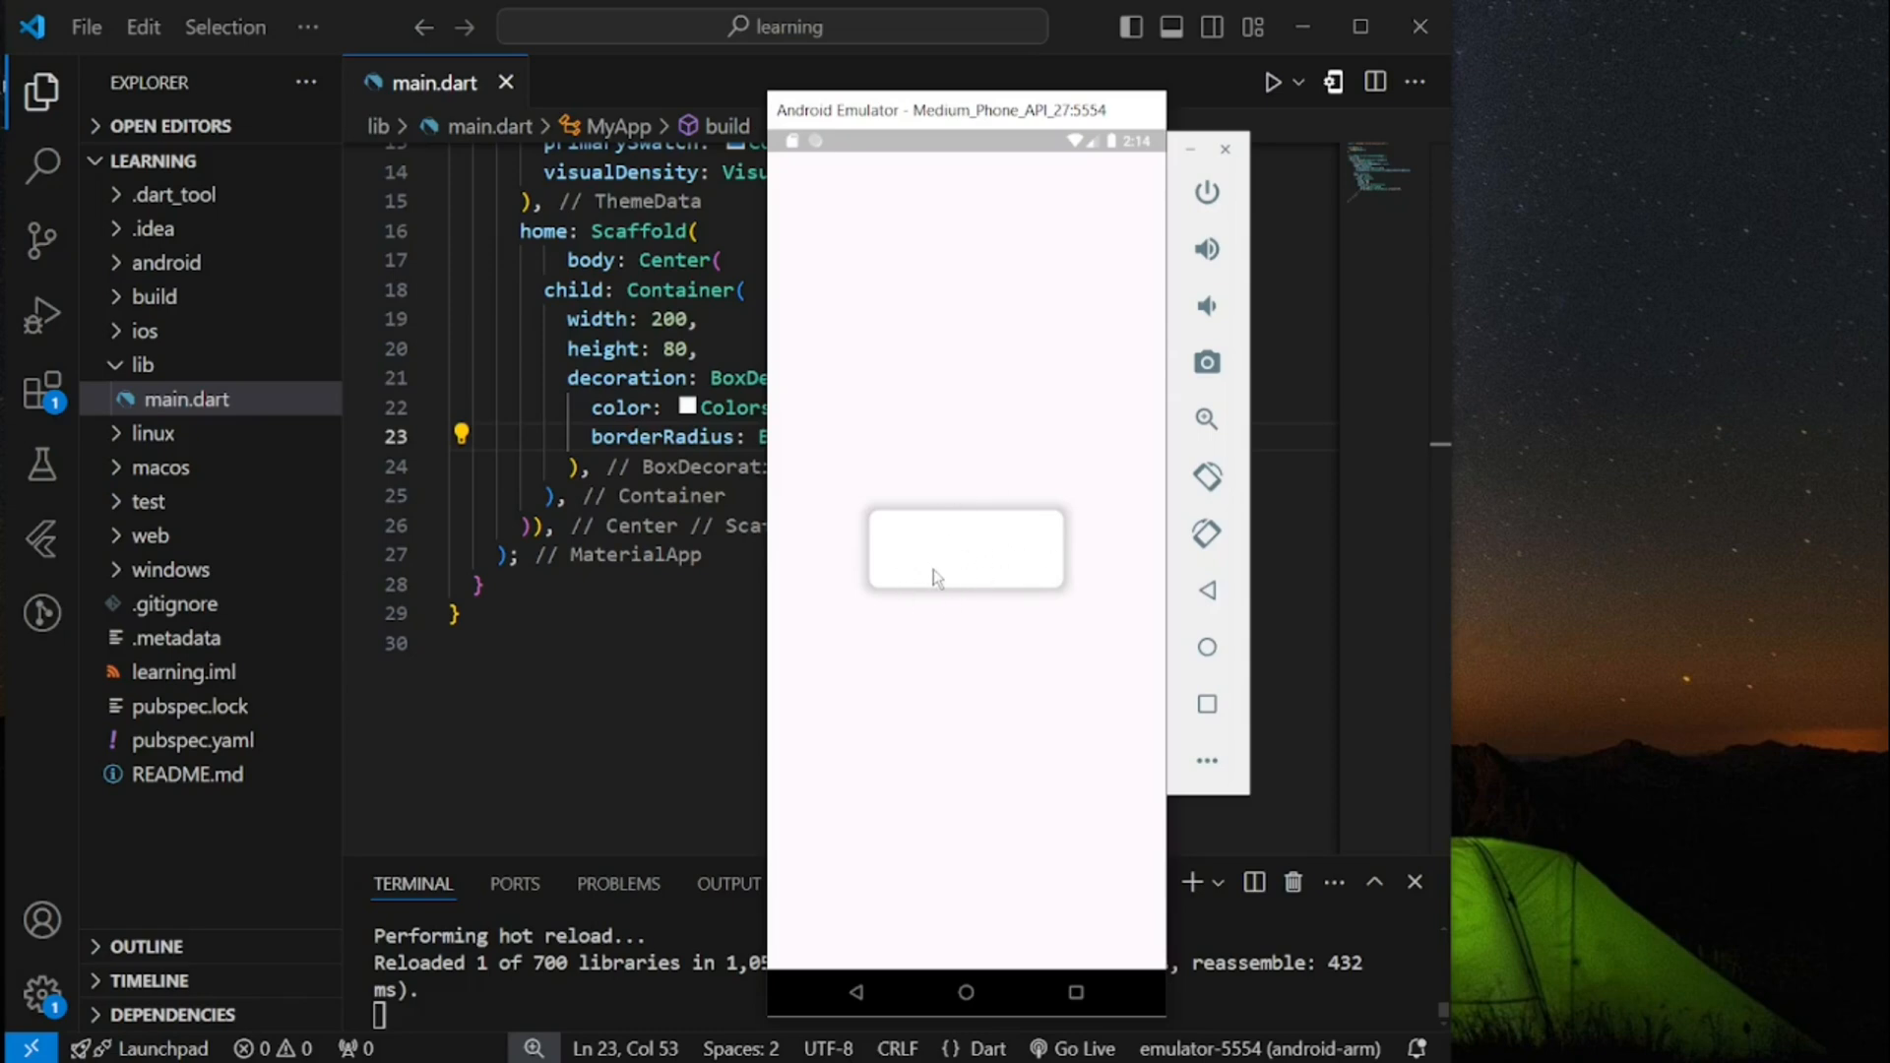
pyautogui.moveTo(973, 576)
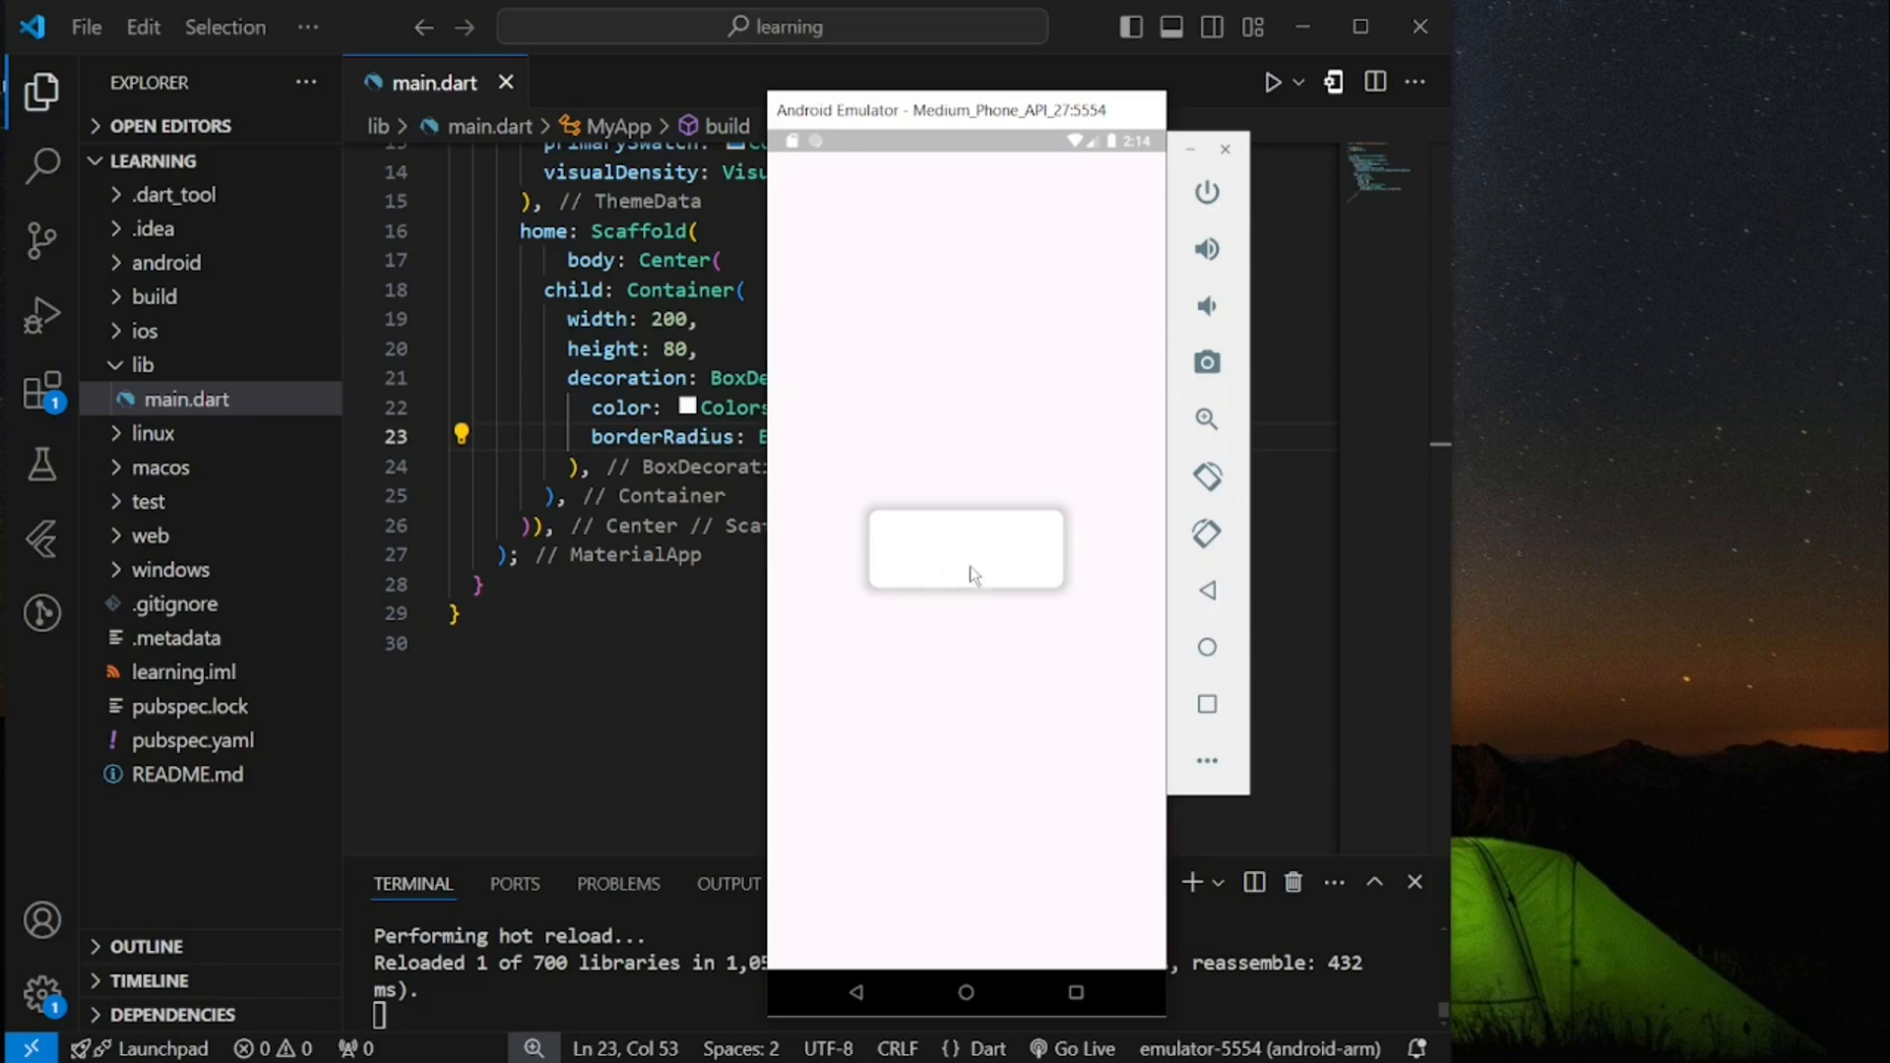
# - Move the emulator to the right edge so the Container's BoxDecoration code is fully visible
pyautogui.moveTo(944, 109); pyautogui.dragTo(1488, 98)
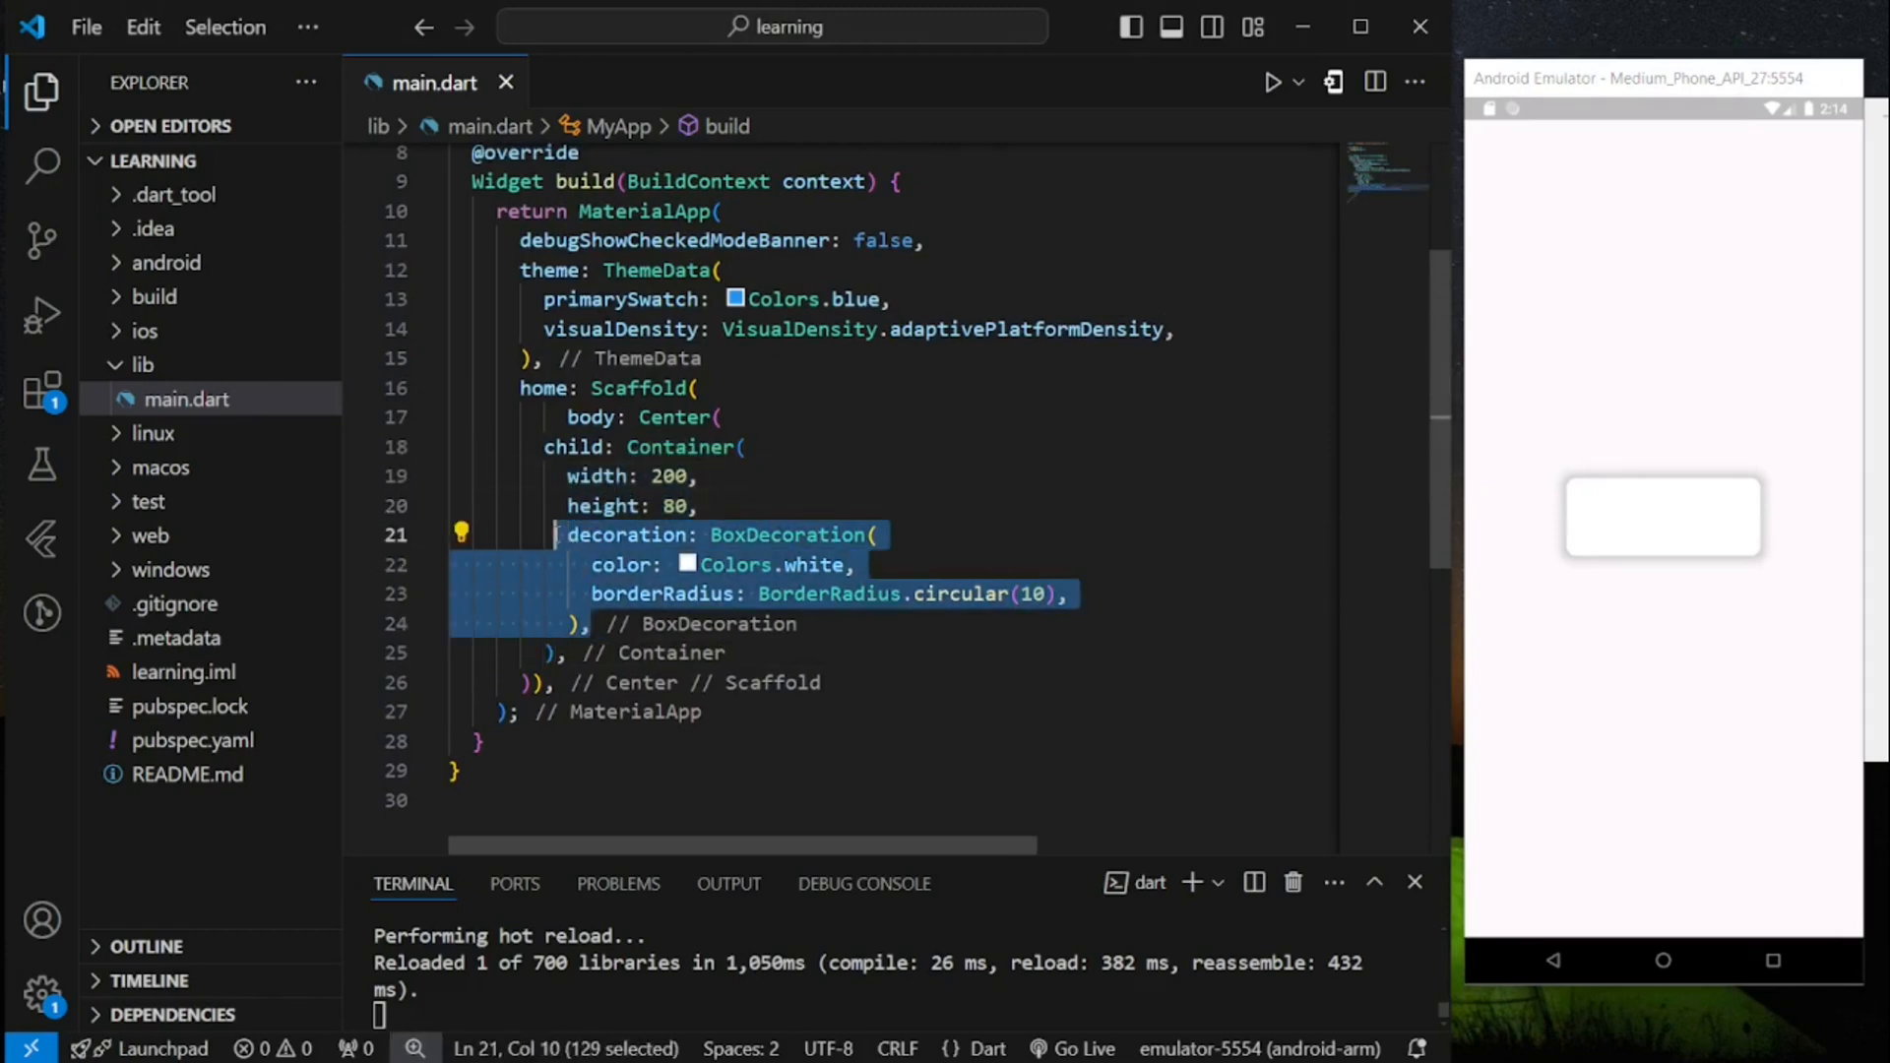
pyautogui.click(1096, 591)
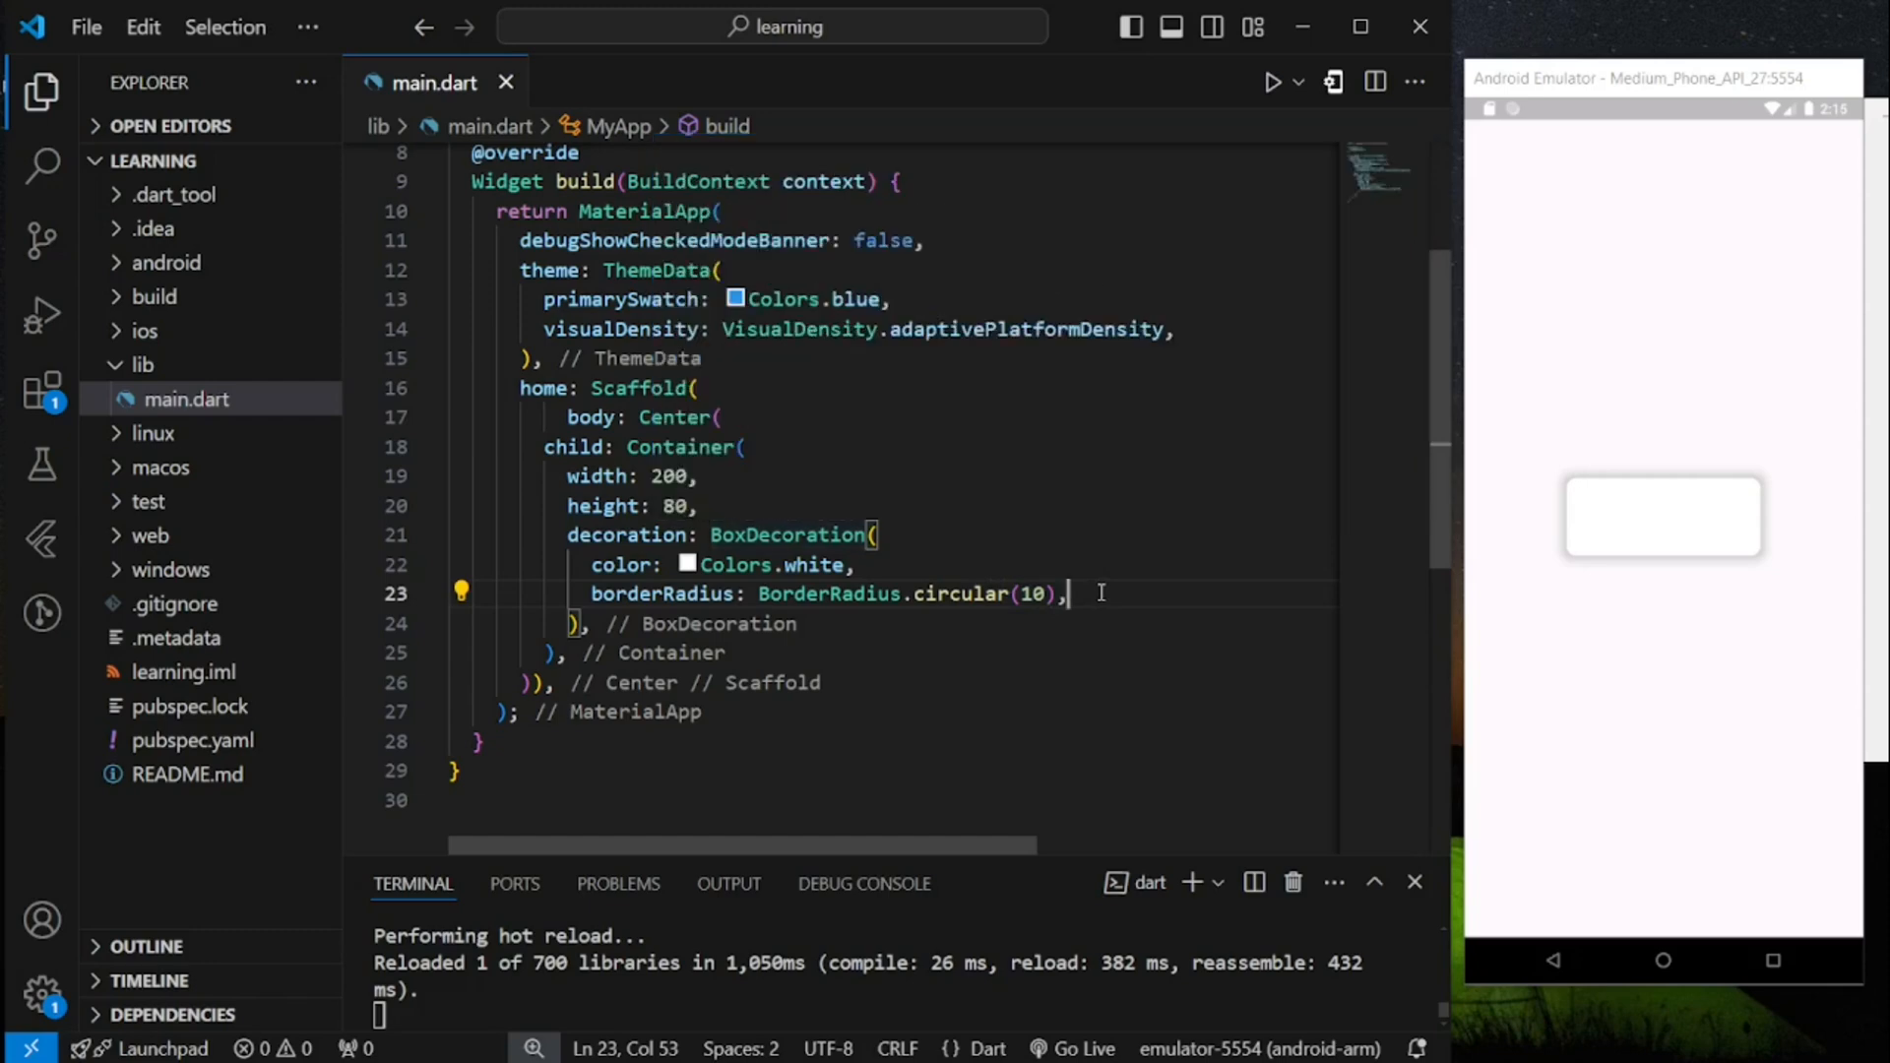
# - Add a boxShadow list after borderRadius and begin a BoxShadow entry inside it
pyautogui.write('box')
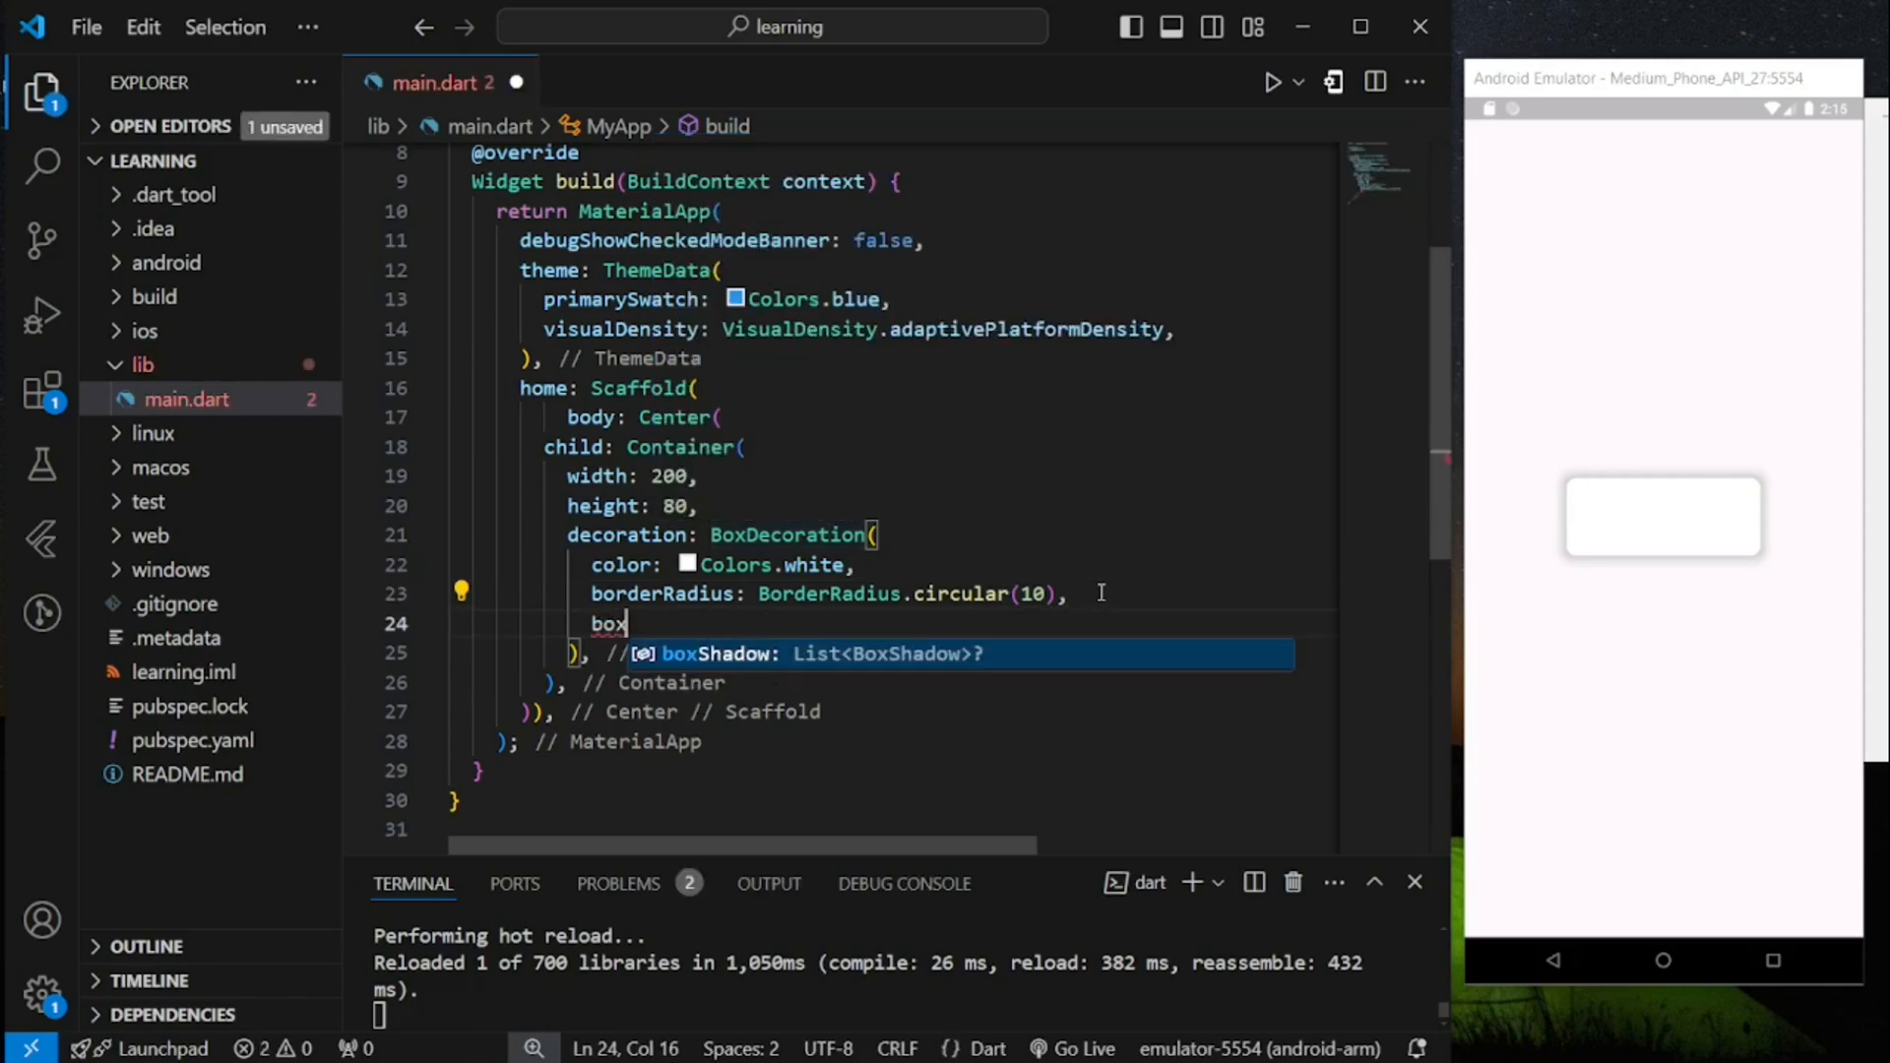
pyautogui.write('Shadow:')
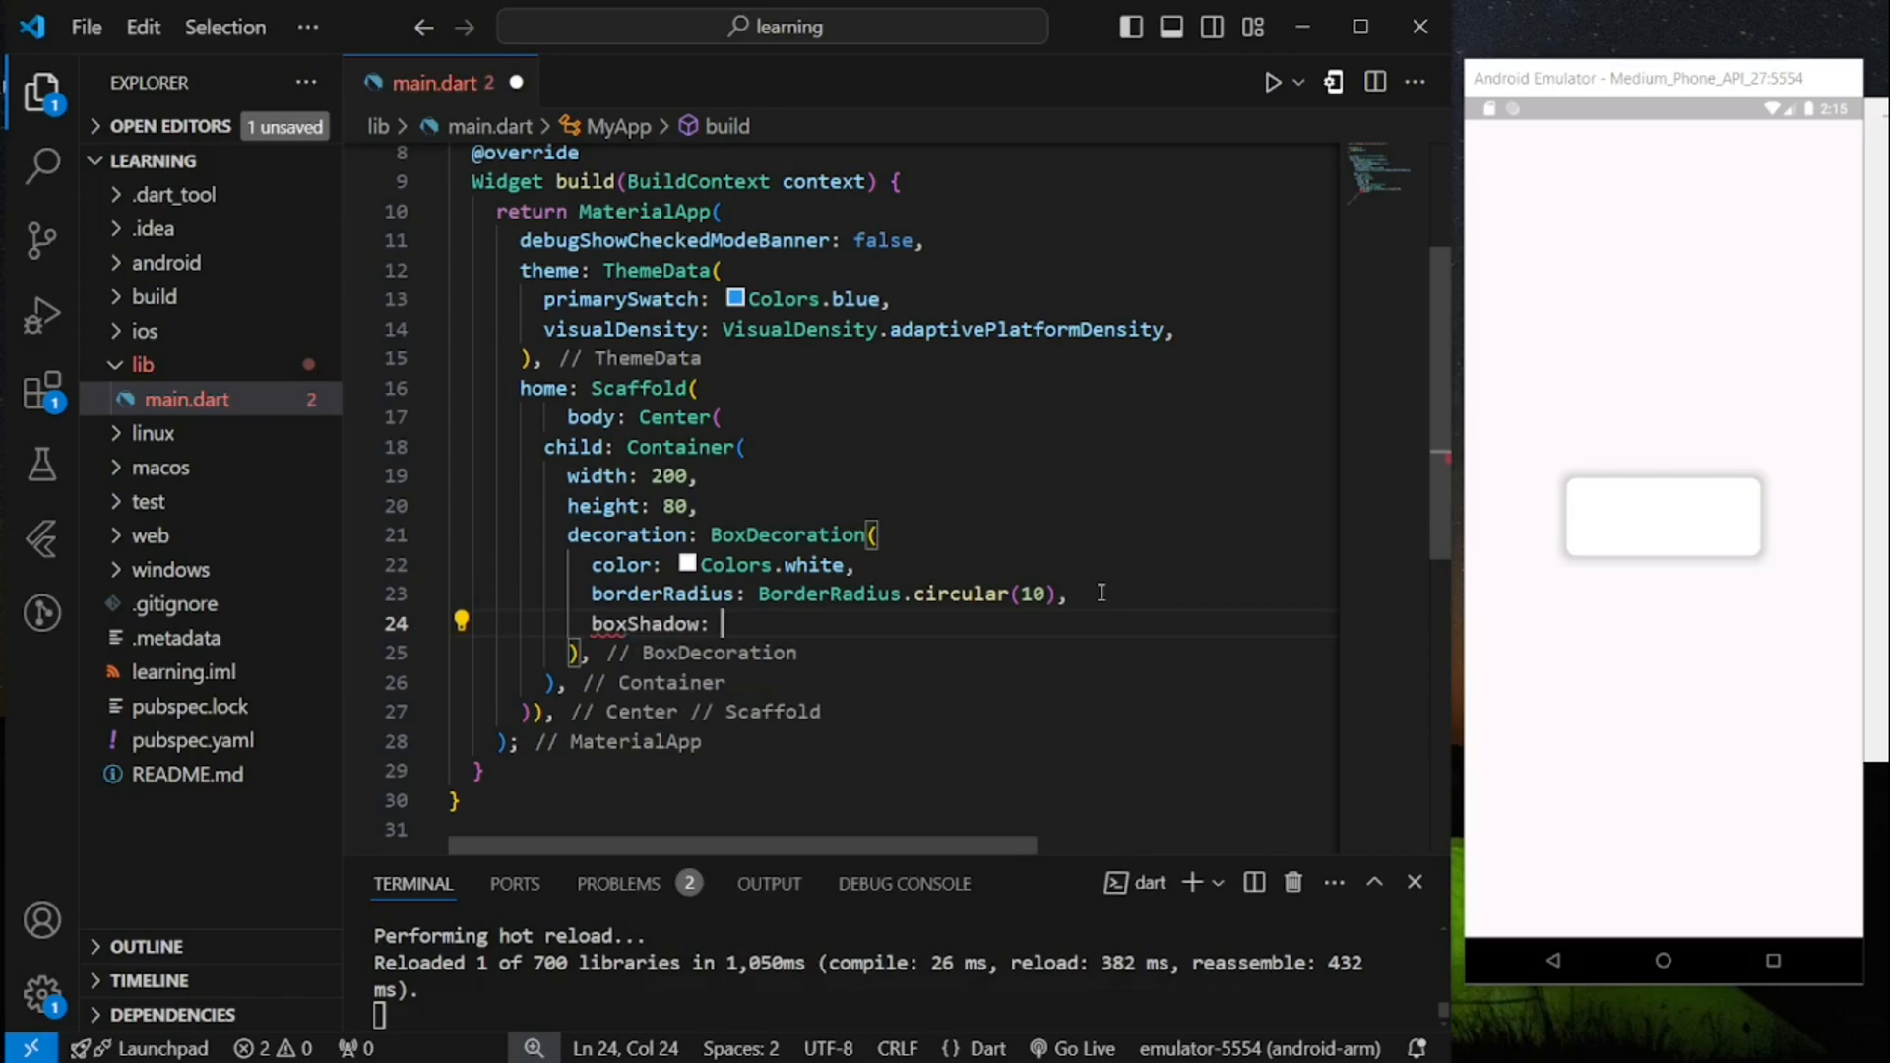
pyautogui.write('[]),')
pyautogui.click(723, 564)
pyautogui.write('blu')
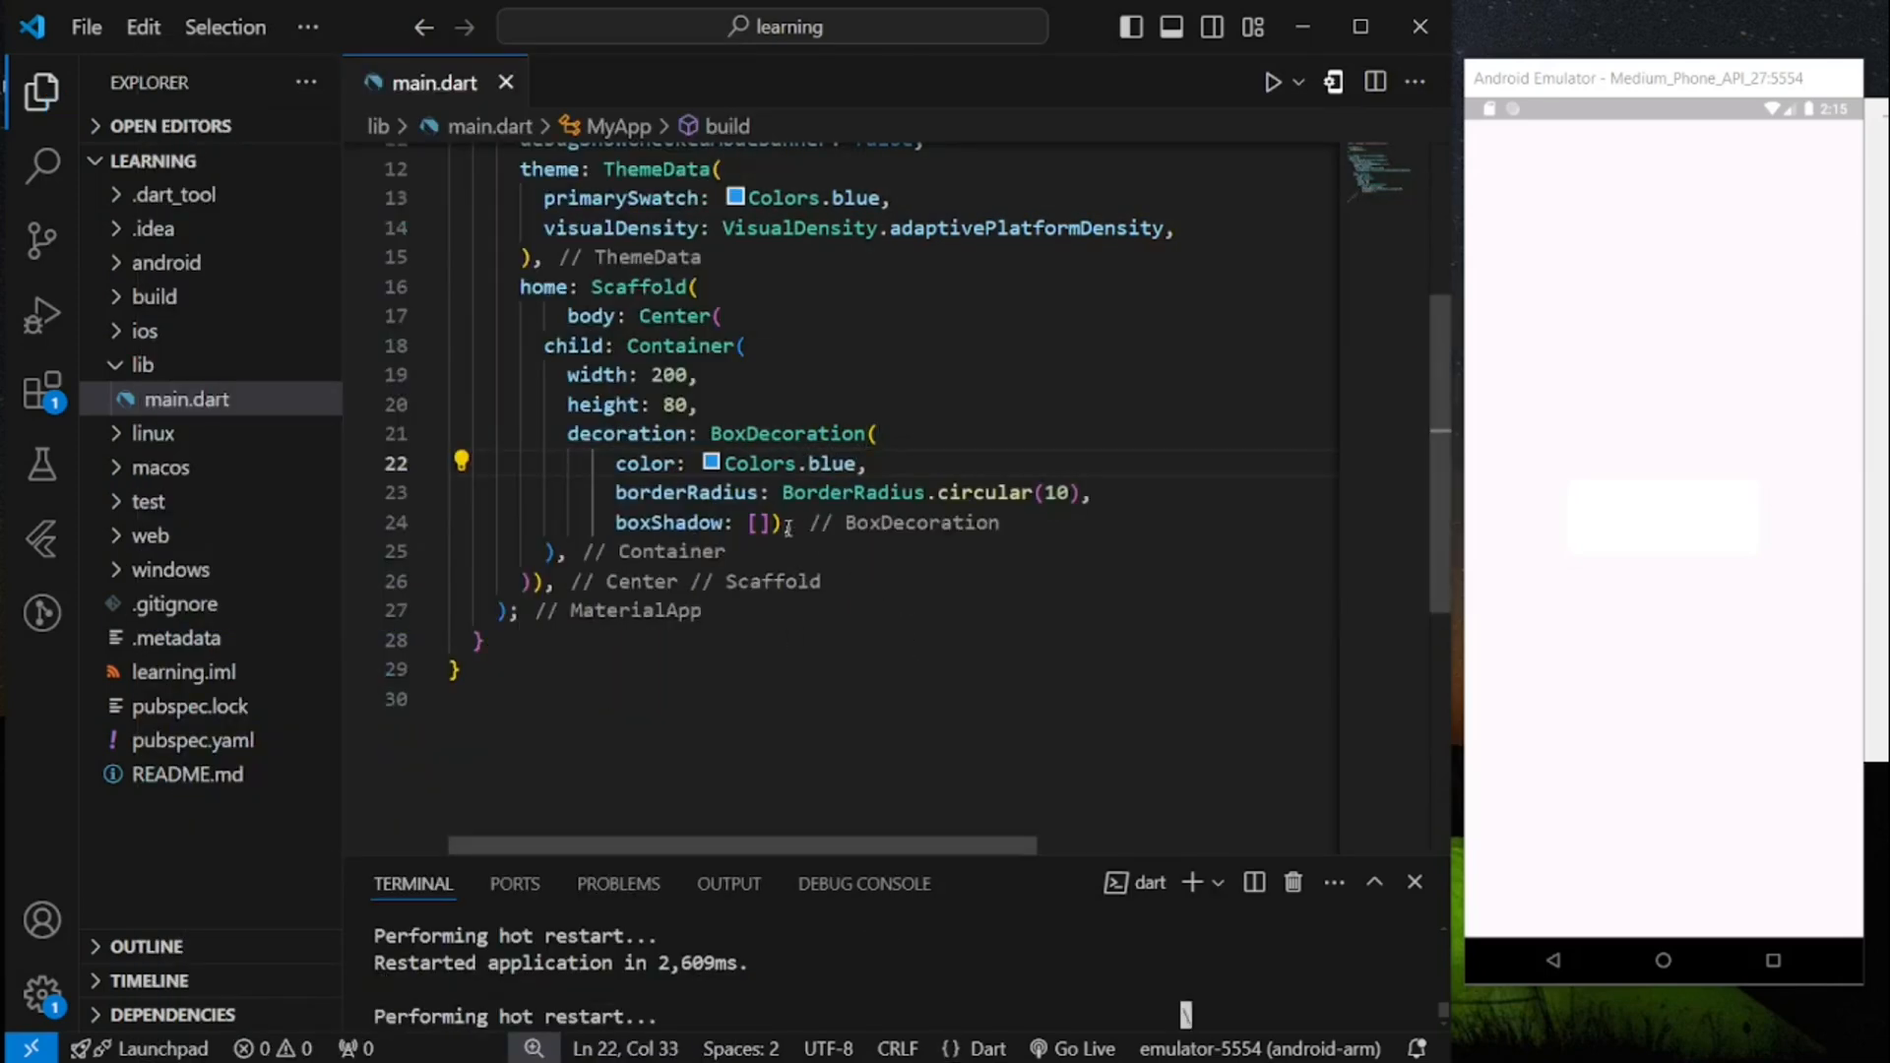
pyautogui.press('Enter')
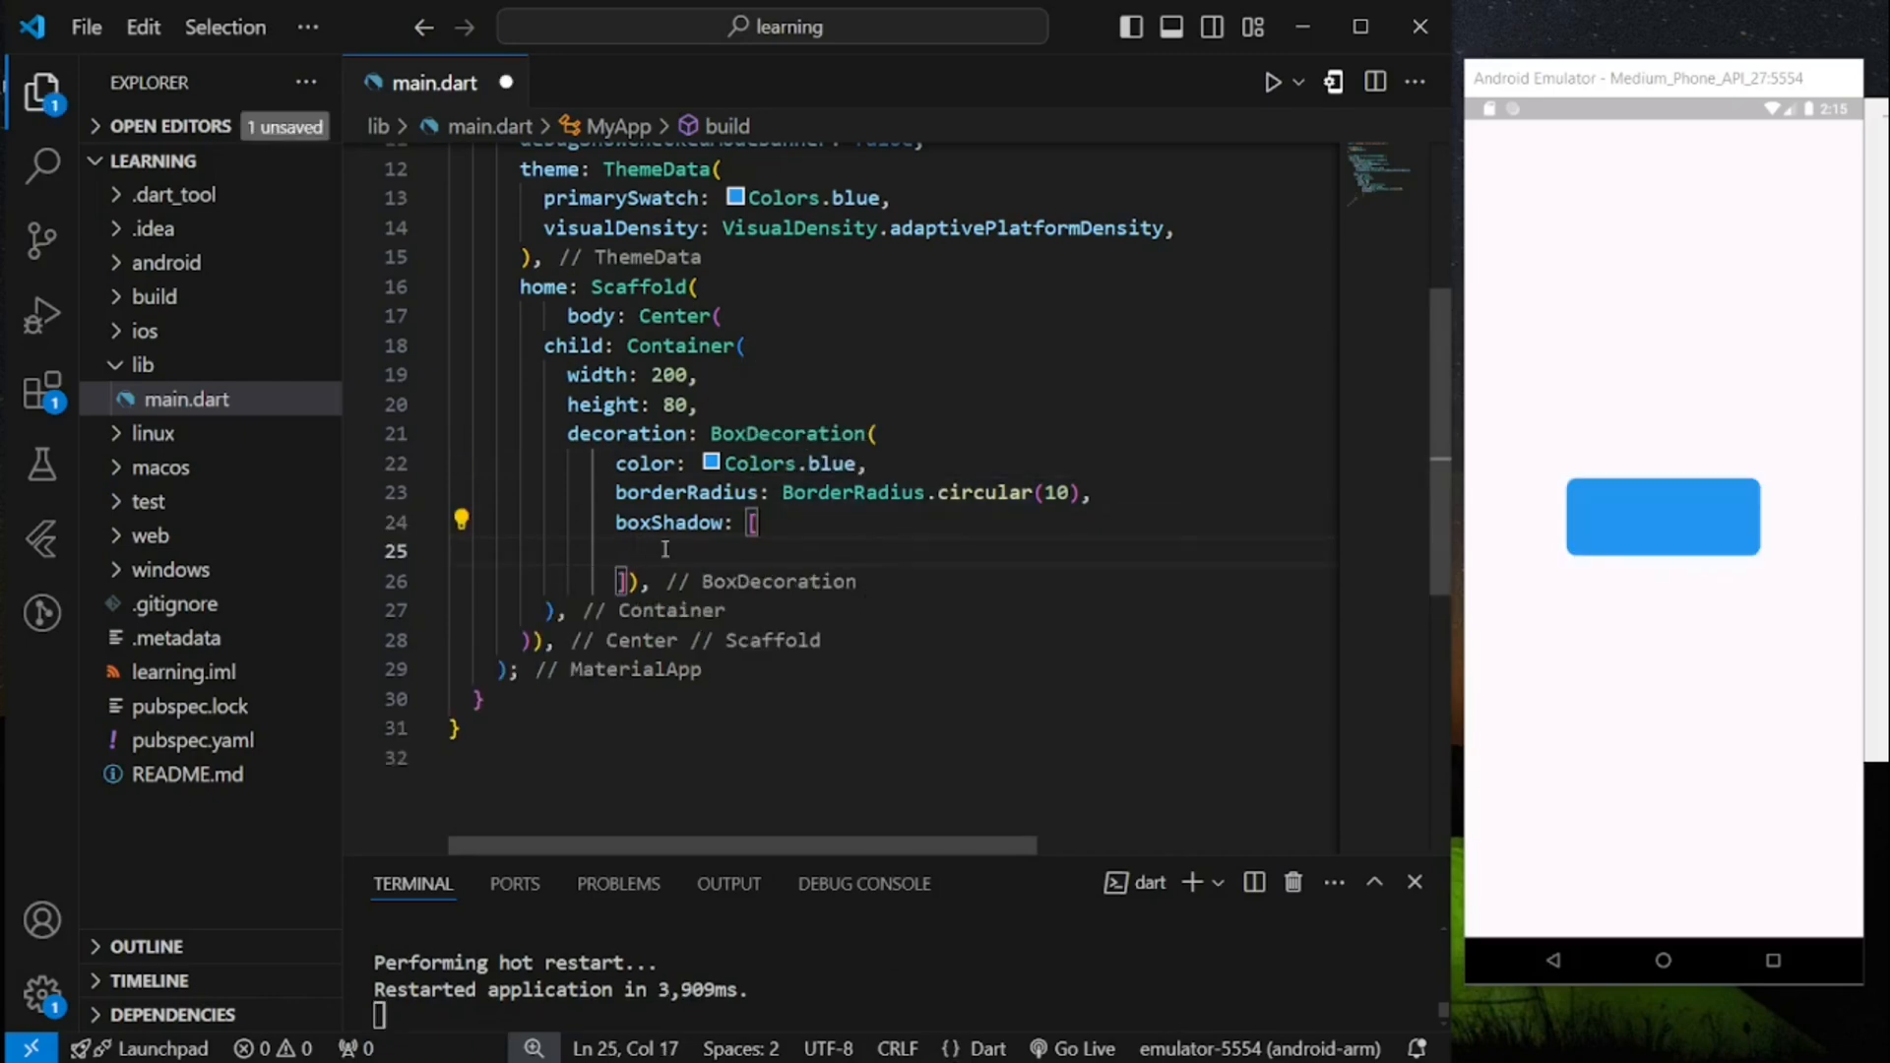
pyautogui.write('BoxShadow(')
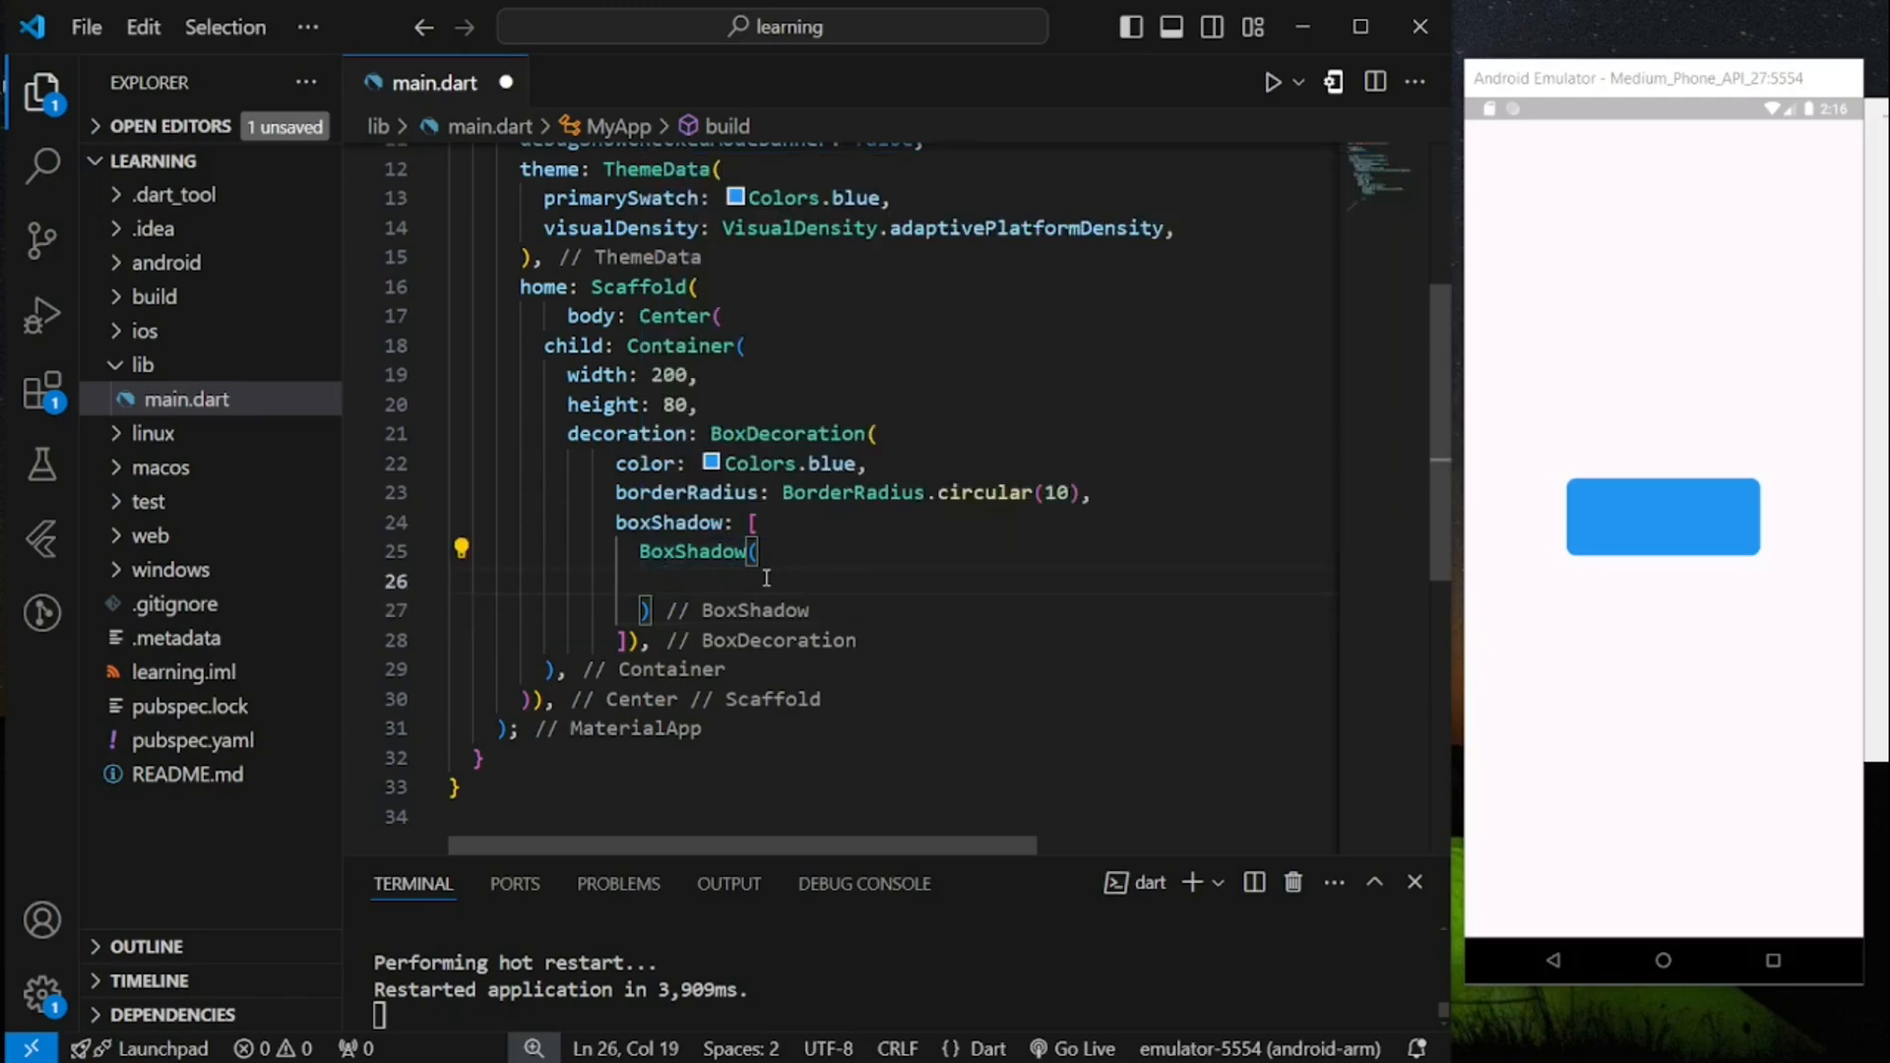
# - Give the BoxShadow a grey color and spreadRadius 5
pyautogui.write('color:')
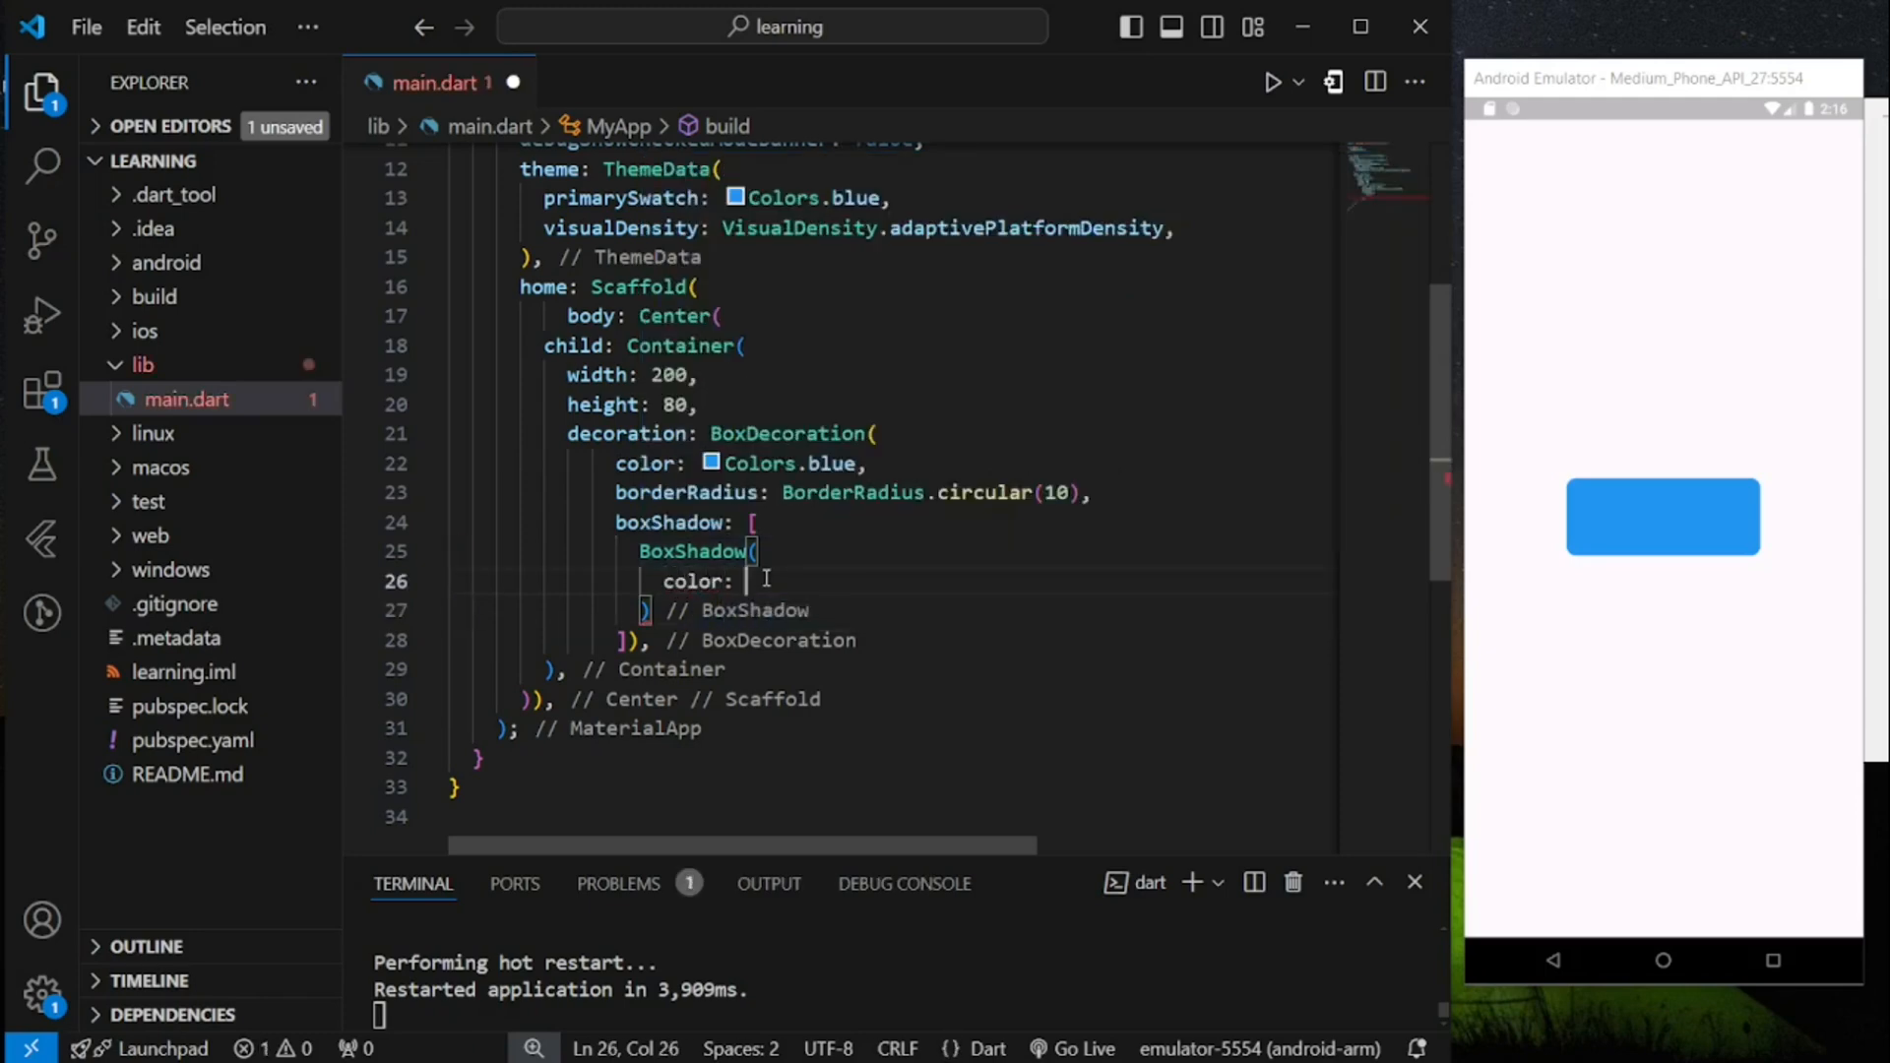
pyautogui.write('Colors.grey.withOpacity(0.5),')
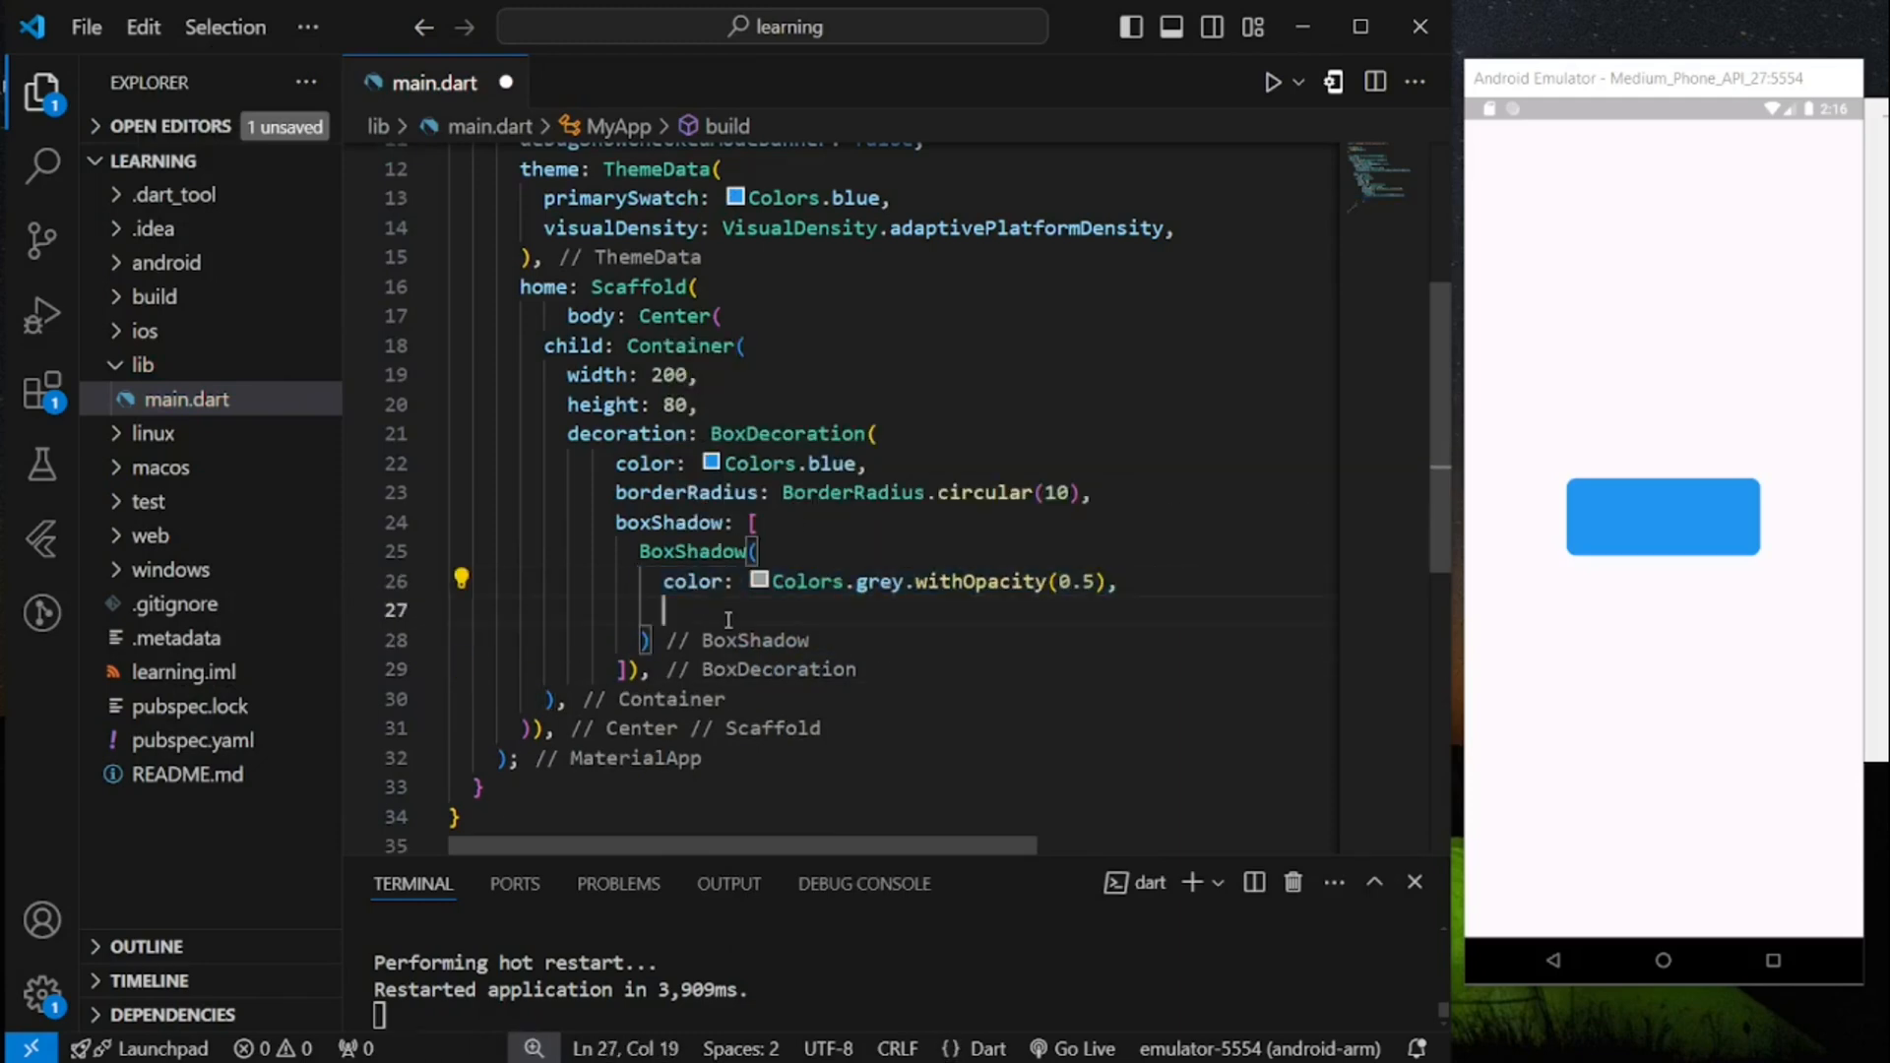
pyautogui.write('s')
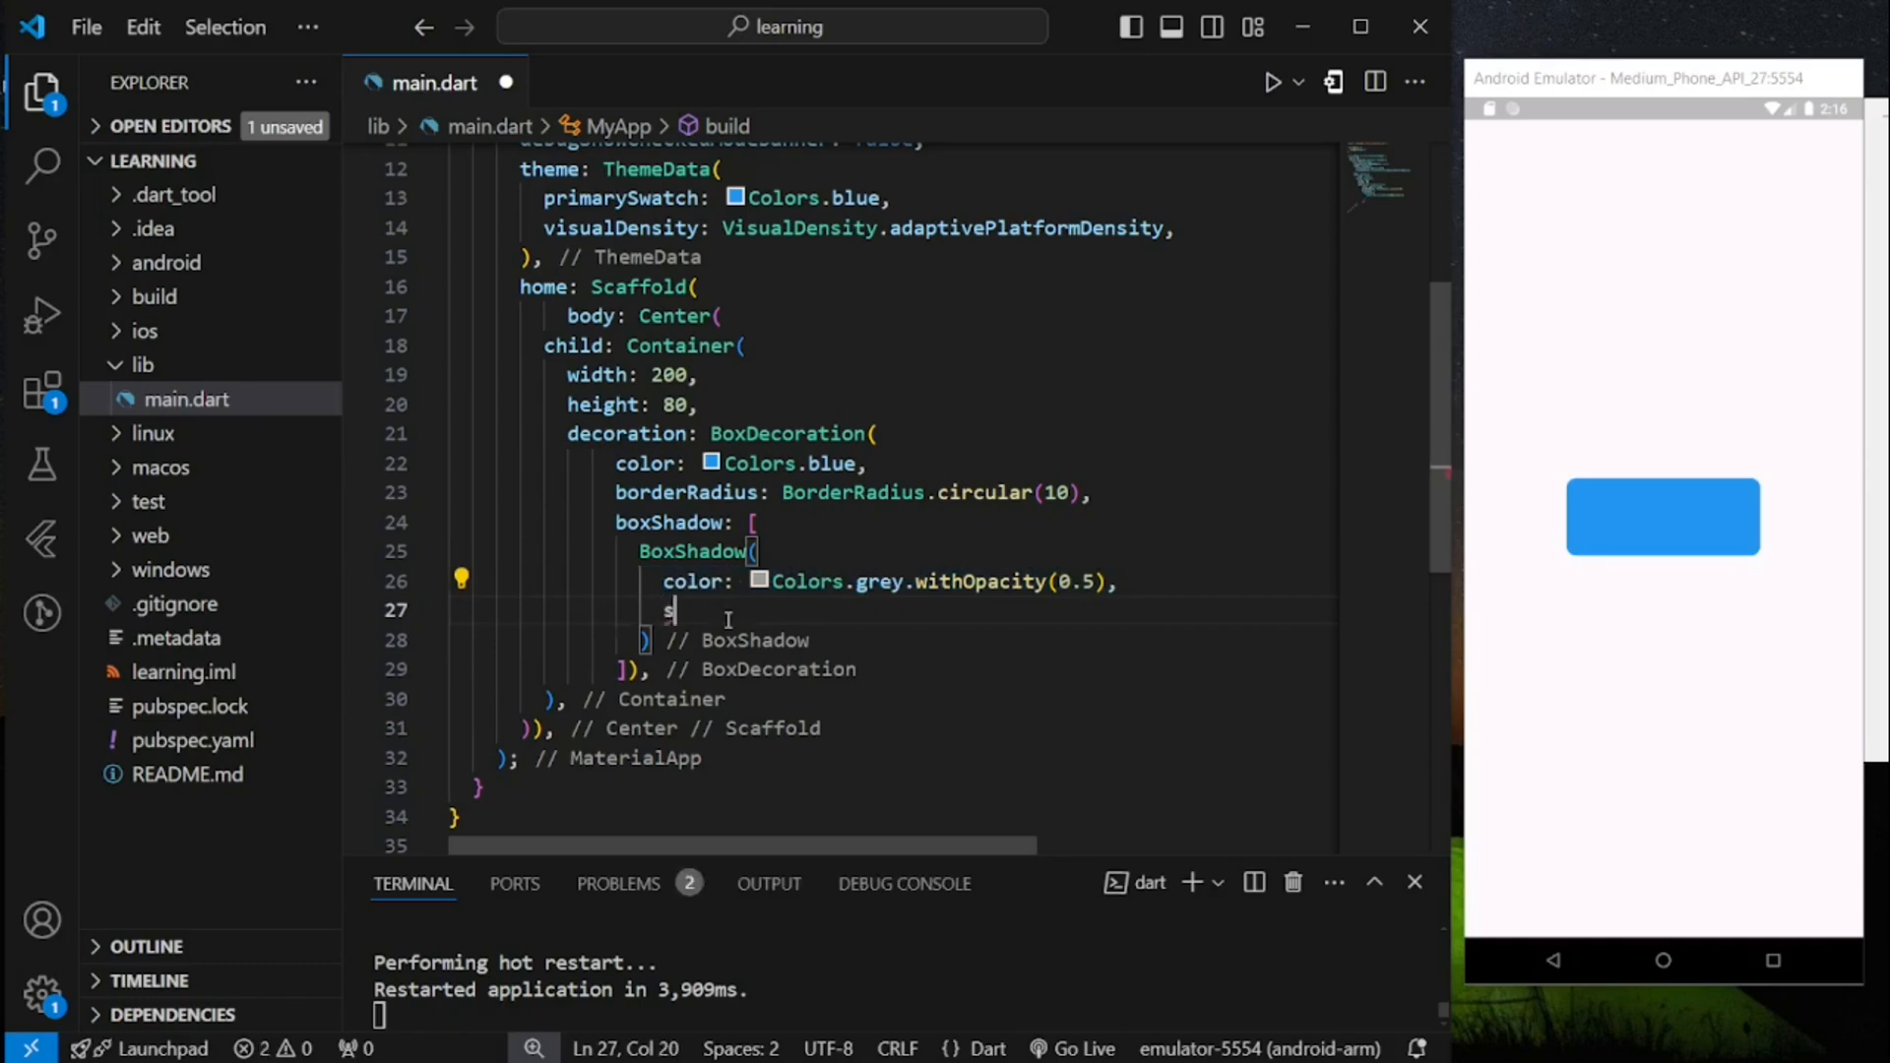
pyautogui.write('preadRadius:')
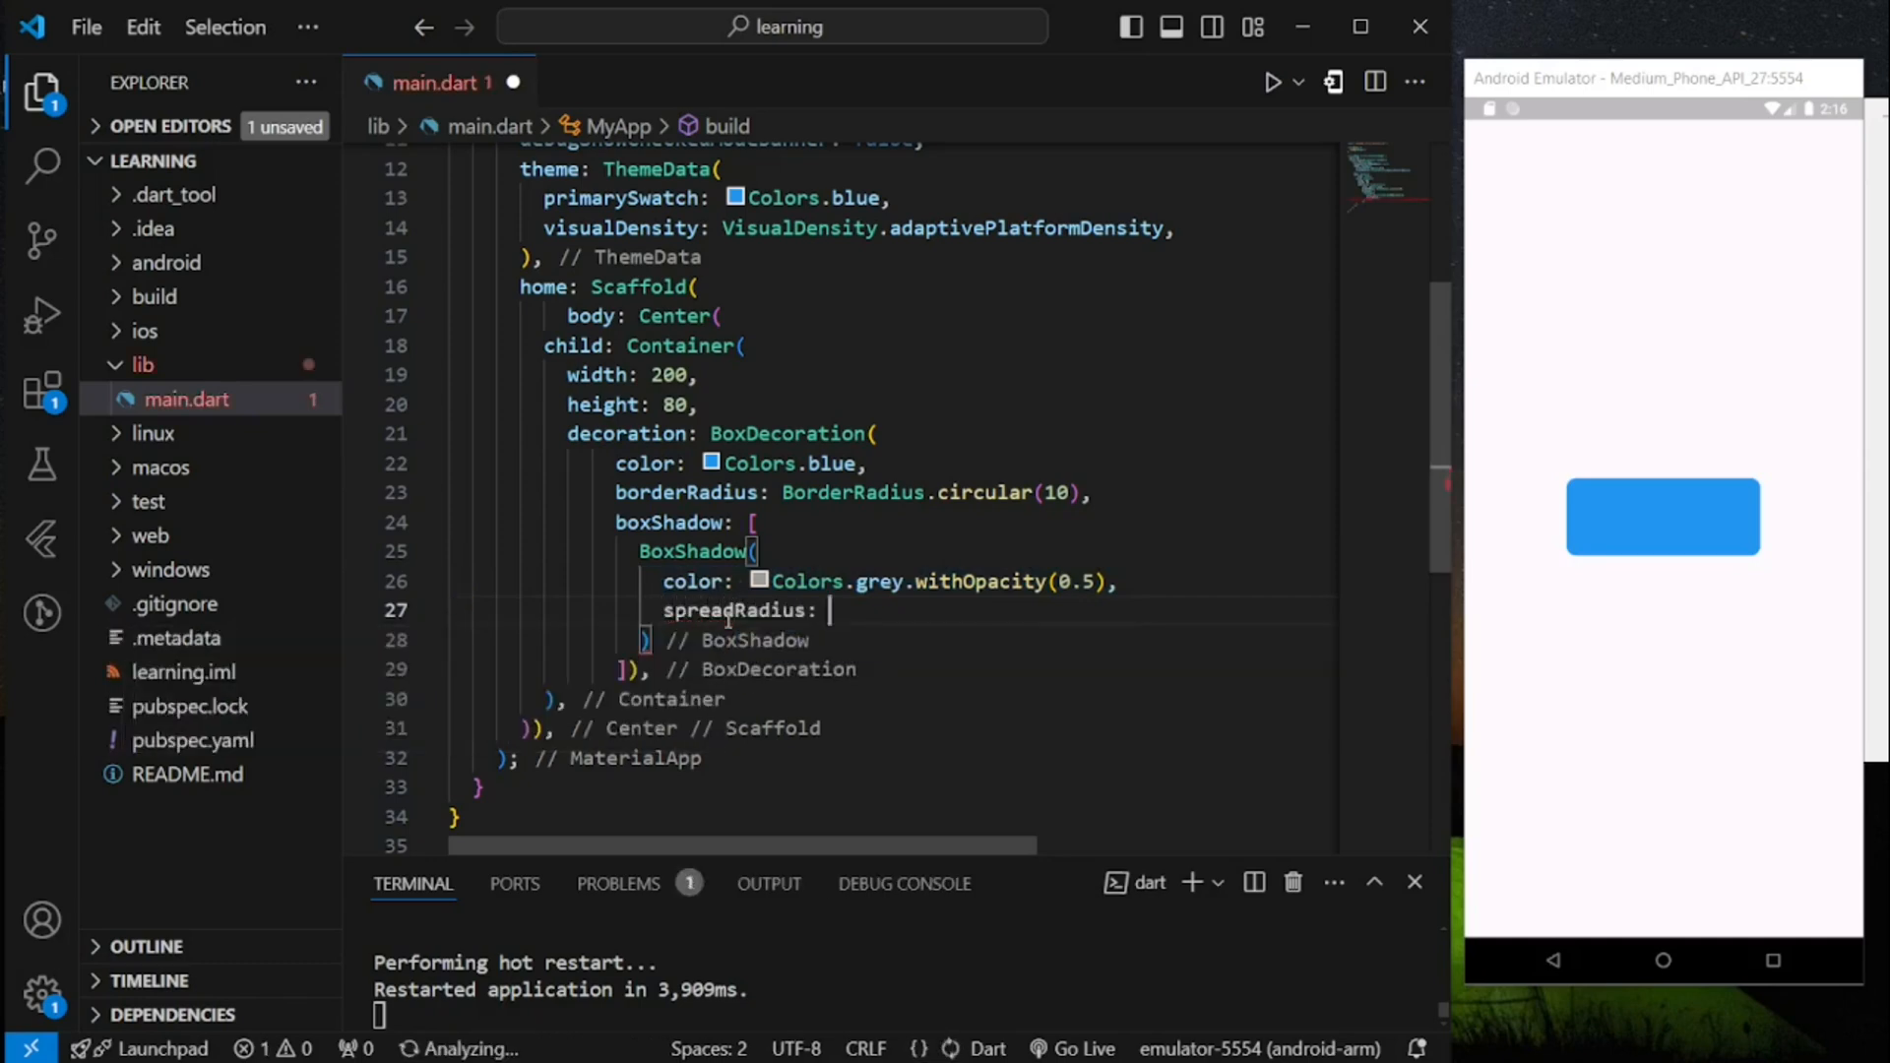
pyautogui.write('5,')
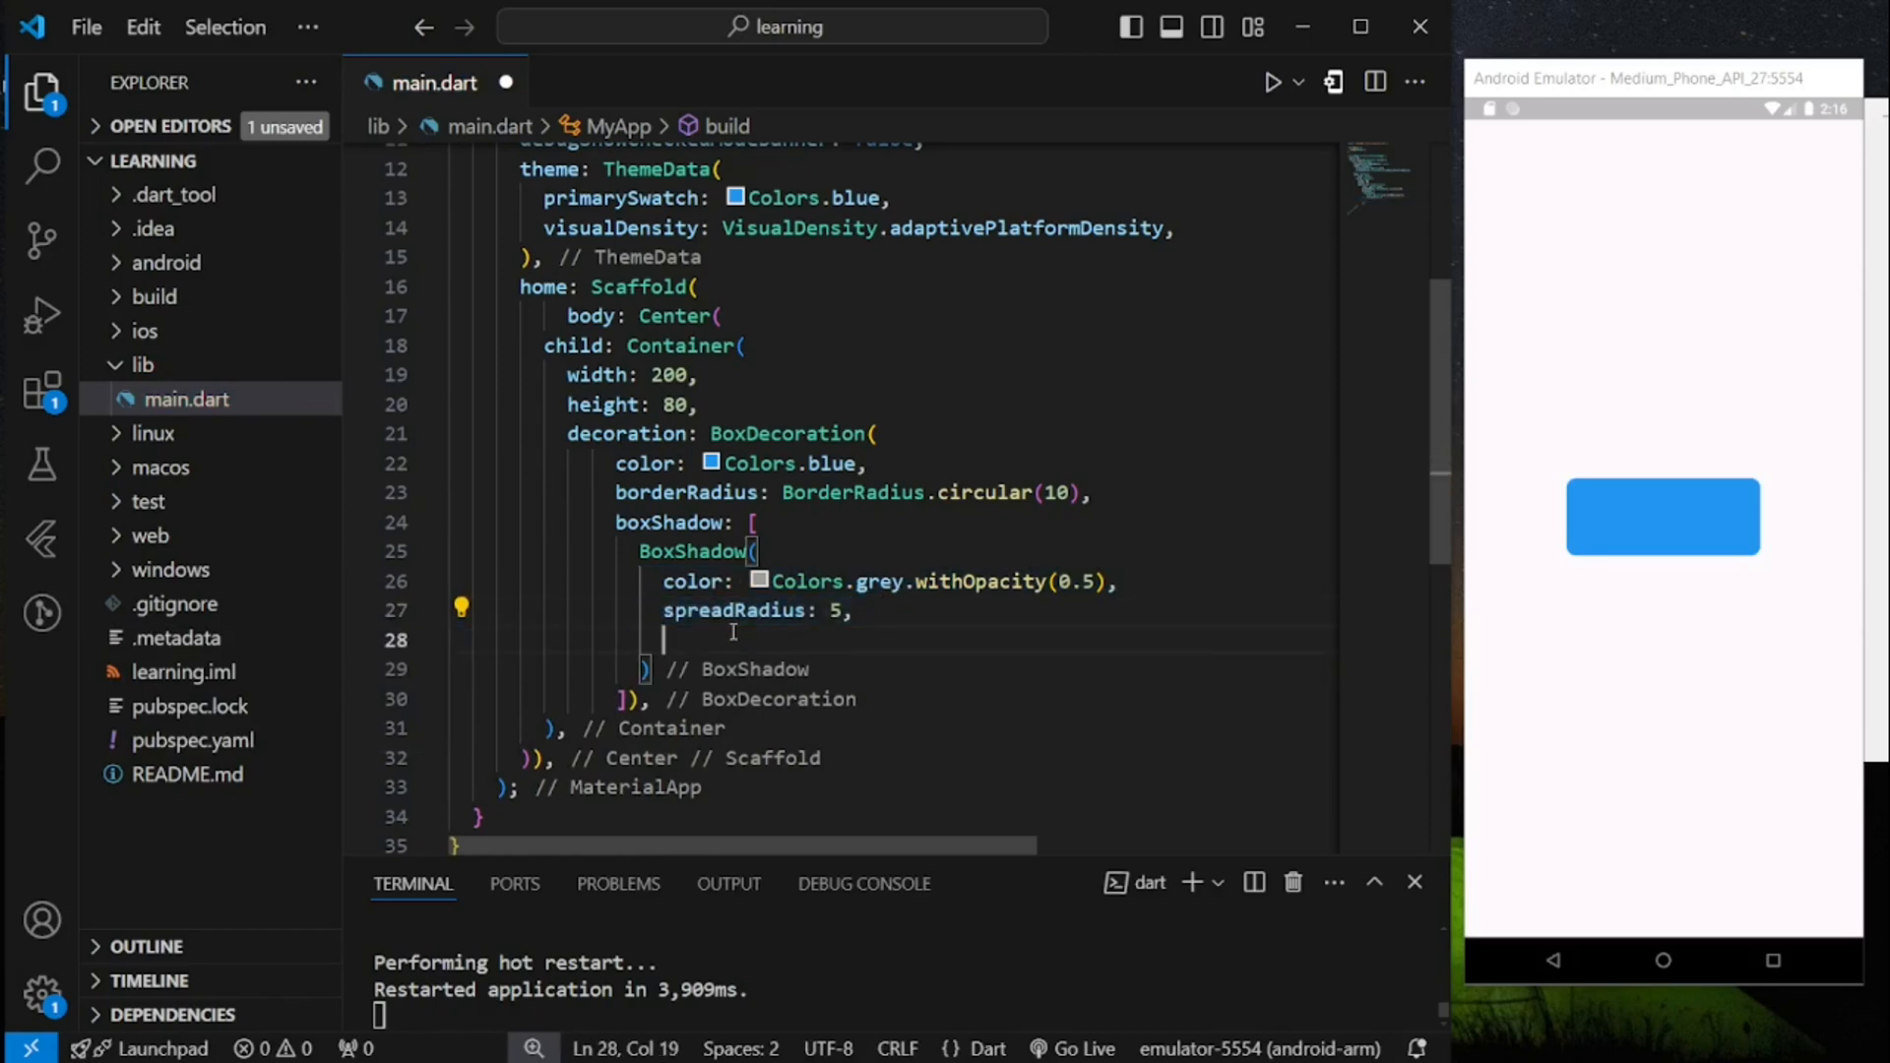
# - Add blurRadius 7 and offset Offset(0, 0) to the BoxShadow
pyautogui.write('blur')
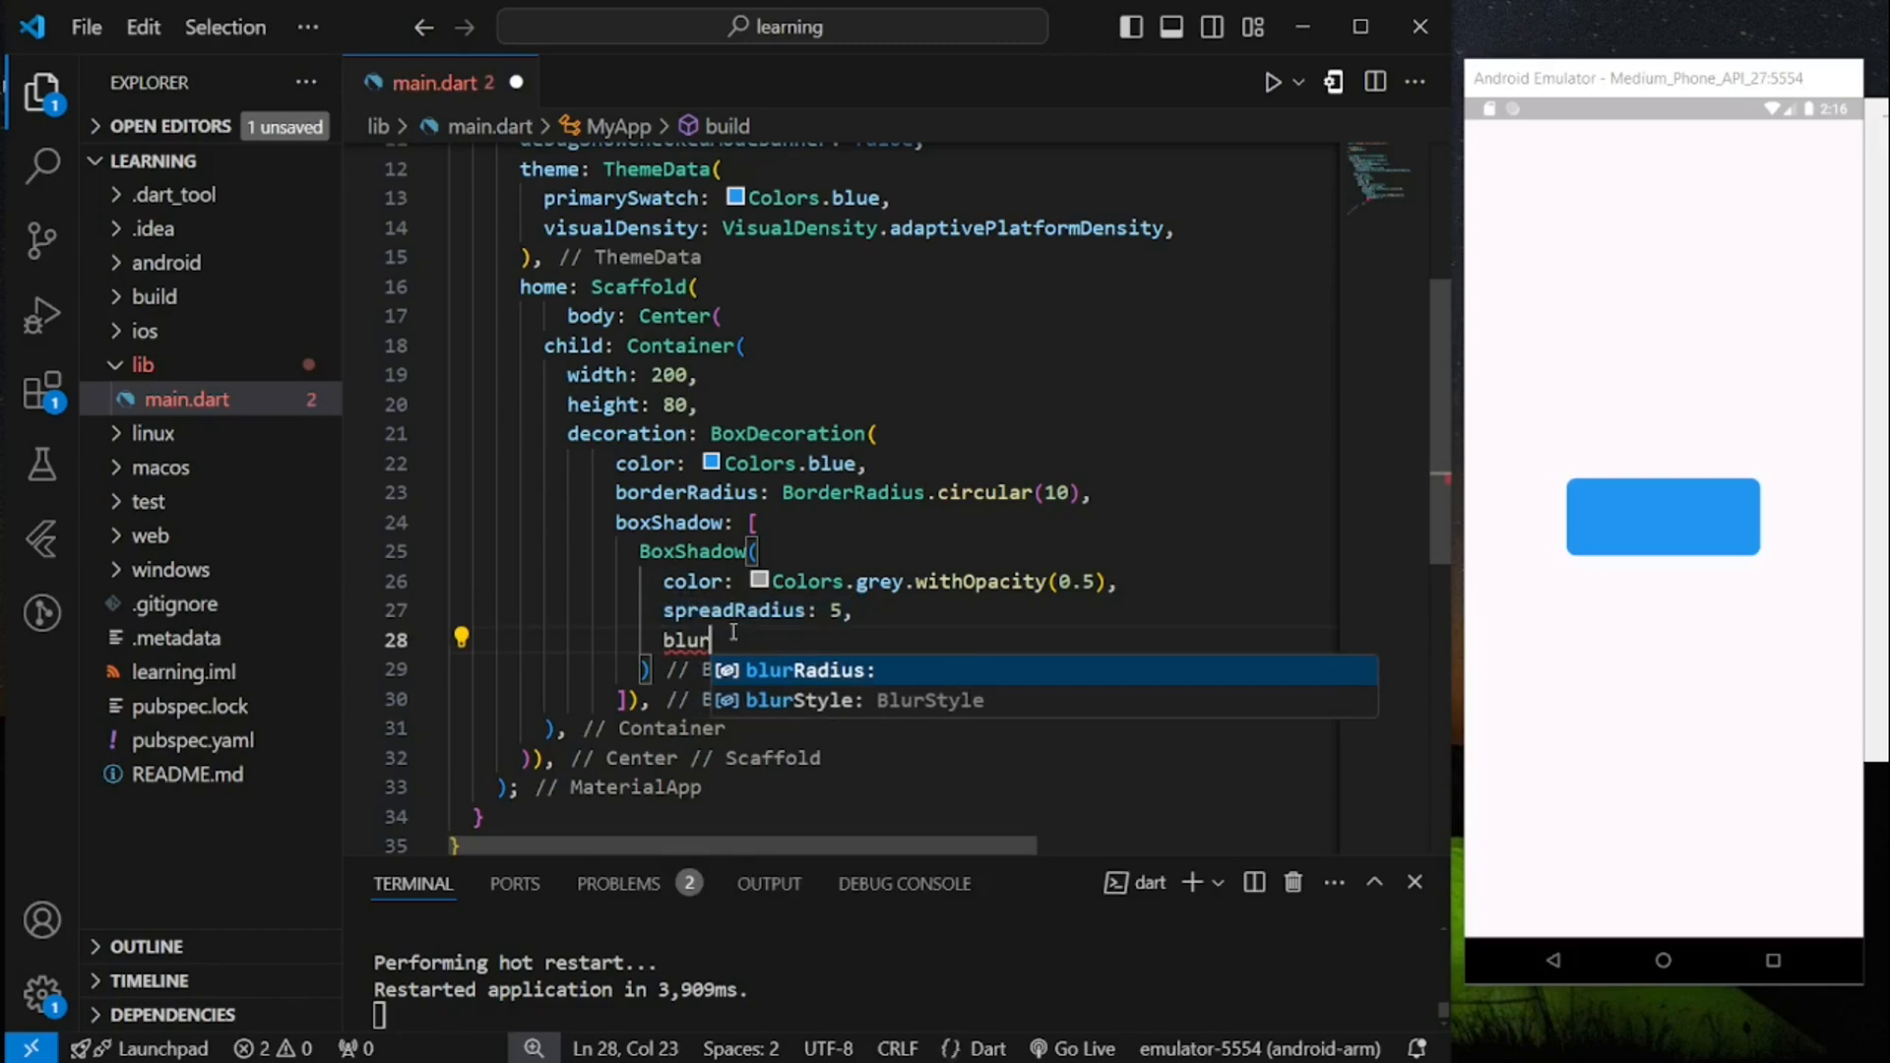
pyautogui.write('Radius: 7')
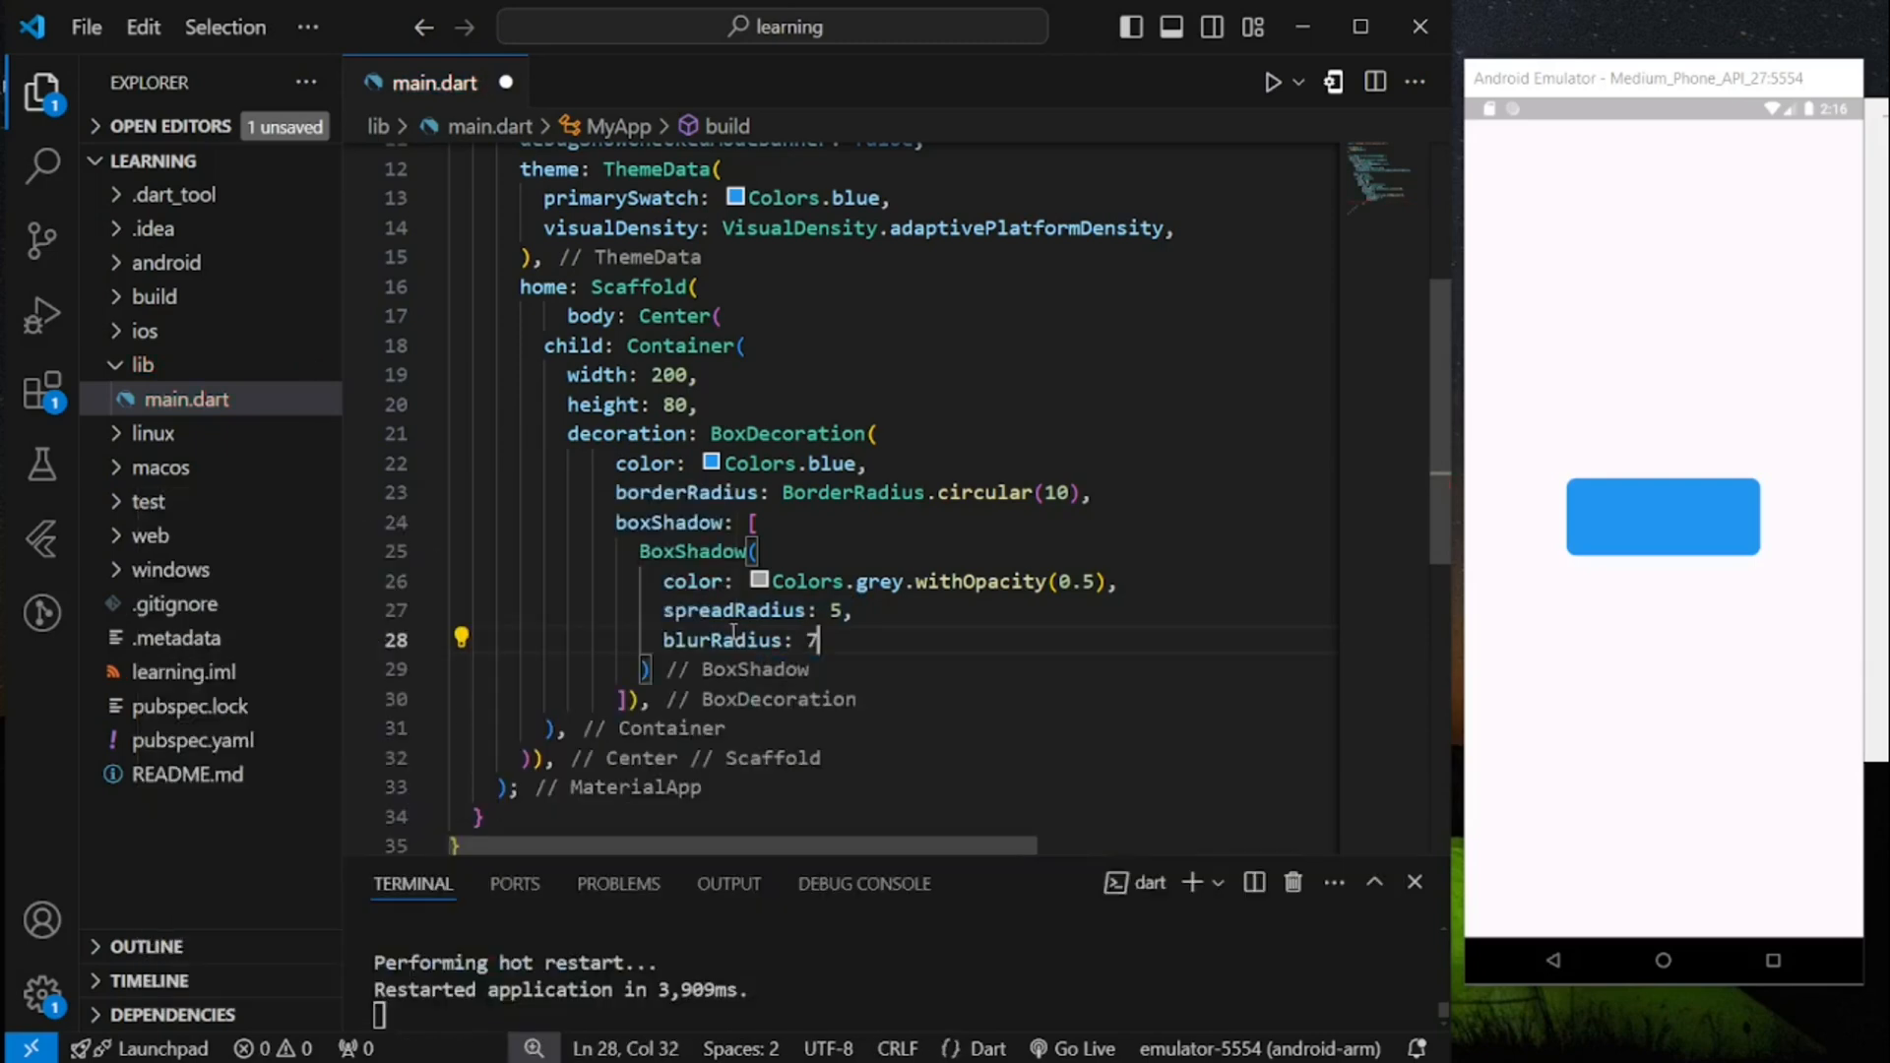
pyautogui.press('Enter')
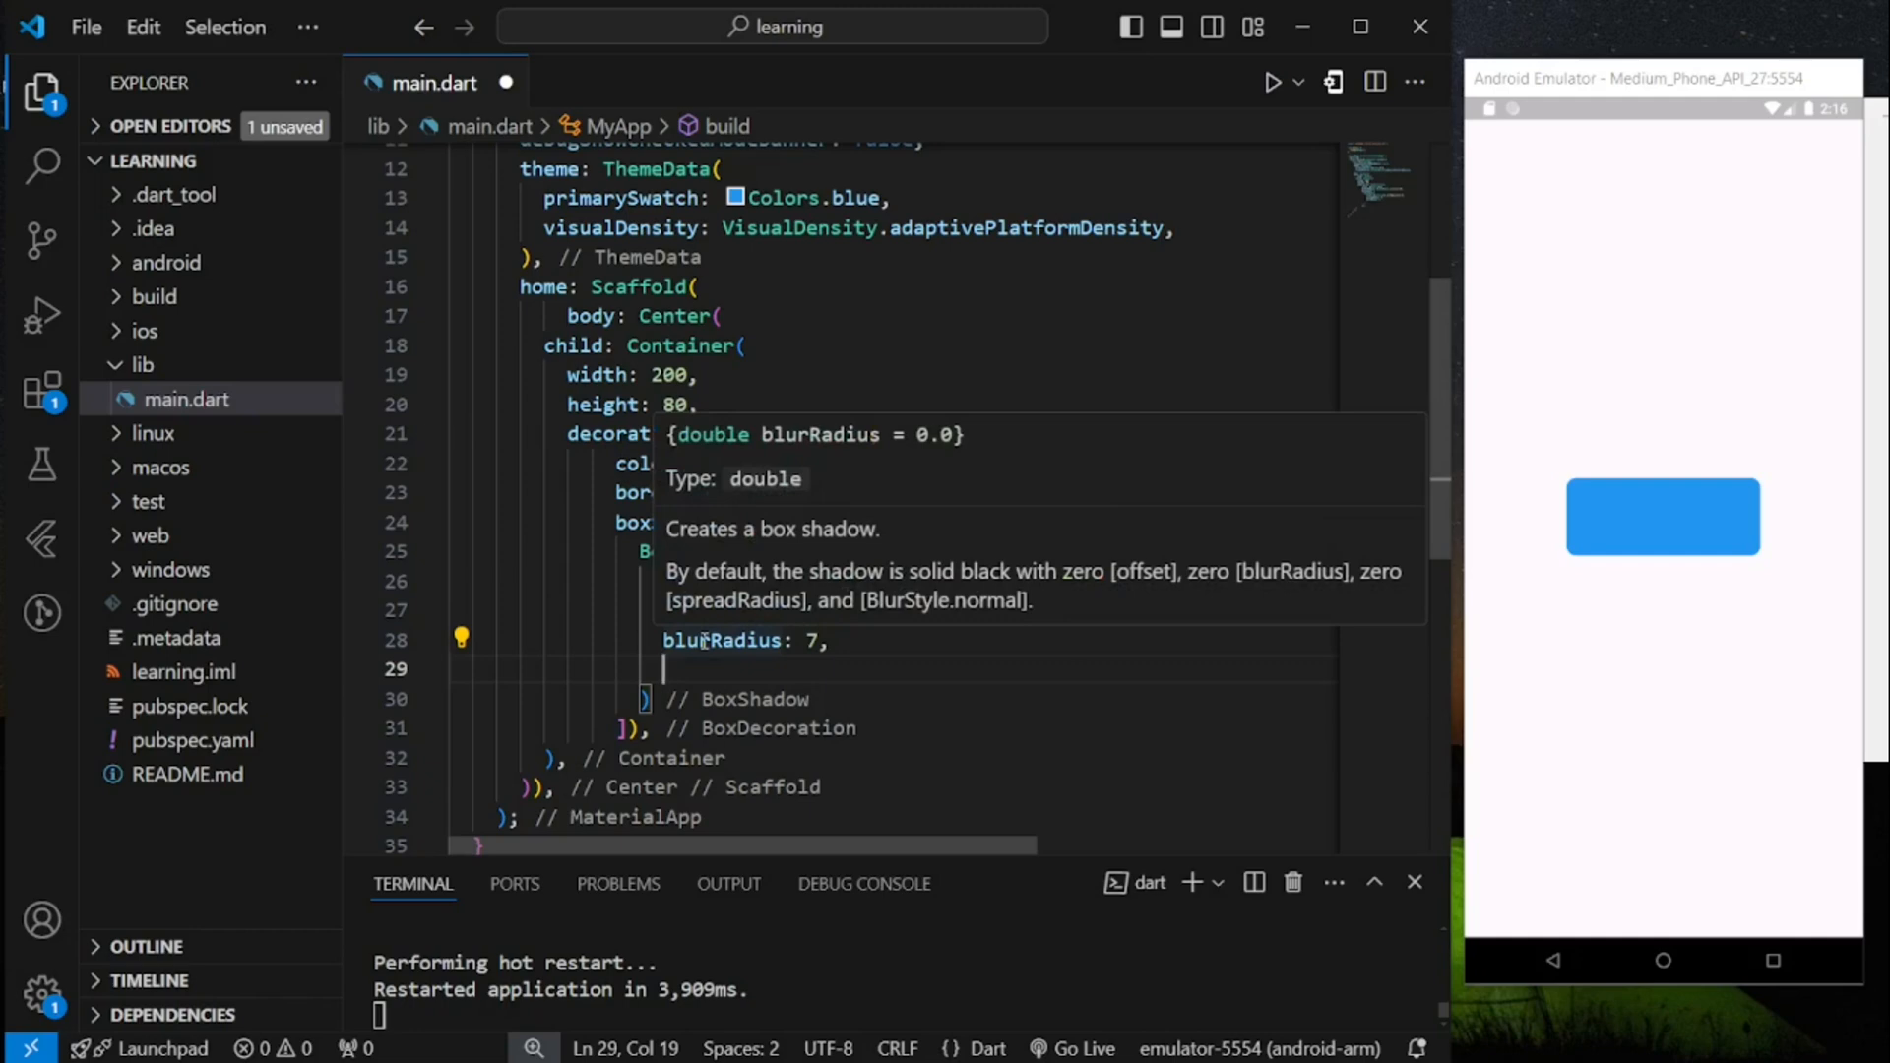
pyautogui.write('offset: Offset(dx, dy')
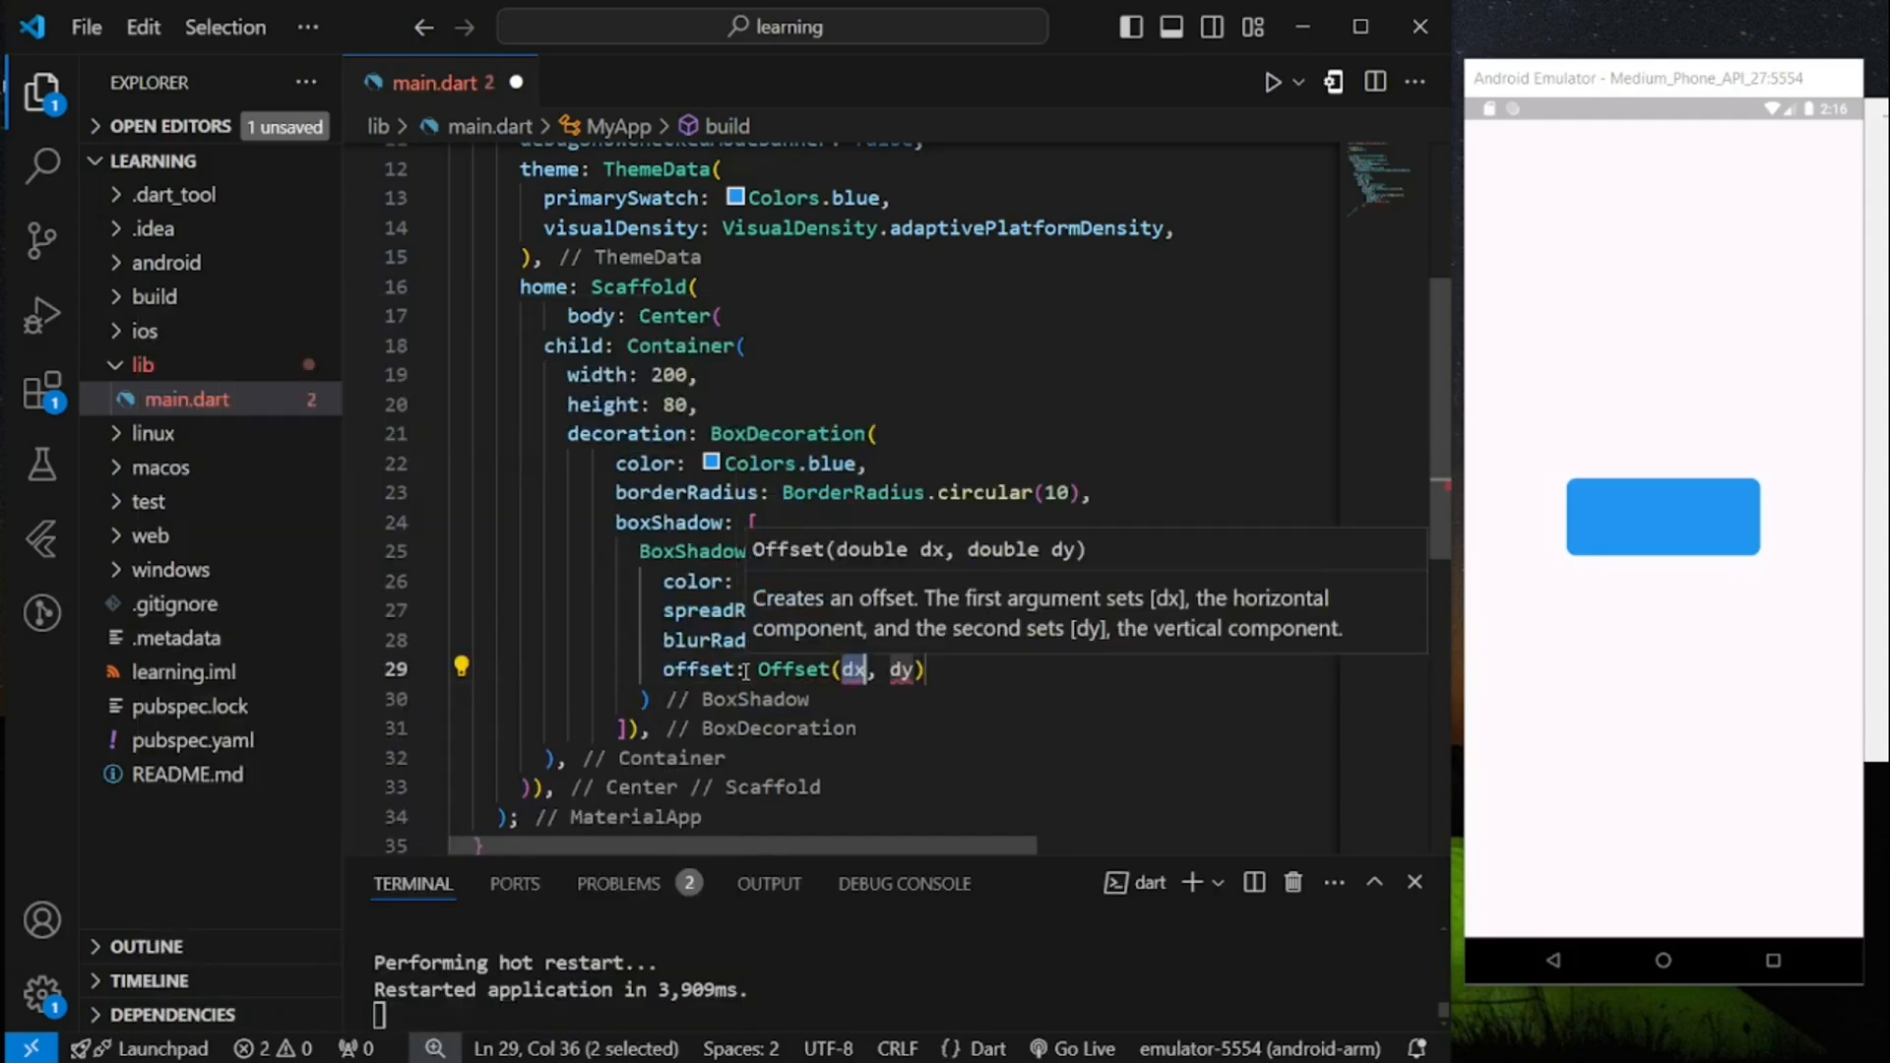
pyautogui.write('0')
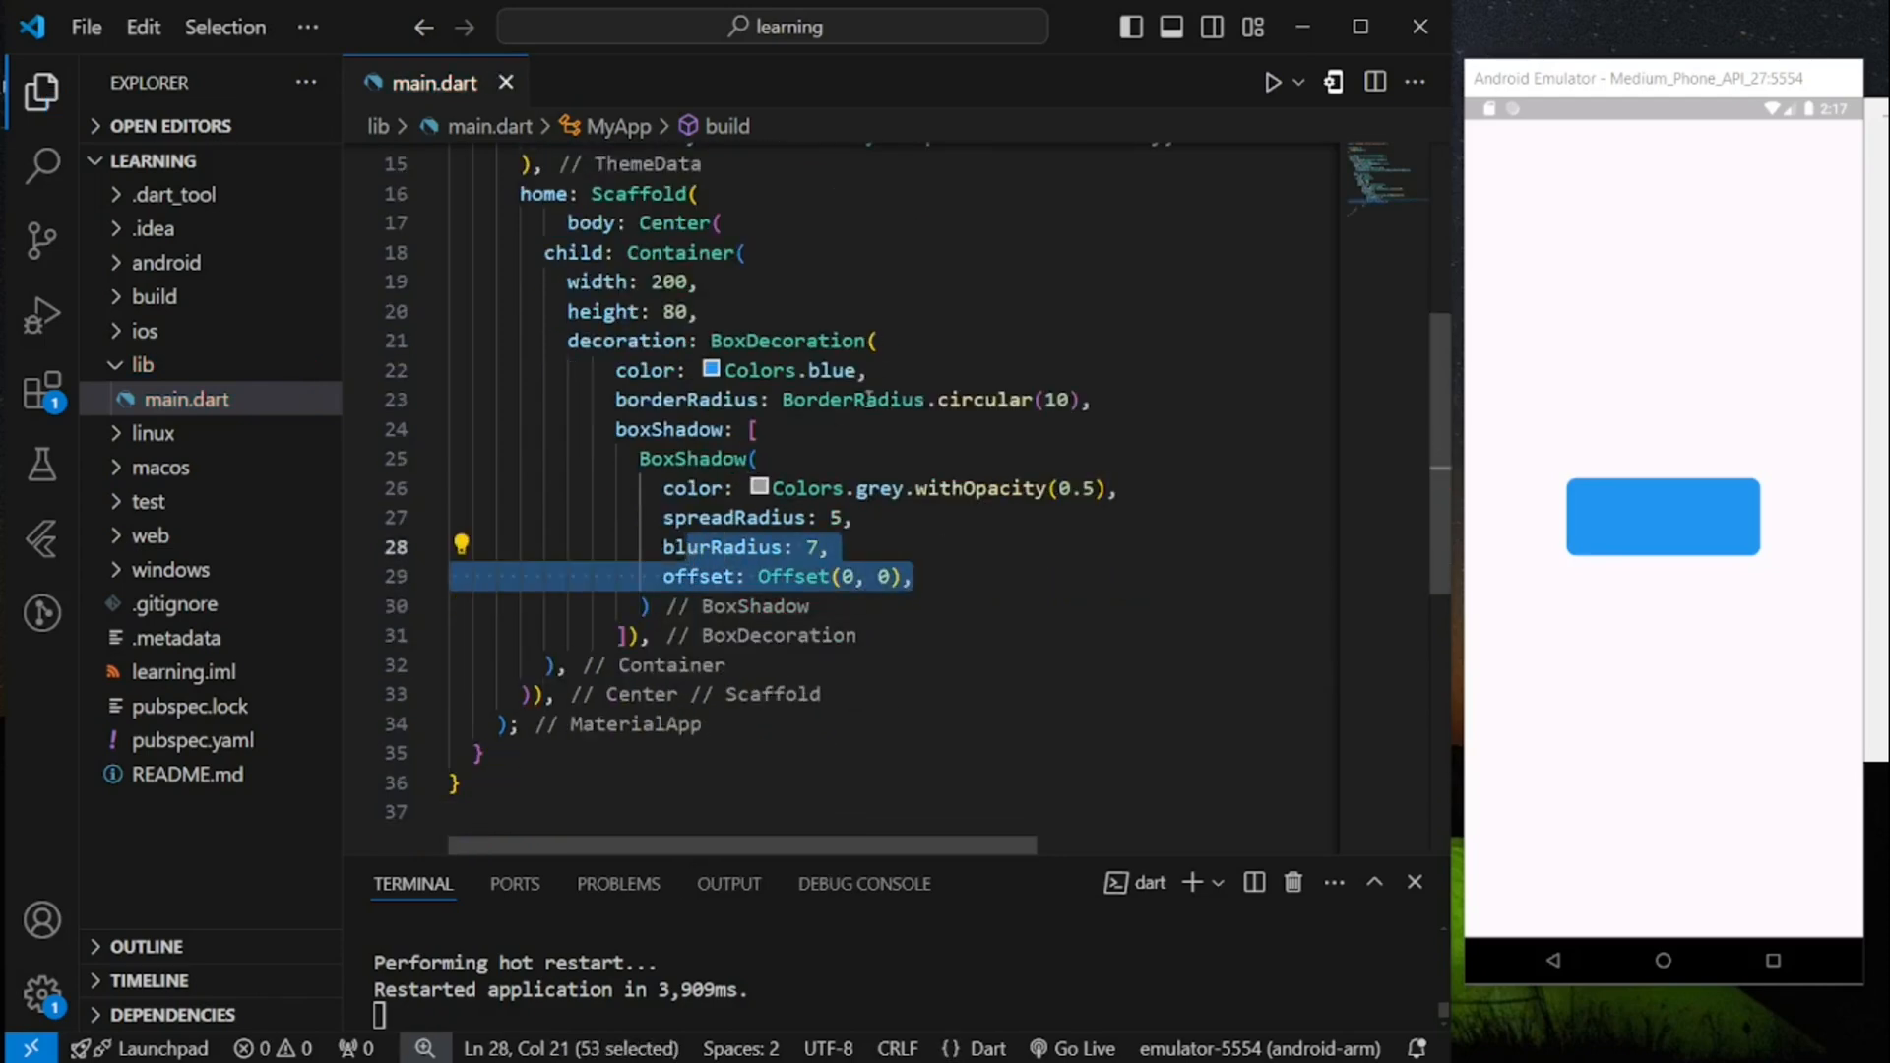
# - Switch the Container color to Colors.white and reposition the emulator beside the editor
pyautogui.write('w')
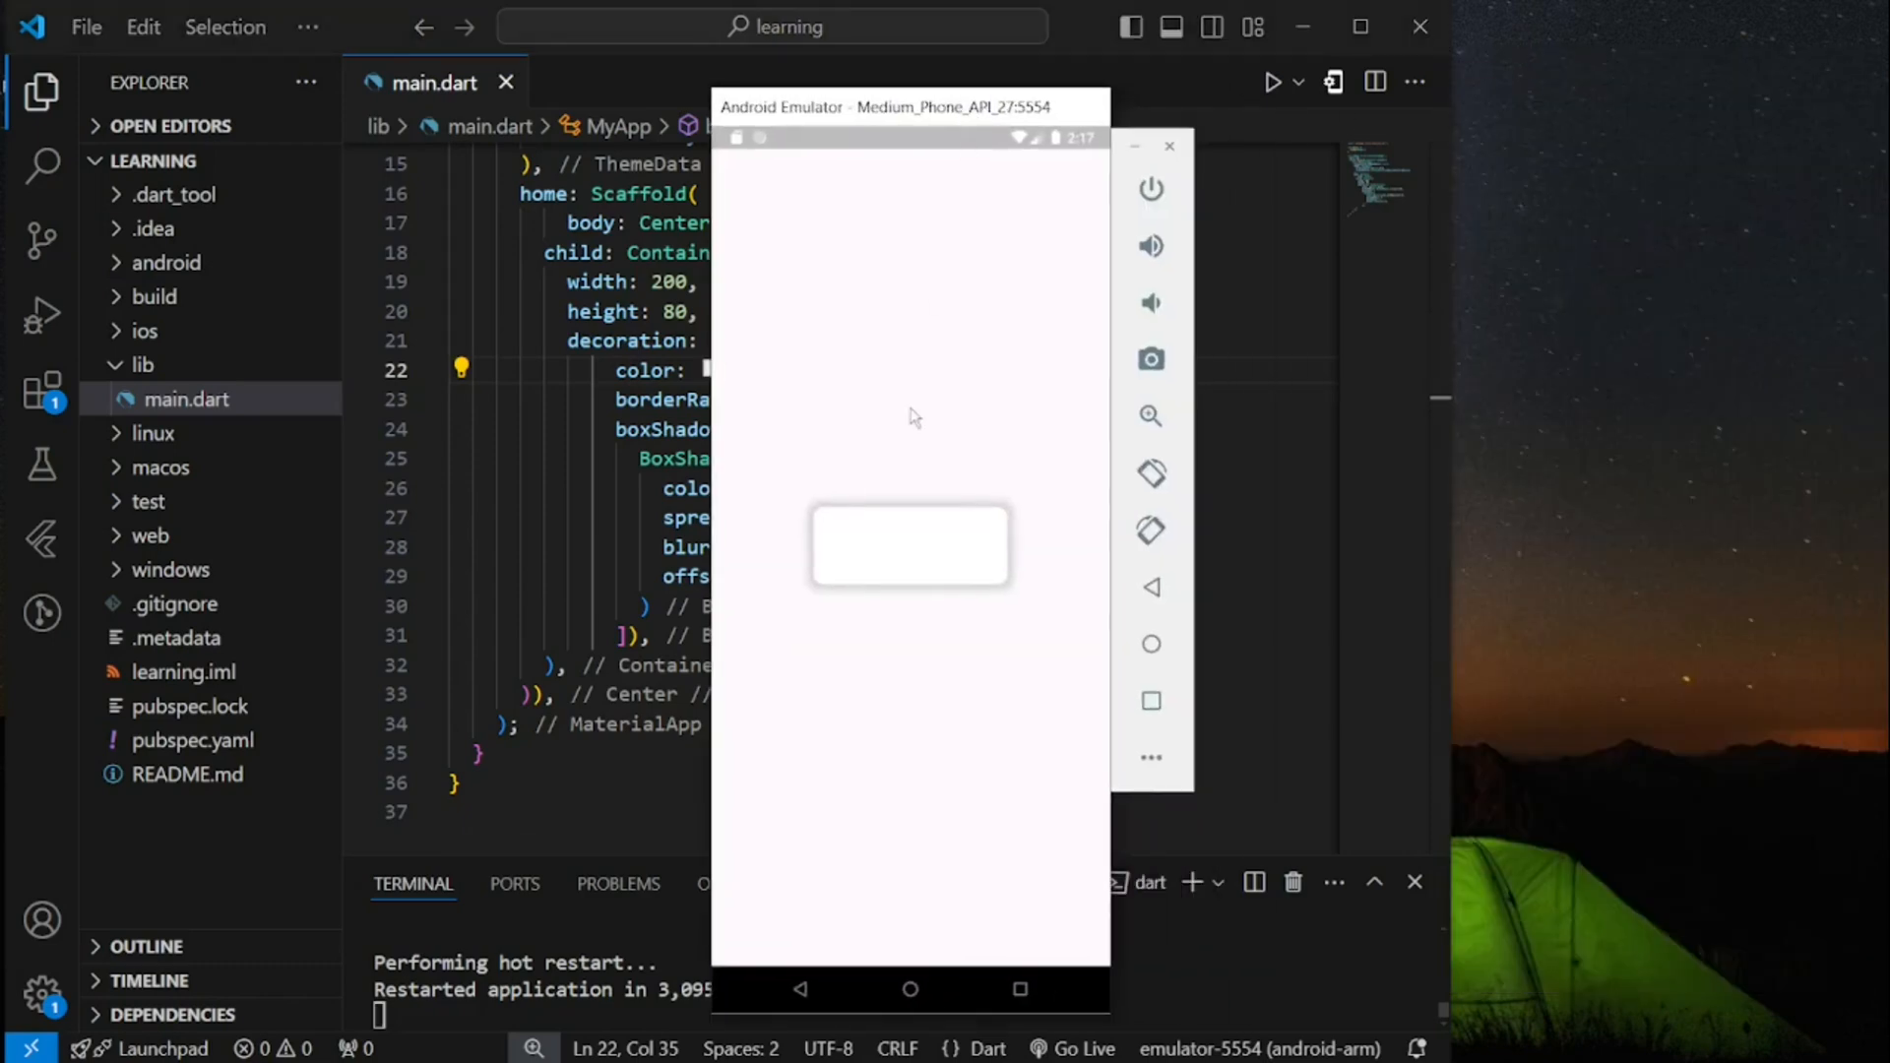
pyautogui.moveTo(941, 589)
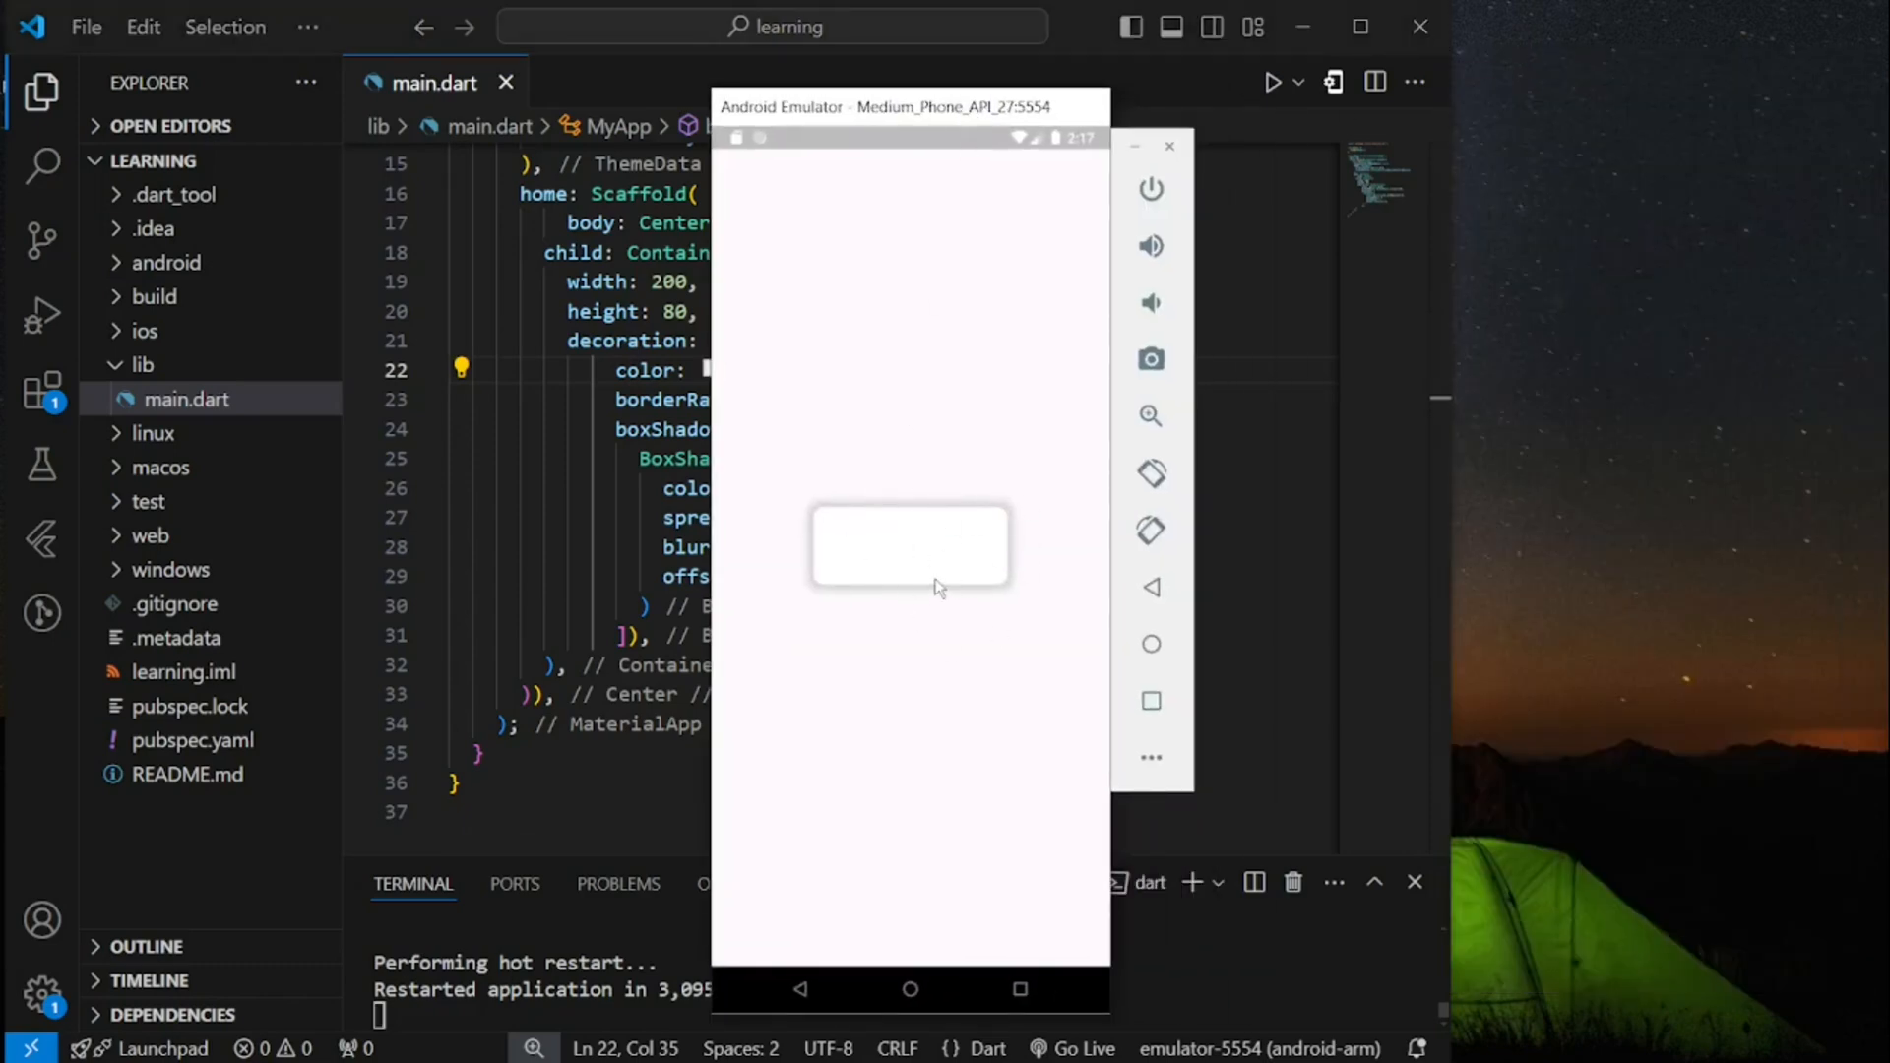
pyautogui.moveTo(929, 590)
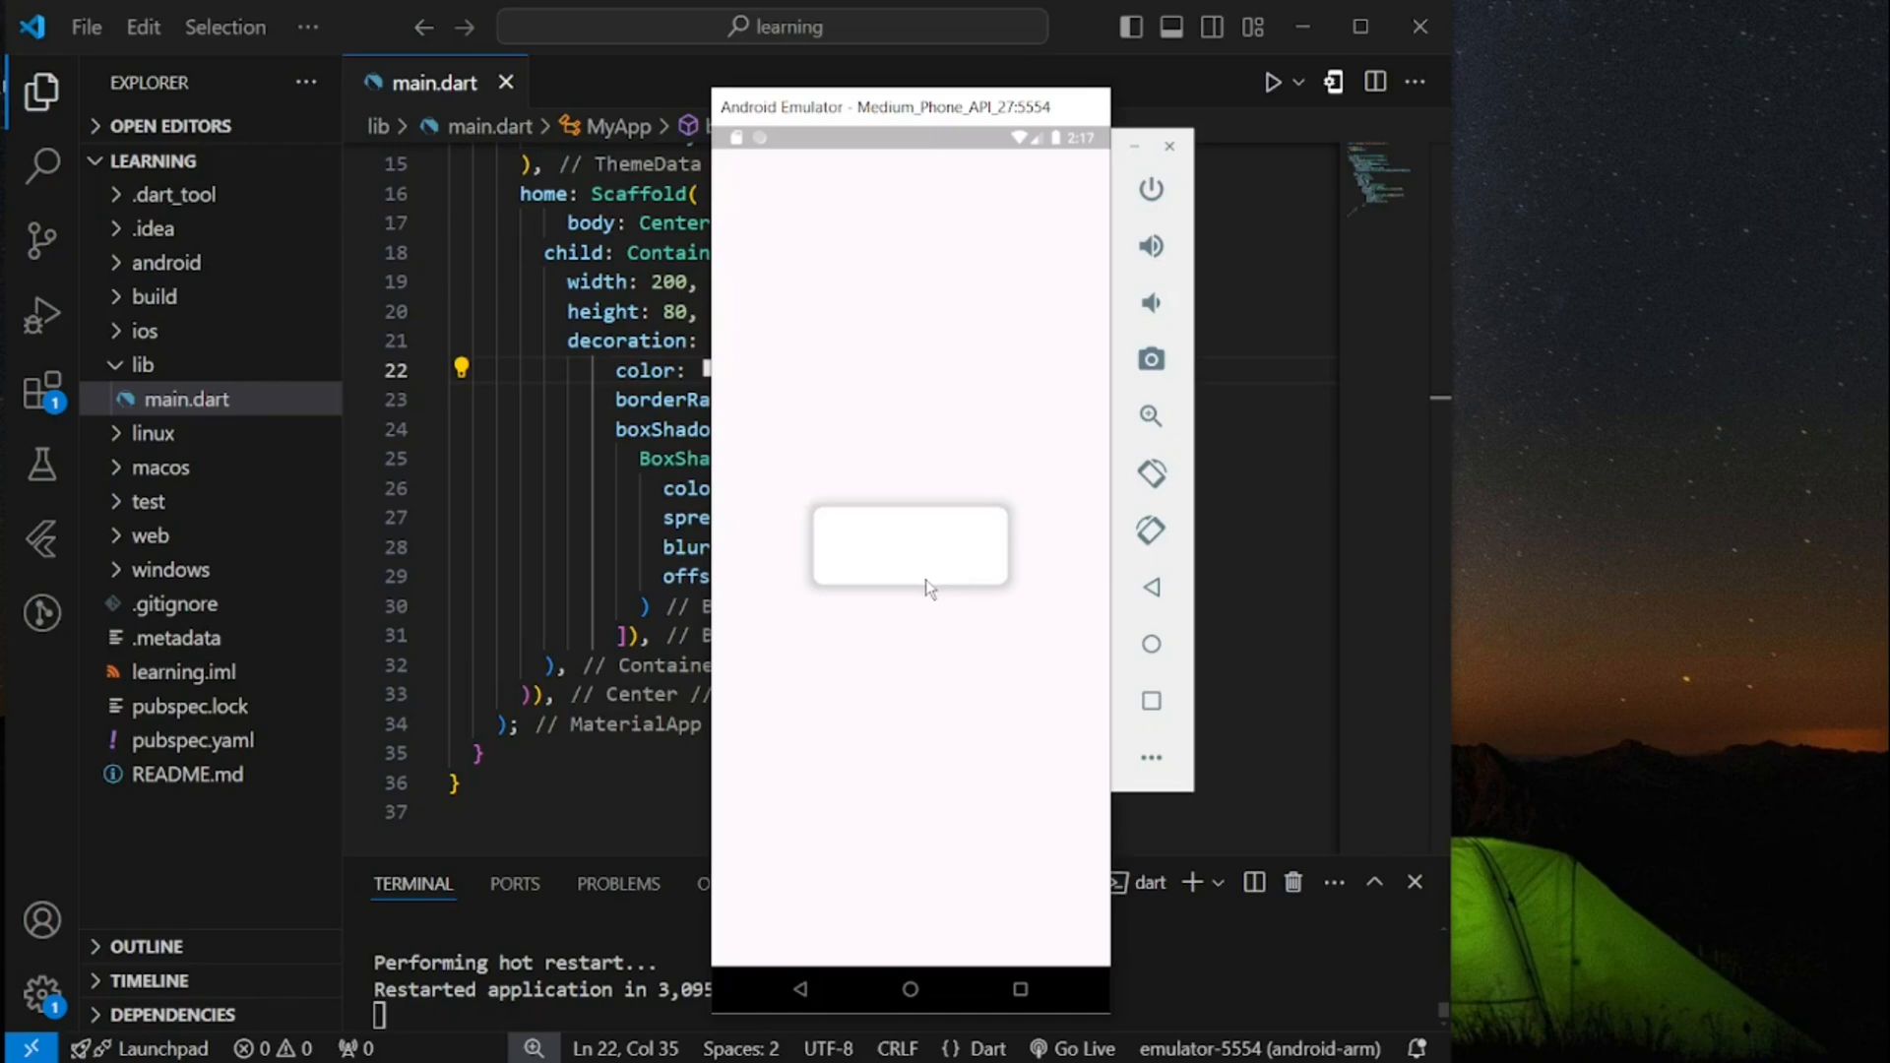
pyautogui.moveTo(1024, 534)
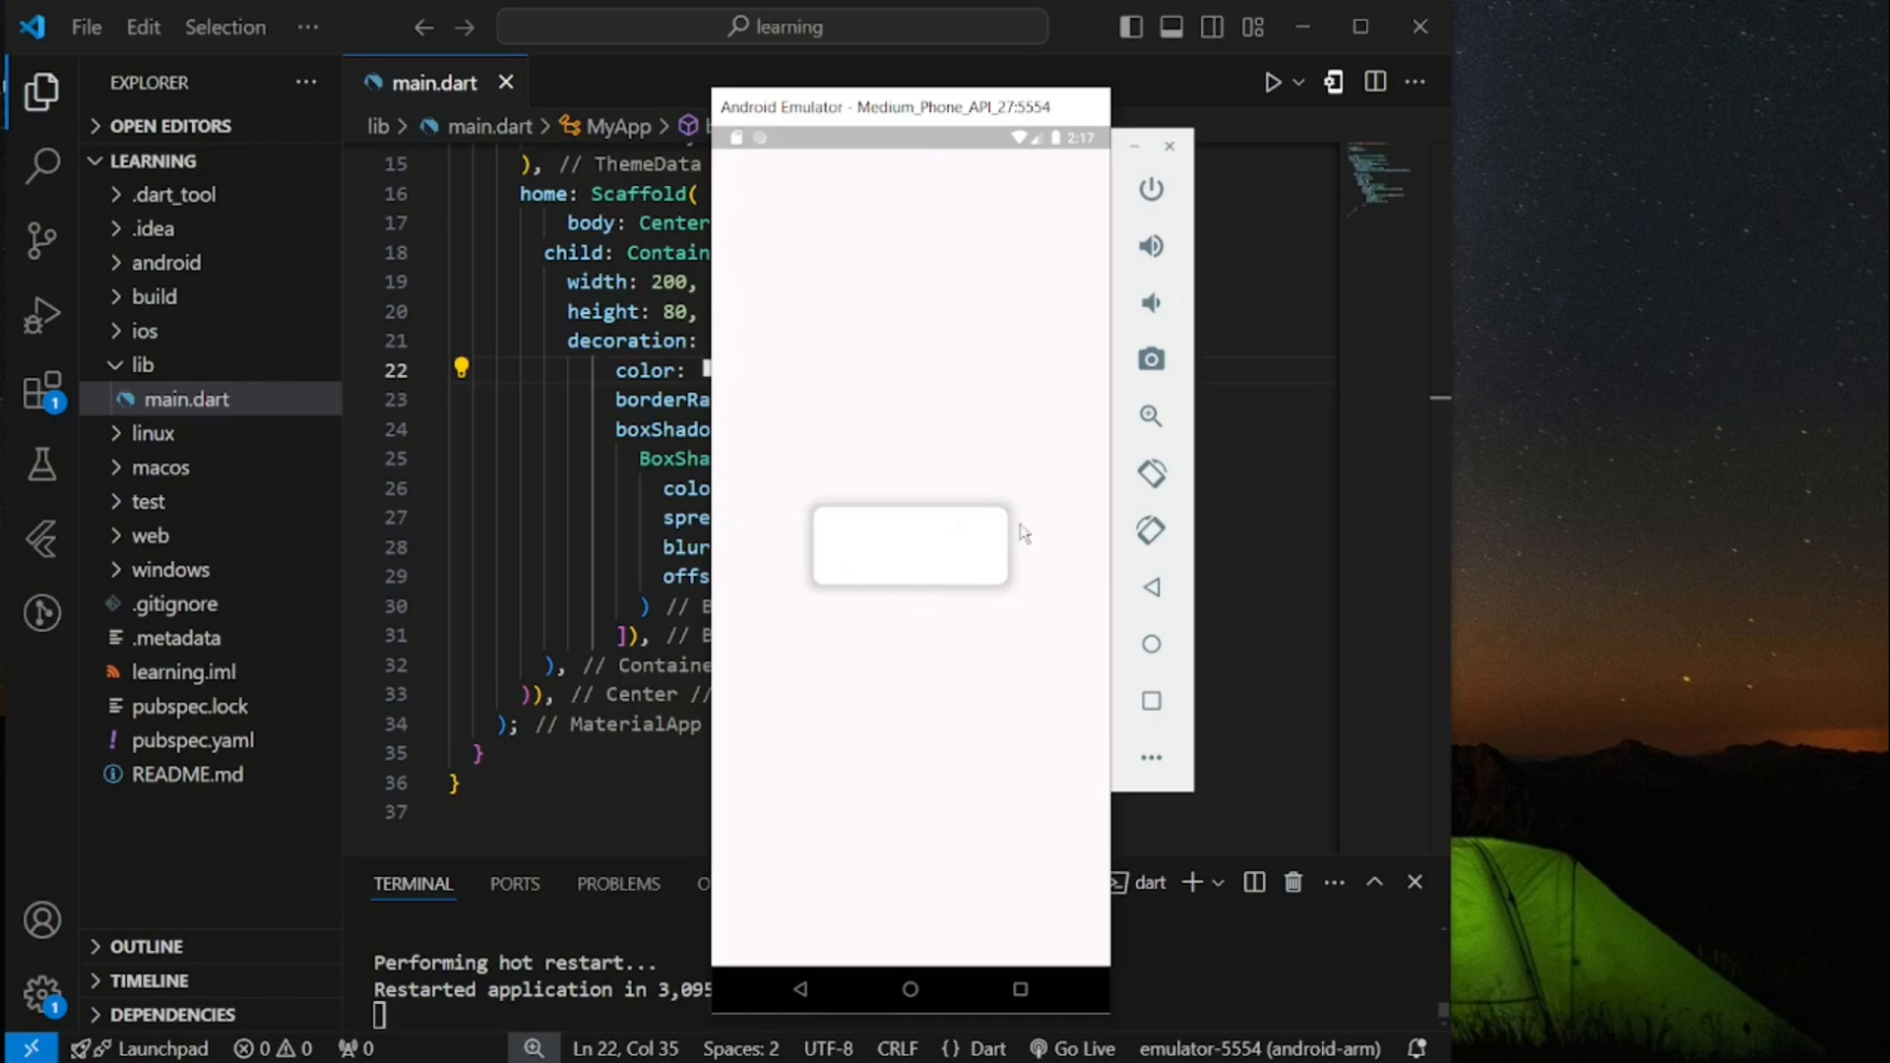
pyautogui.moveTo(884, 106); pyautogui.dragTo(1555, 71)
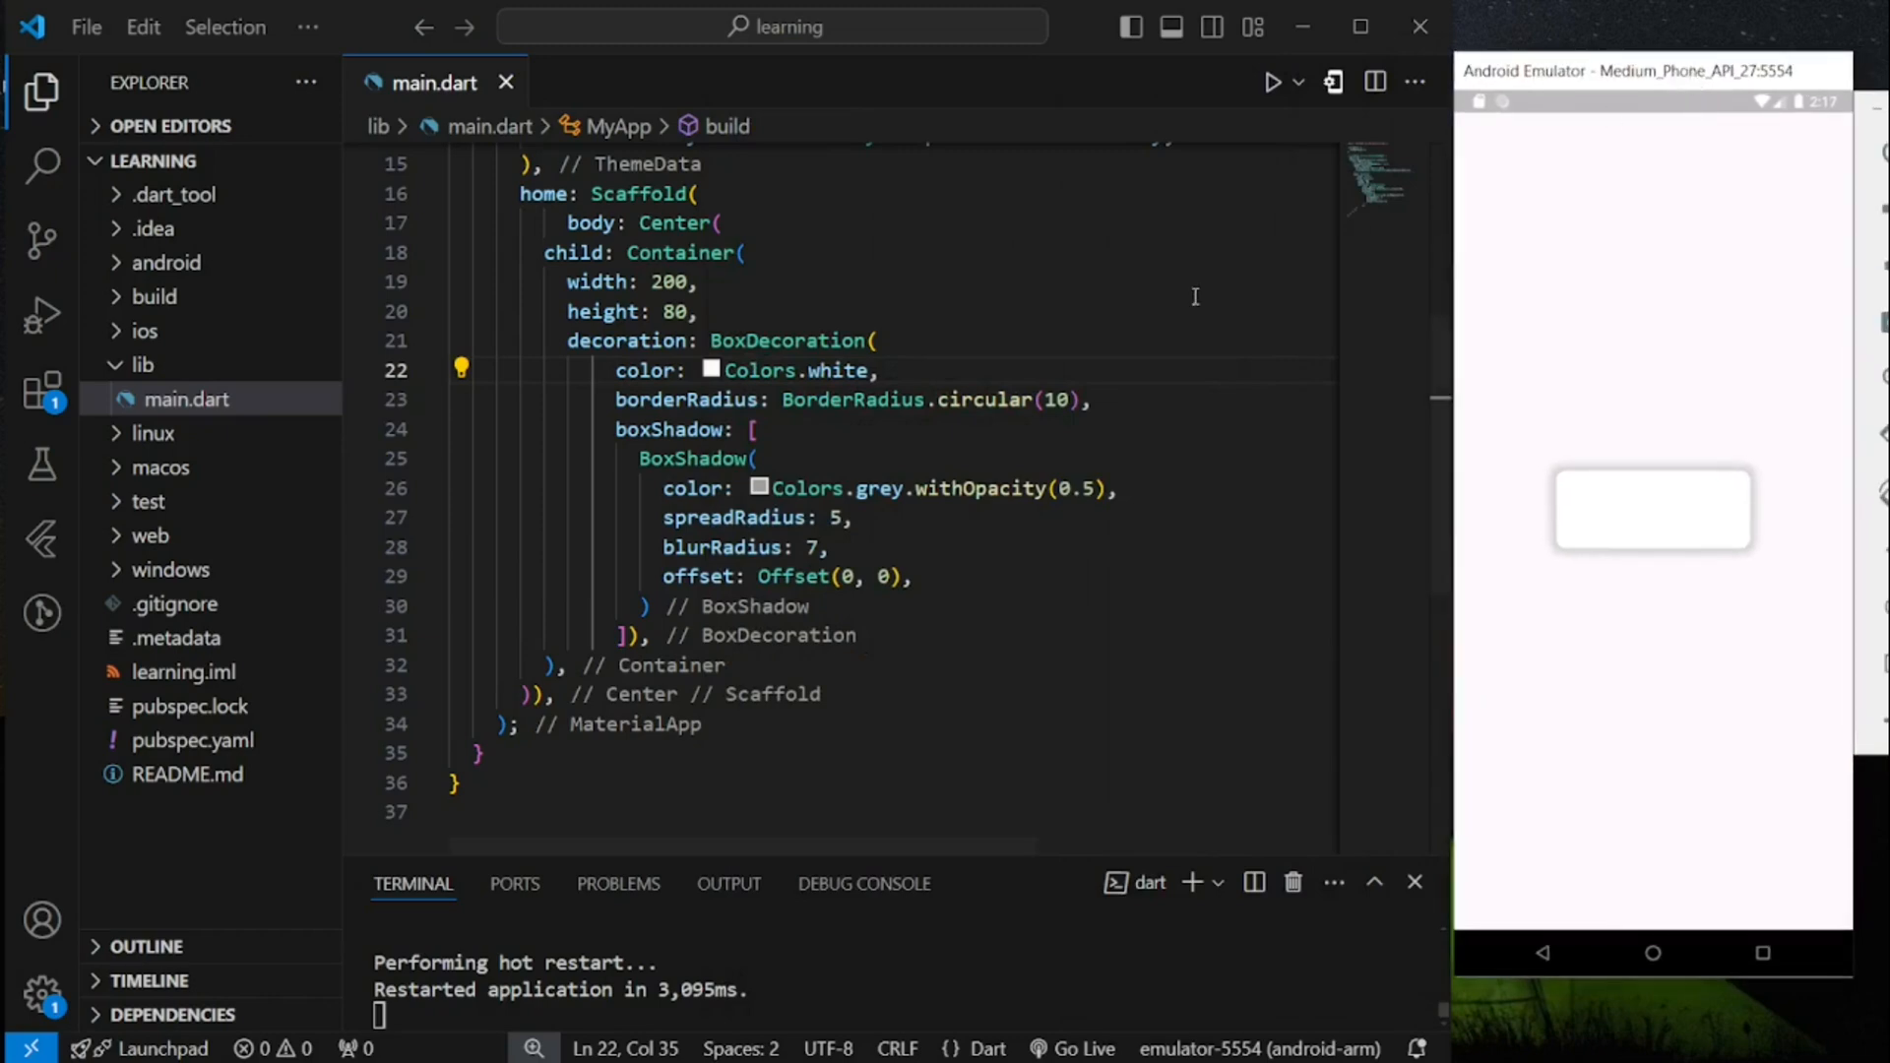
# - Change the shadow Offset's vertical value to 10 so it falls below the box
pyautogui.moveTo(662, 547); pyautogui.dragTo(912, 576)
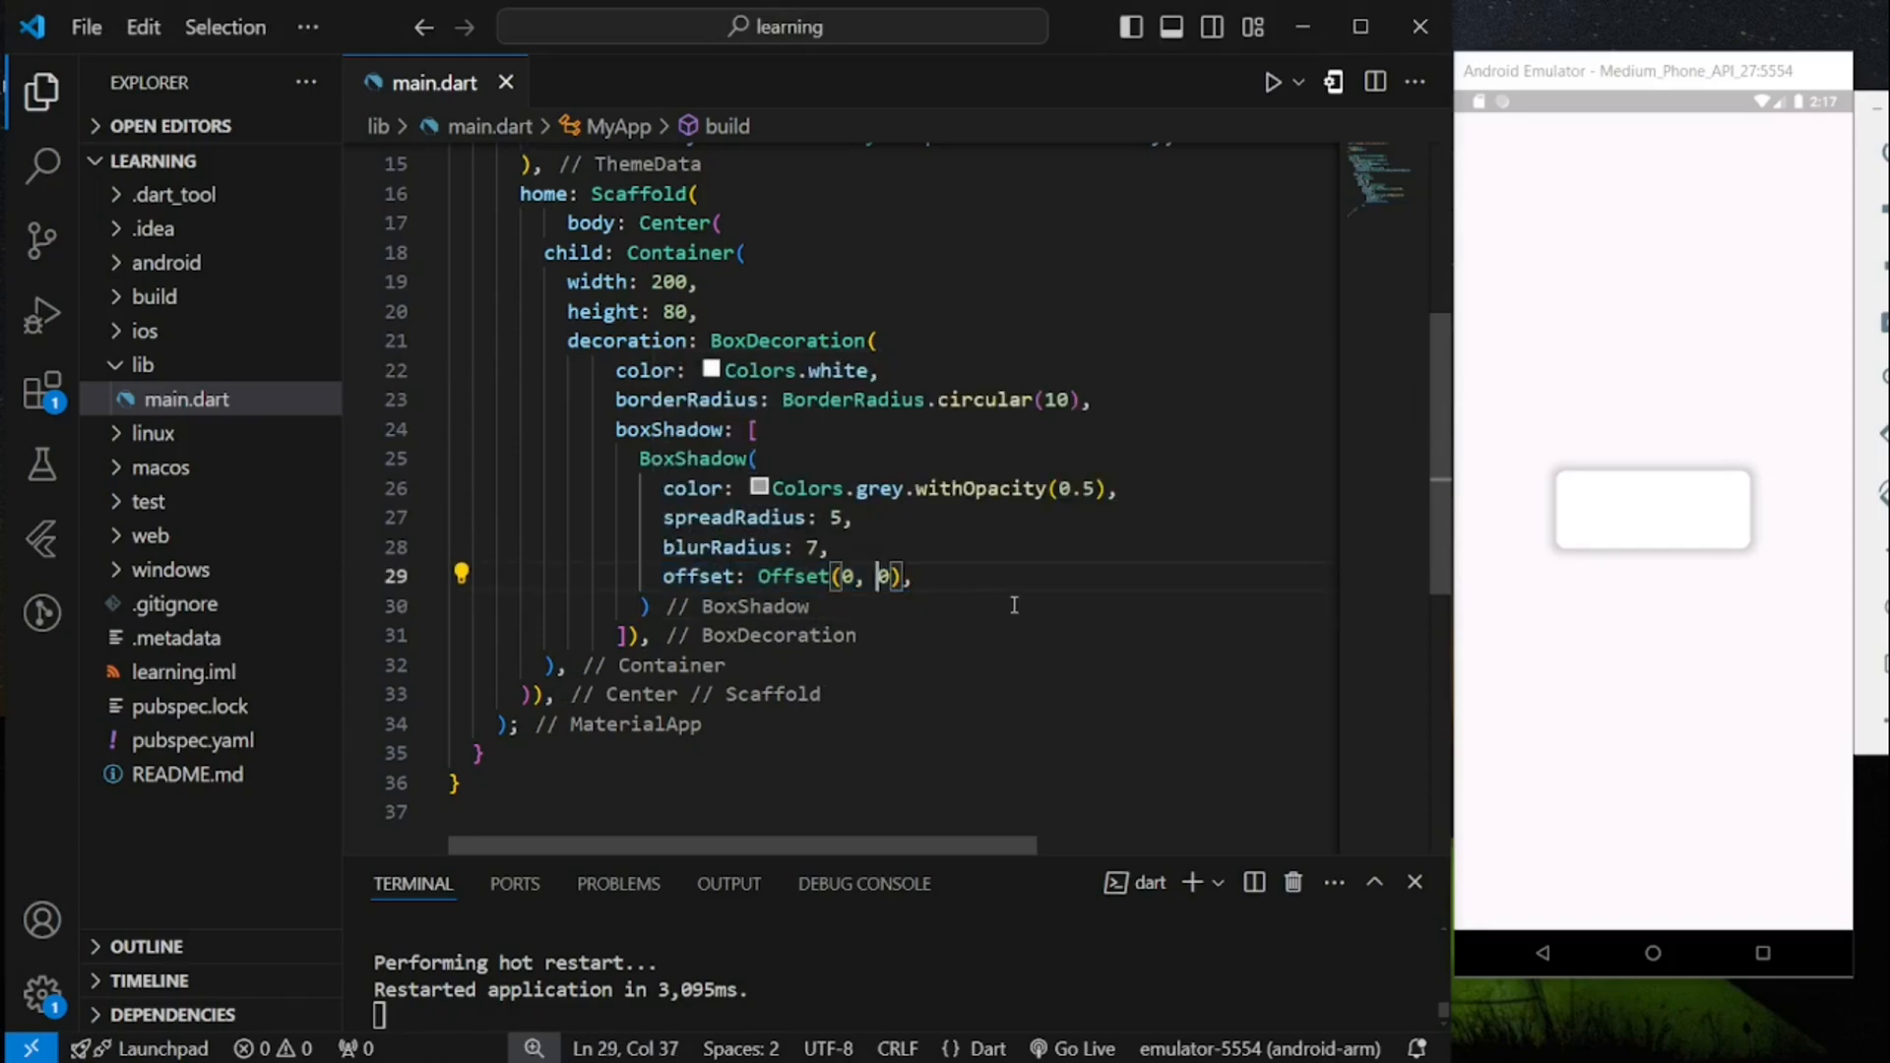
pyautogui.write('10')
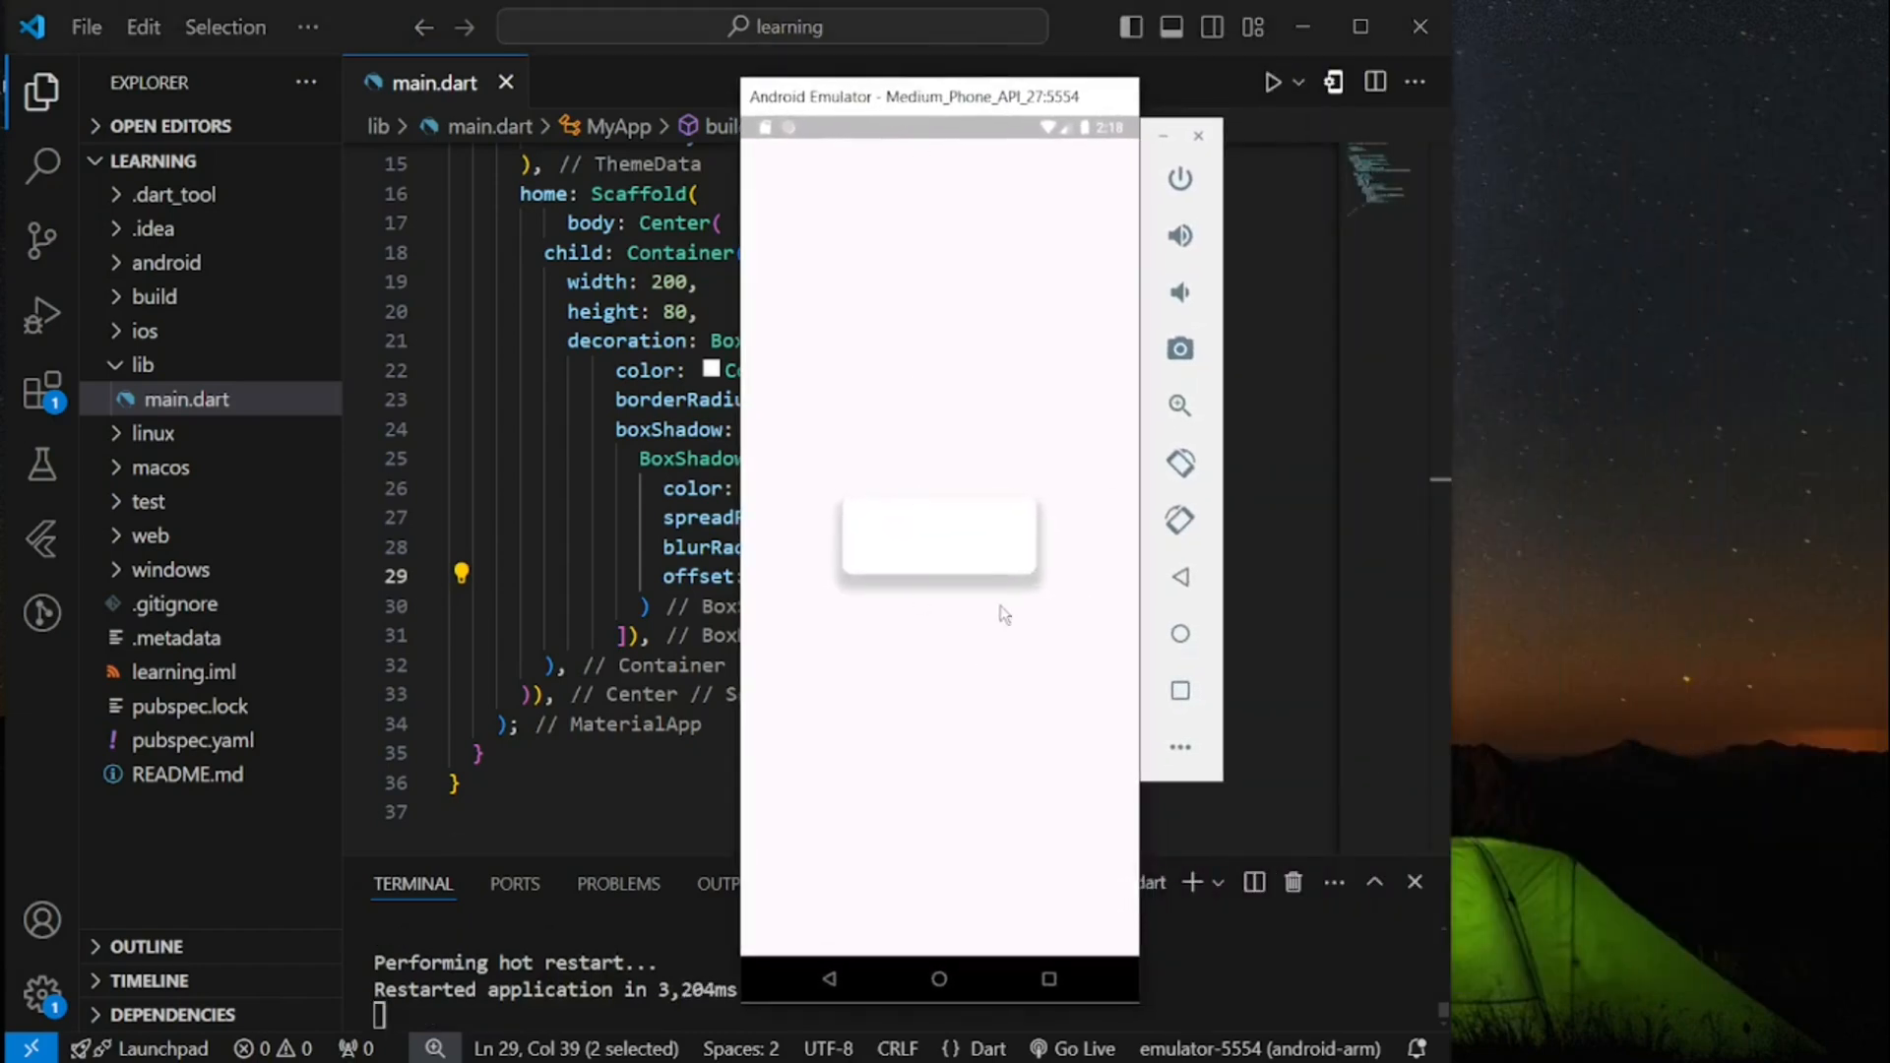
pyautogui.moveTo(971, 602)
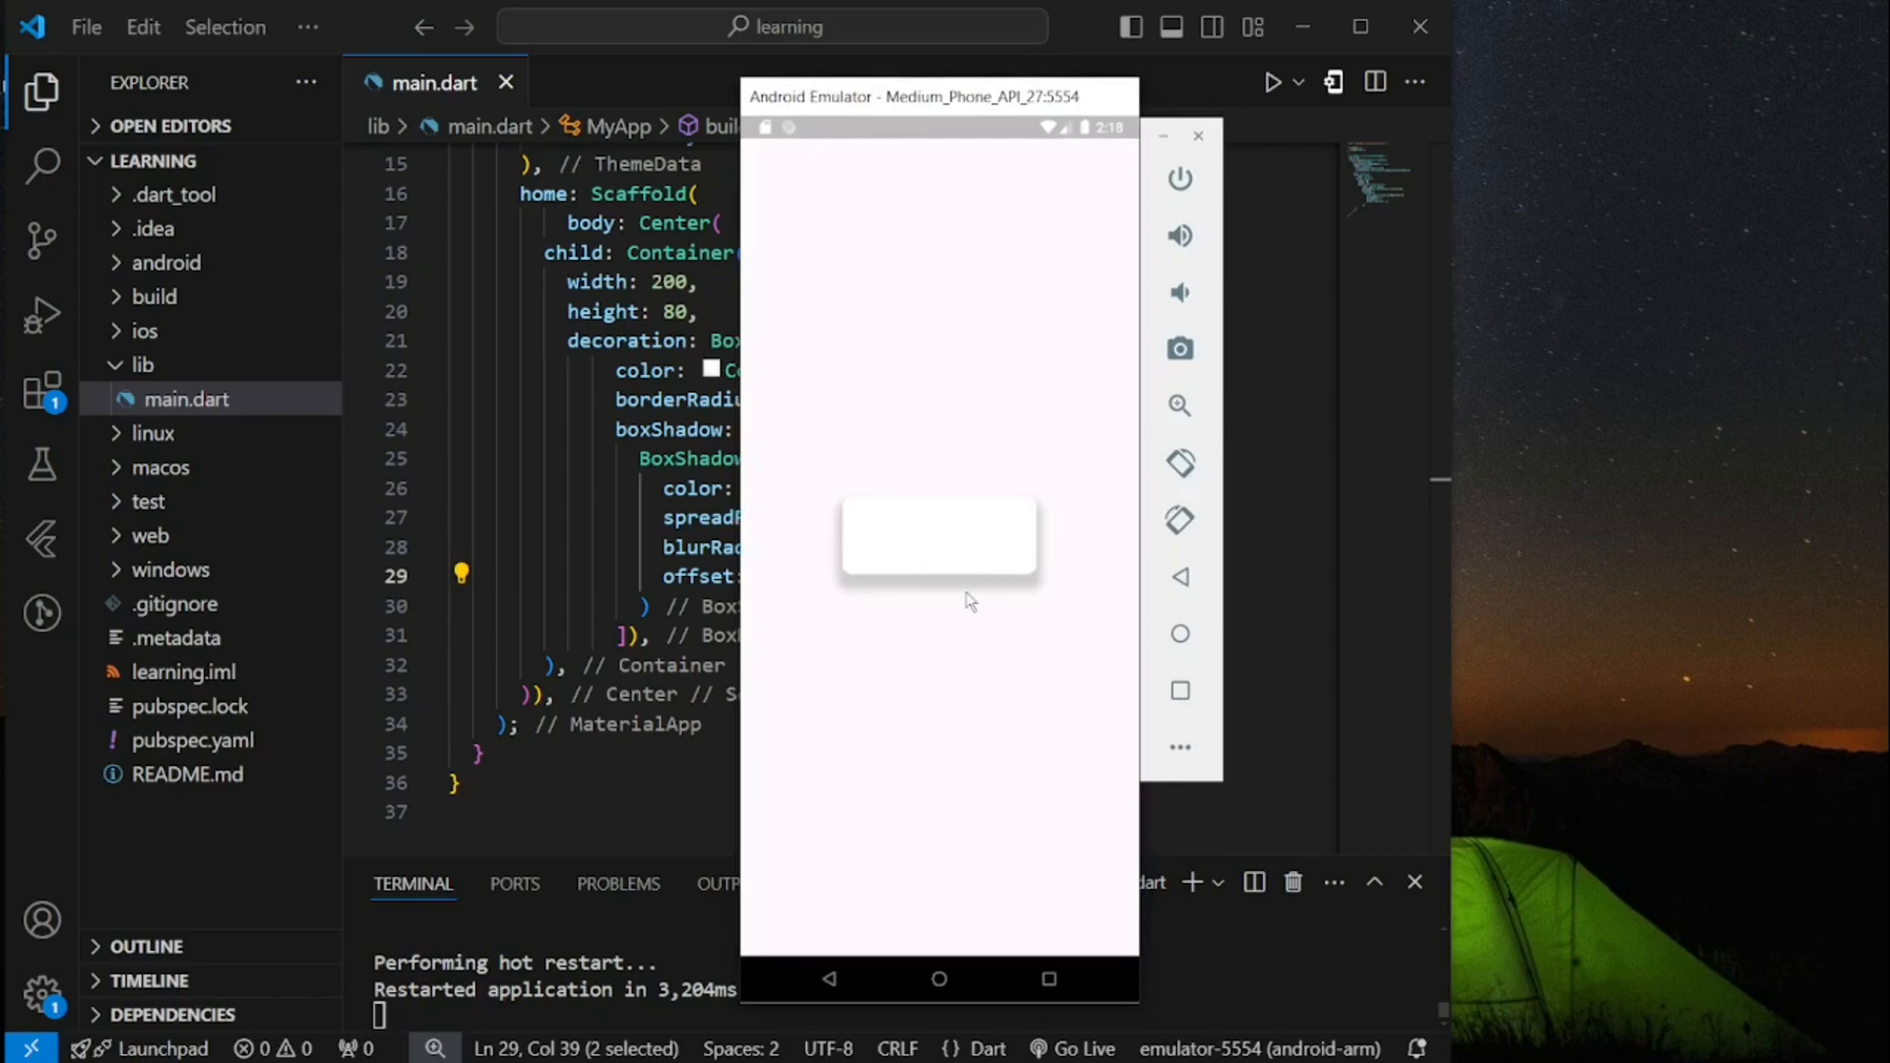
pyautogui.moveTo(940, 585)
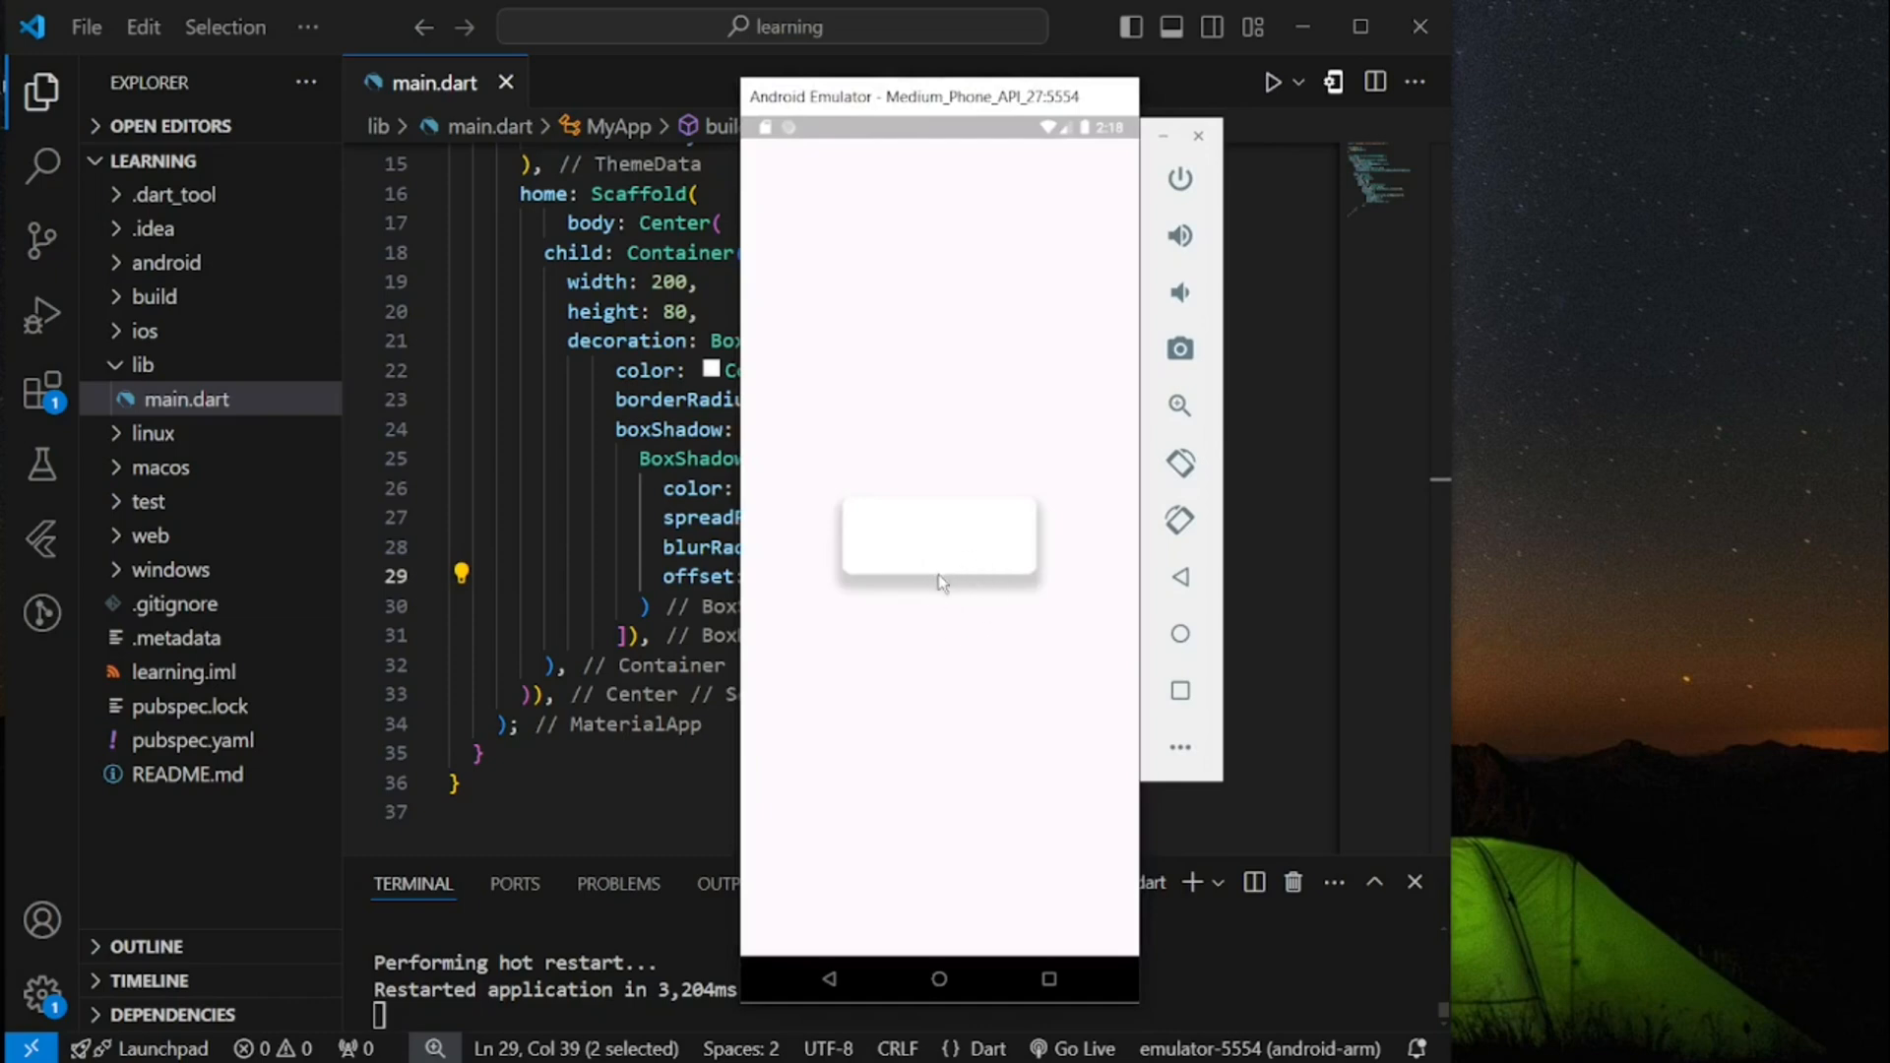
pyautogui.moveTo(913, 96); pyautogui.dragTo(1047, 102)
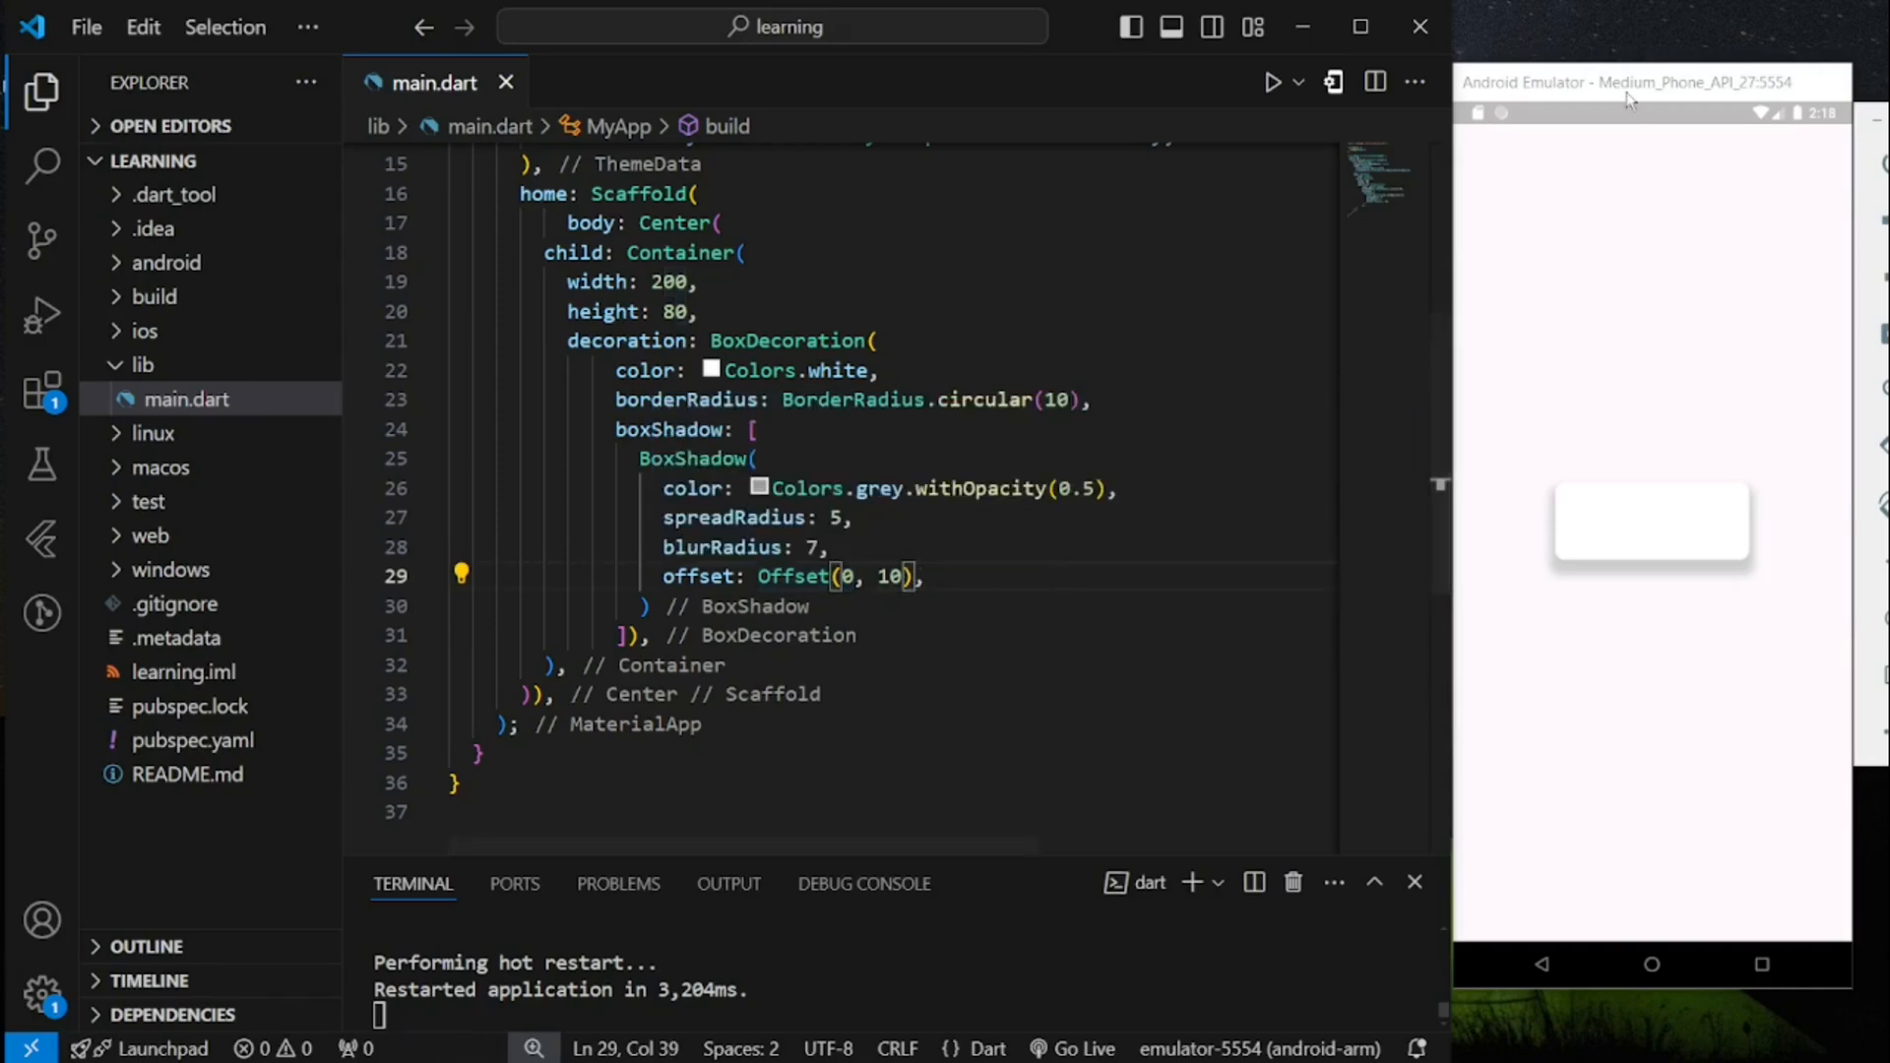
pyautogui.moveTo(1627, 82); pyautogui.dragTo(988, 111)
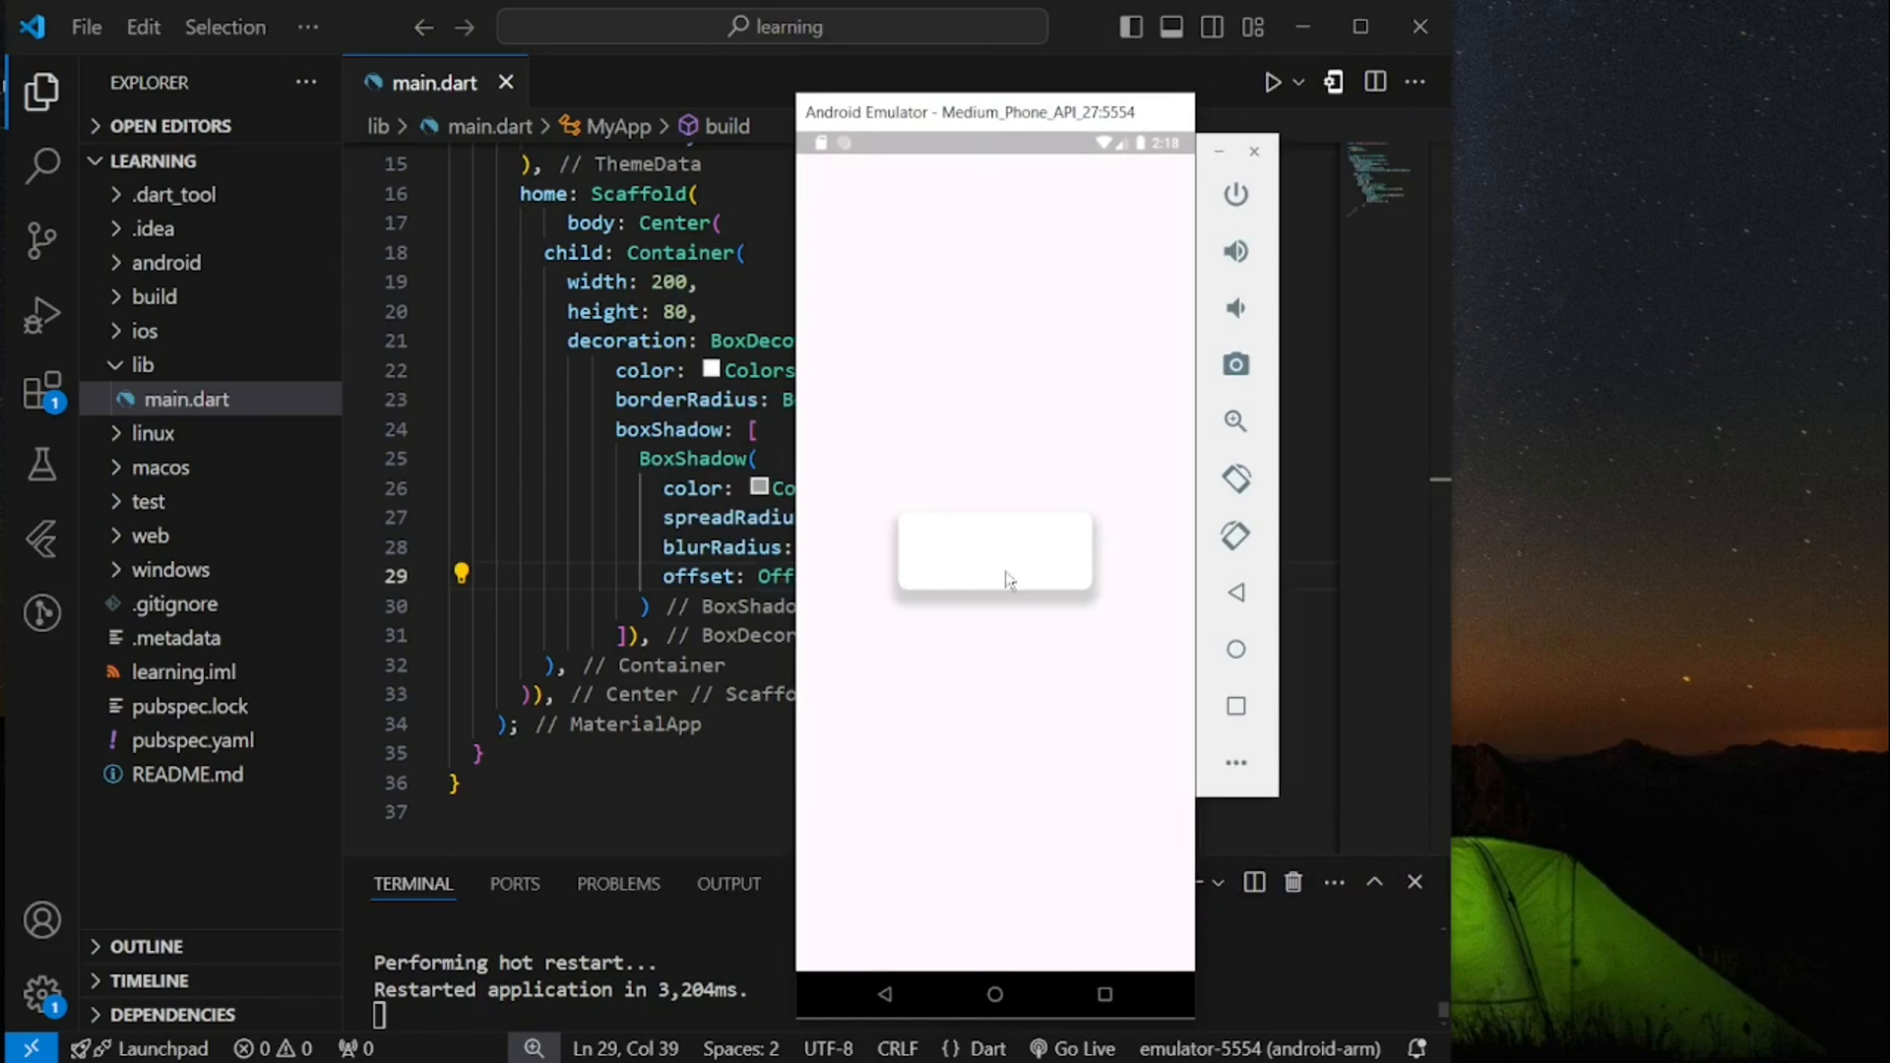
pyautogui.moveTo(982, 634)
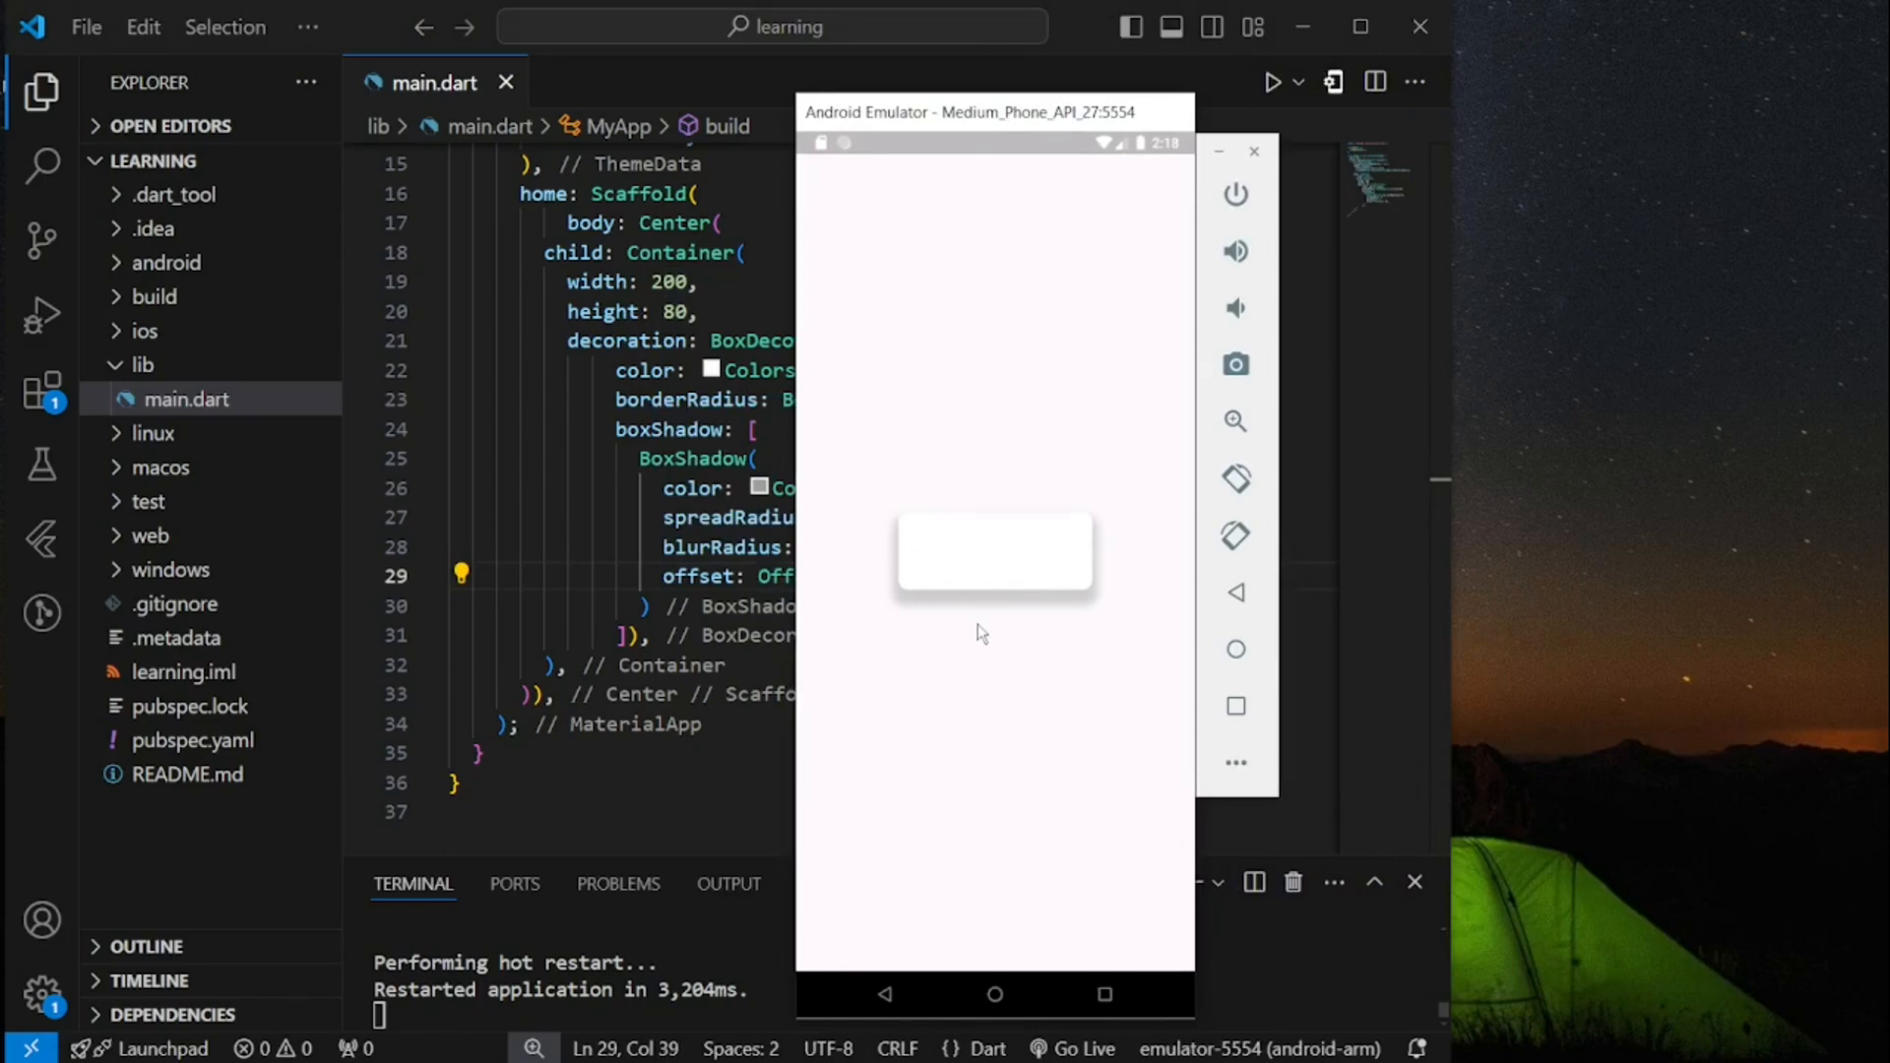